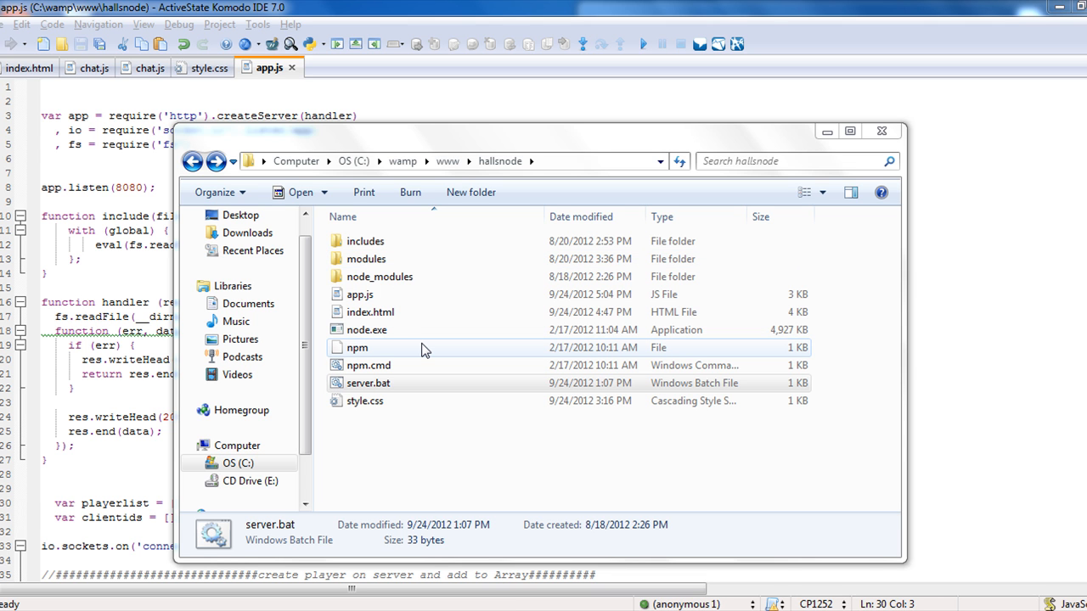
{"action": "mouse_move", "coordinate": [496, 329]}
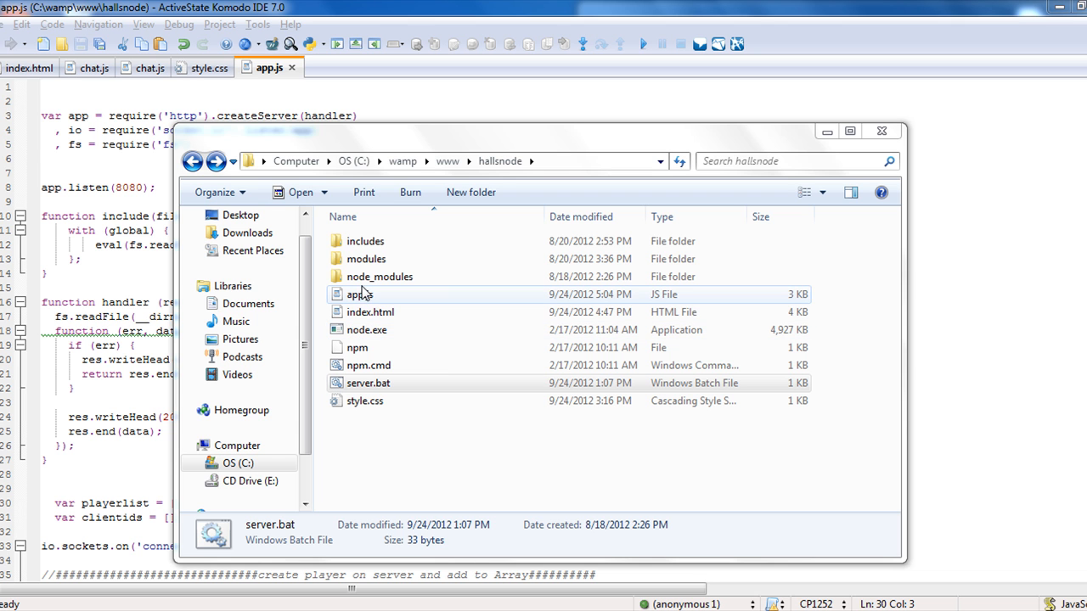
{"action": "mouse_move", "coordinate": [496, 174]}
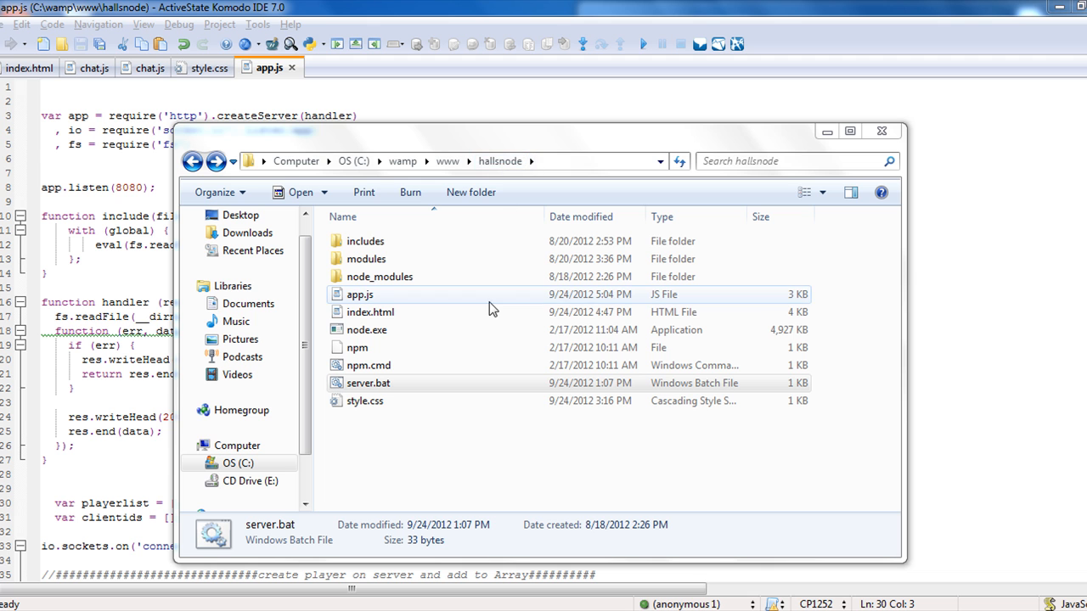
- Browse the HallsNode project folder in Explorer and inspect the node.exe file's actions
{"action": "left_click", "coordinate": [370, 425]}
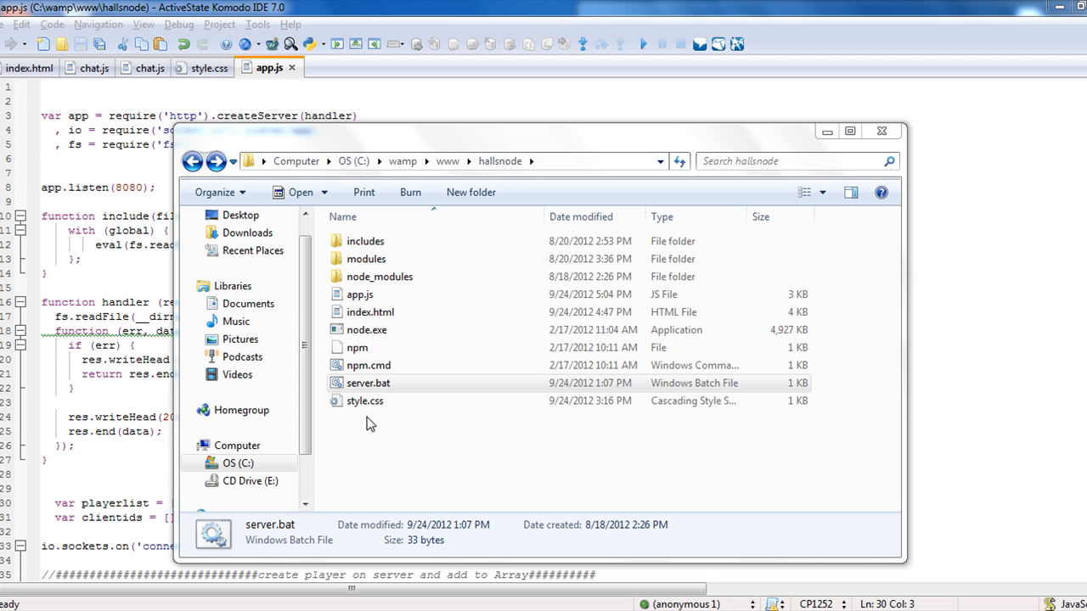
{"action": "mouse_move", "coordinate": [416, 346]}
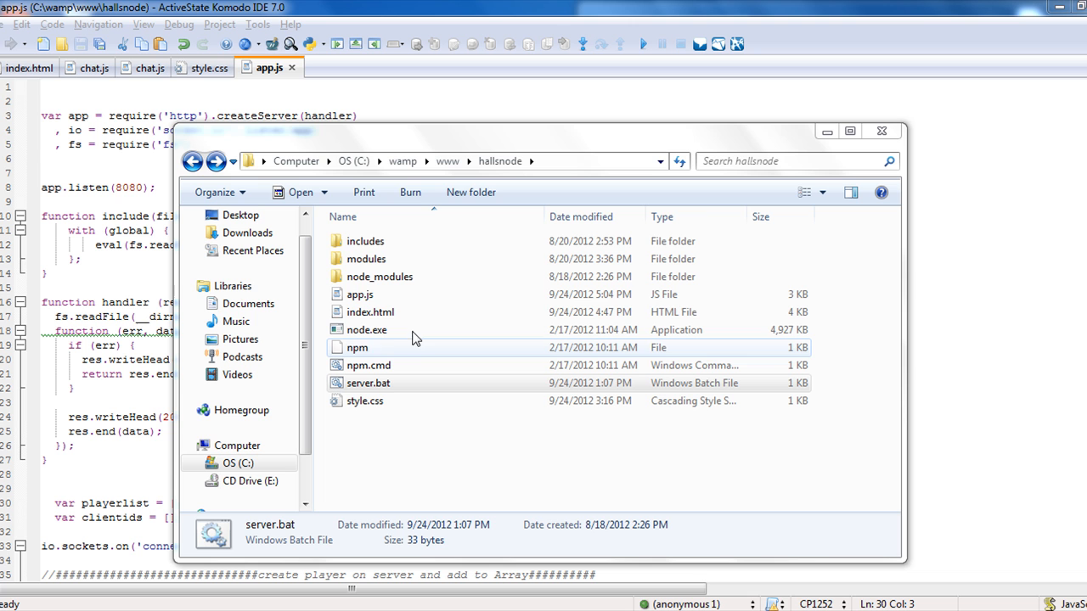
{"action": "left_click", "coordinate": [500, 161]}
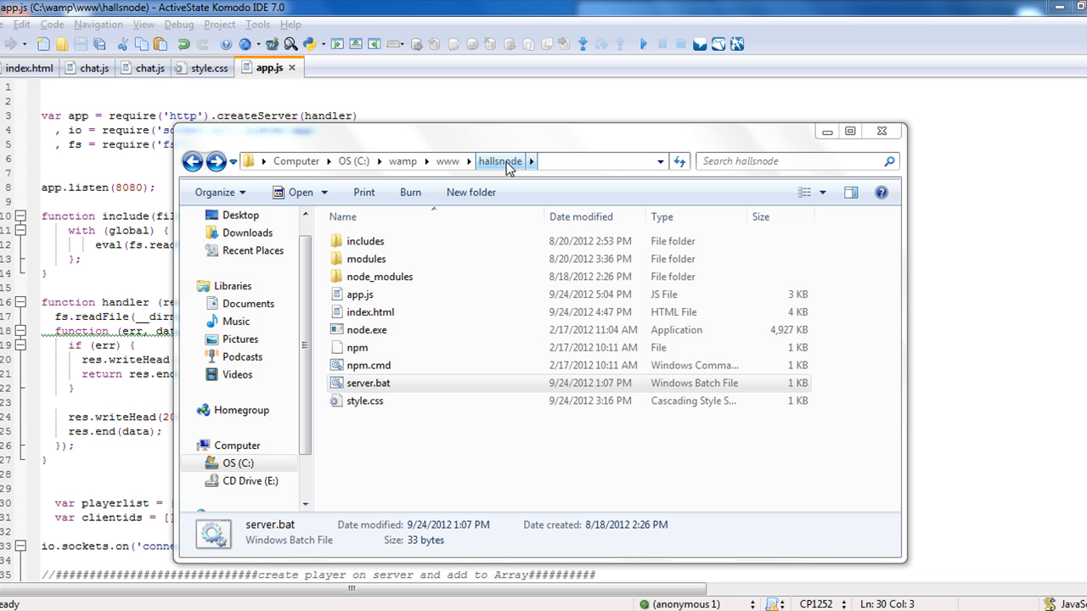
{"action": "mouse_move", "coordinate": [449, 162]}
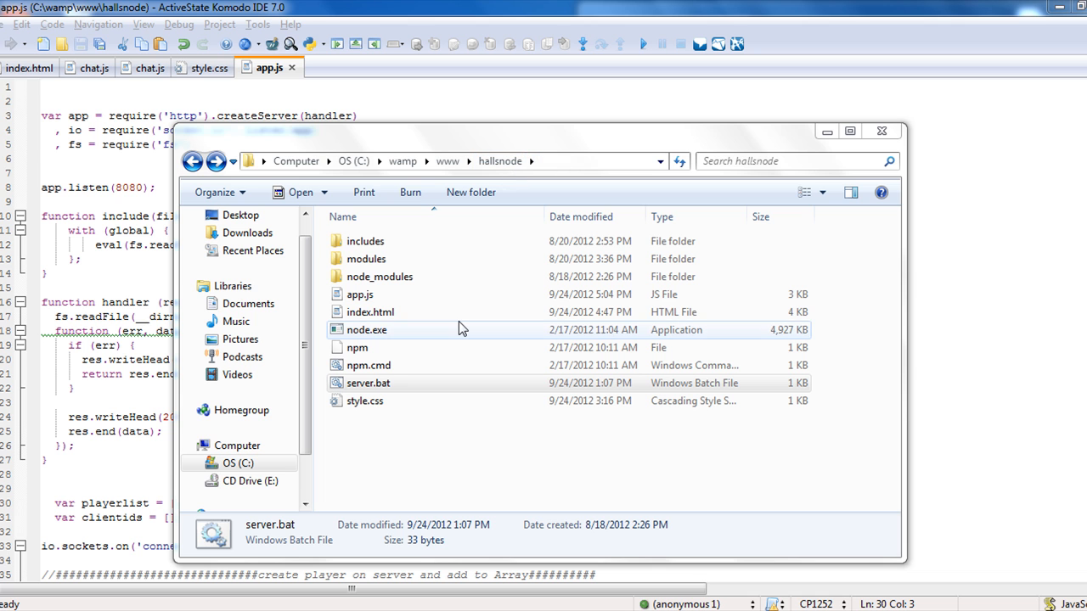
{"action": "mouse_move", "coordinate": [382, 365]}
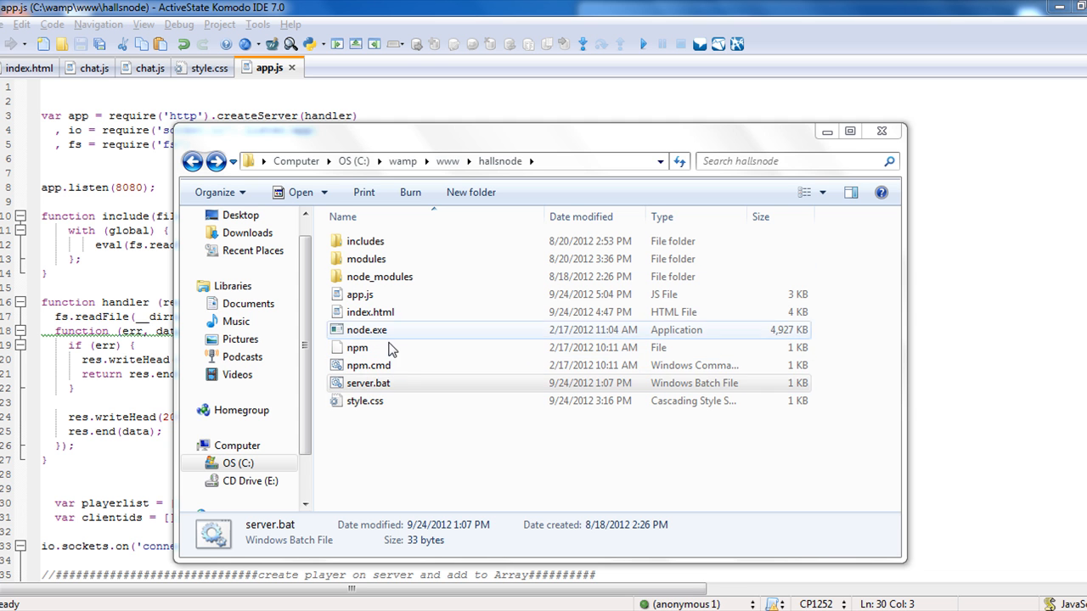
{"action": "right_click", "coordinate": [367, 384]}
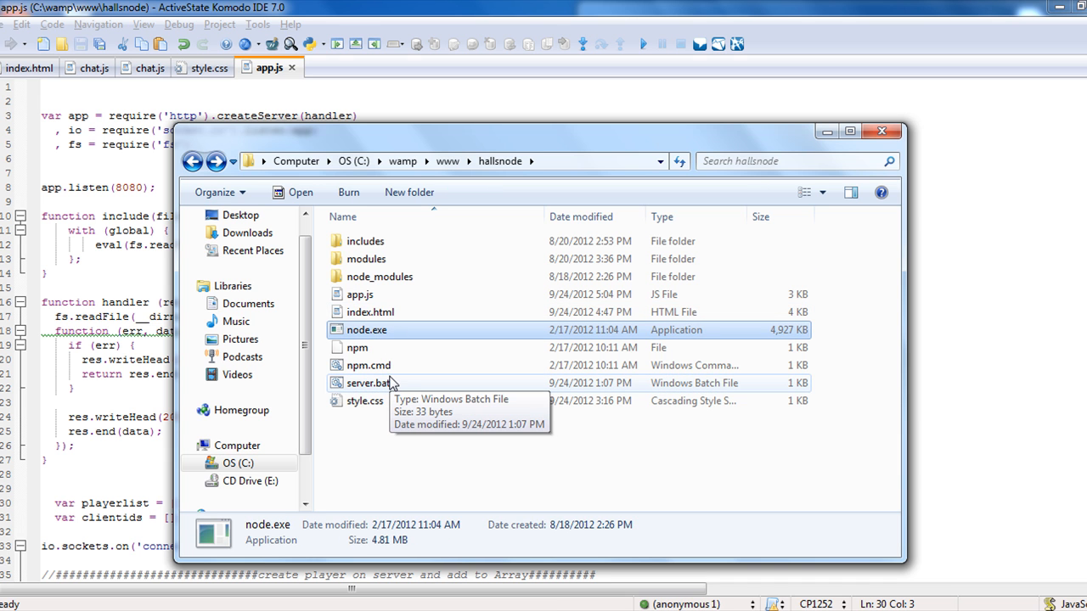
{"action": "mouse_move", "coordinate": [350, 285]}
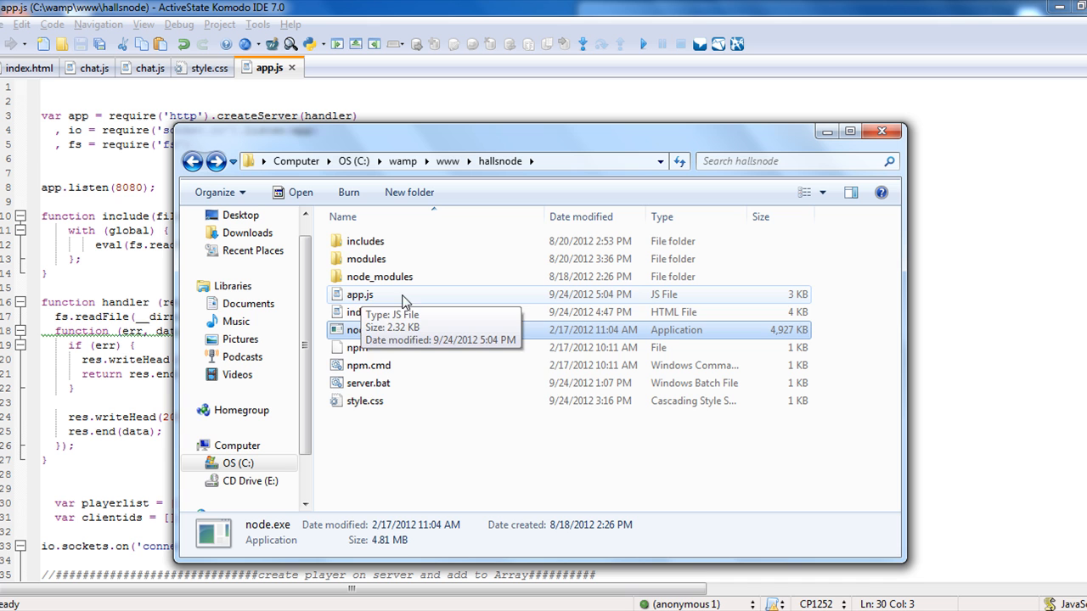
{"action": "mouse_move", "coordinate": [407, 329]}
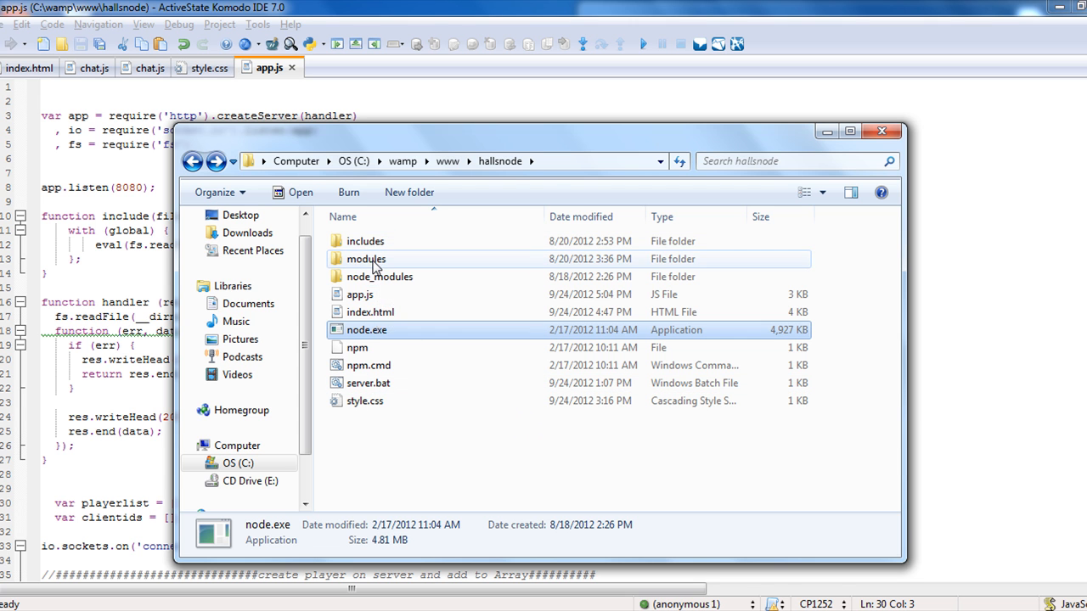
- Look through the modules folder's client and server subfolders, then return to app.js in Komodo
{"action": "double_click", "coordinate": [367, 259]}
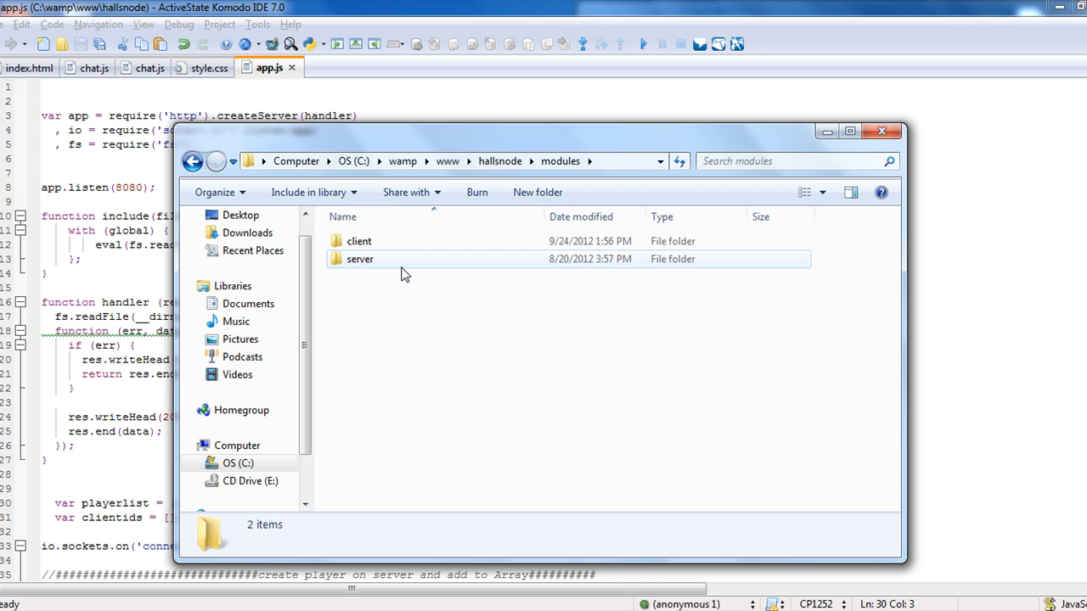
{"action": "double_click", "coordinate": [360, 241]}
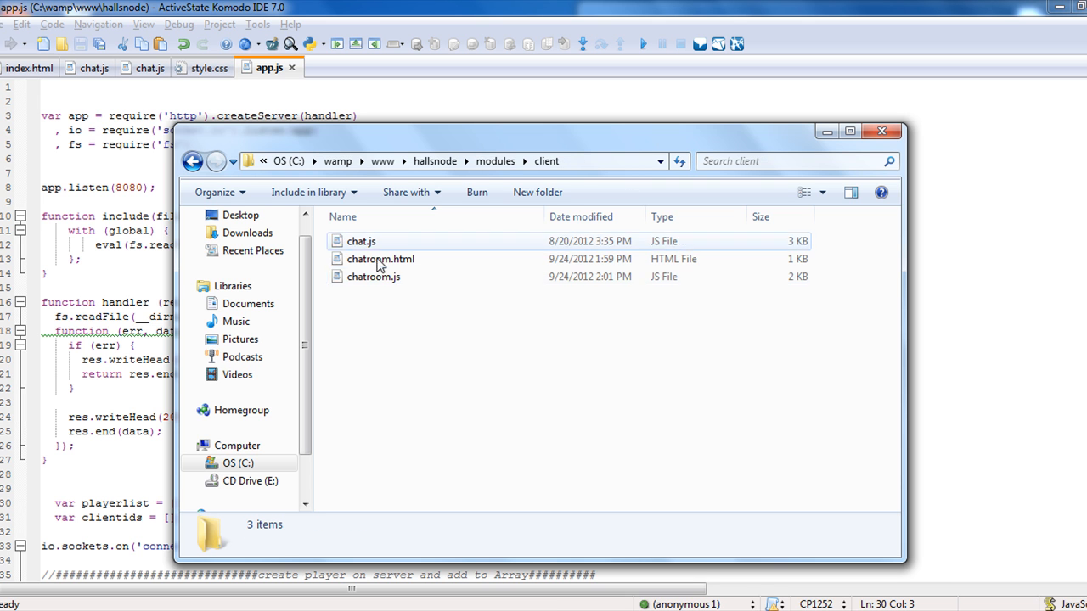
{"action": "mouse_move", "coordinate": [374, 278]}
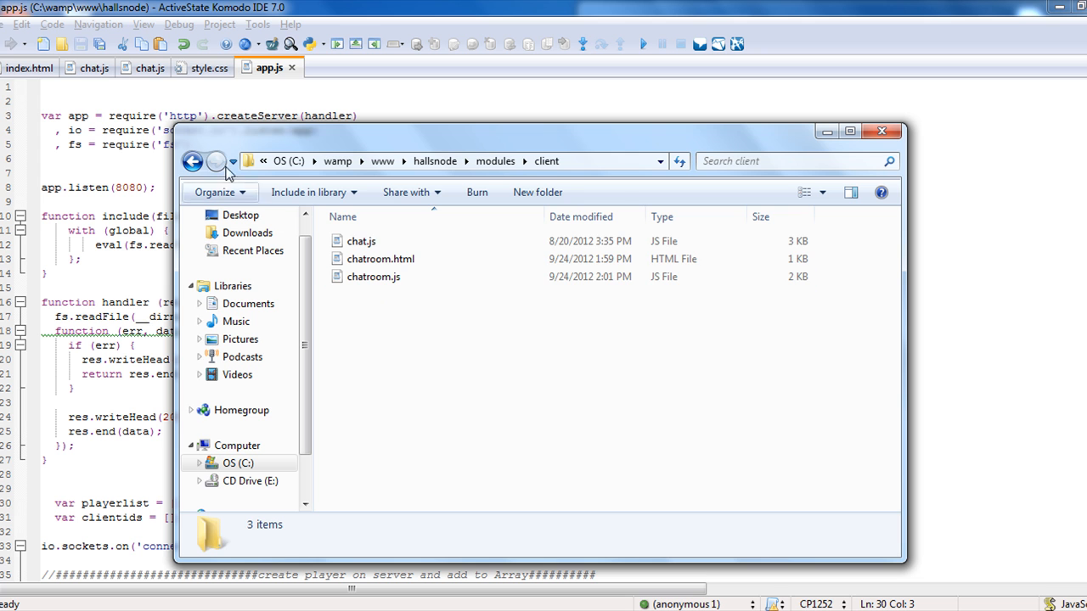
{"action": "left_click", "coordinate": [194, 161]}
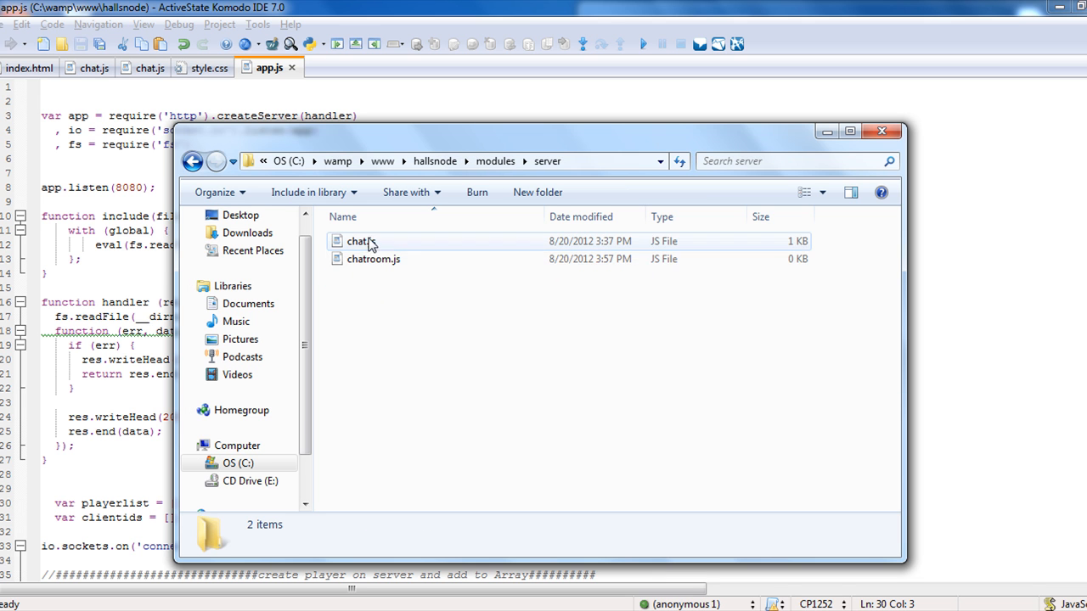
{"action": "left_click", "coordinate": [194, 161]}
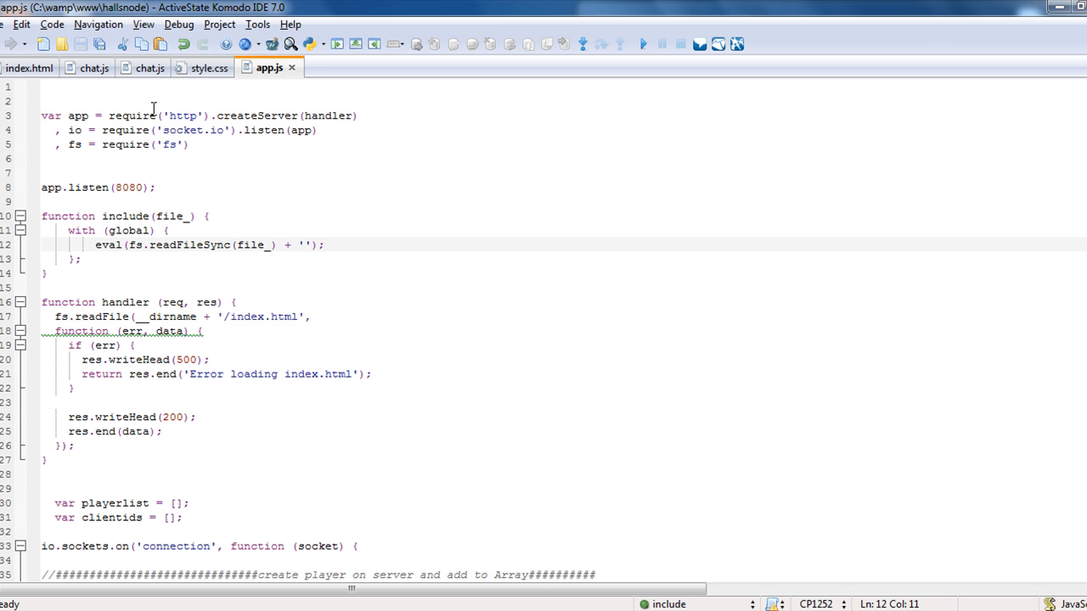
- Review index.html's socket.io script include and the io.connect socket connection lines
{"action": "left_click", "coordinate": [34, 68]}
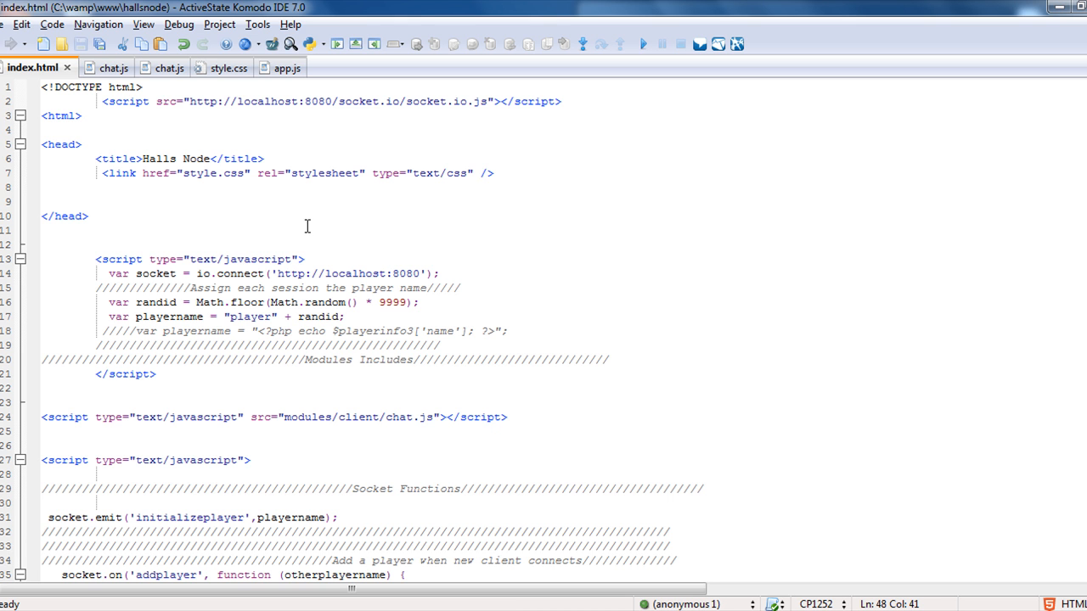
{"action": "mouse_move", "coordinate": [219, 146]}
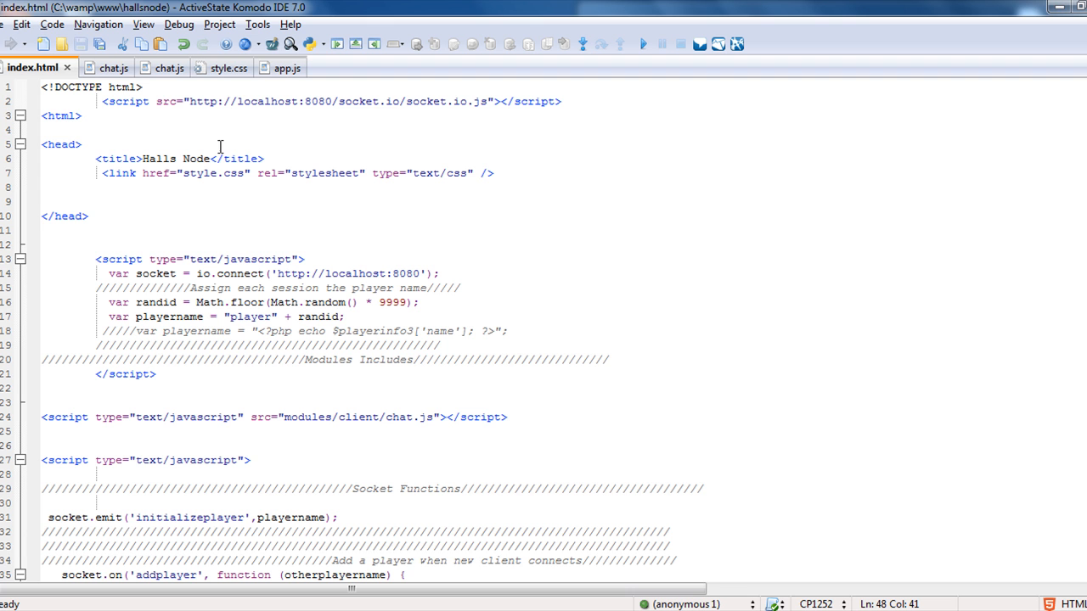
{"action": "mouse_move", "coordinate": [223, 197]}
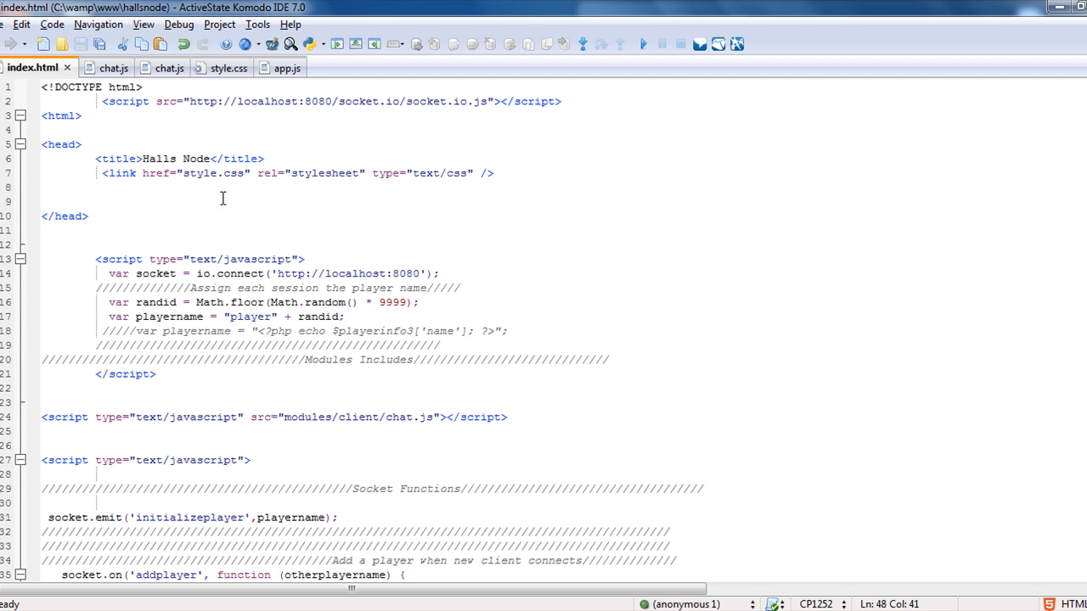
{"action": "mouse_move", "coordinate": [333, 123]}
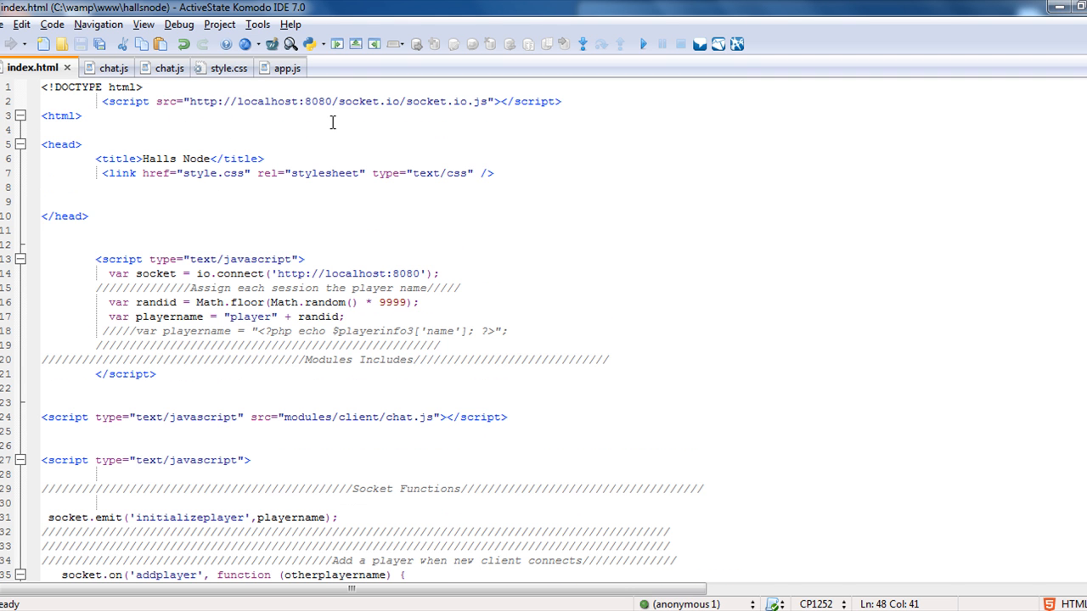
{"action": "mouse_move", "coordinate": [211, 118]}
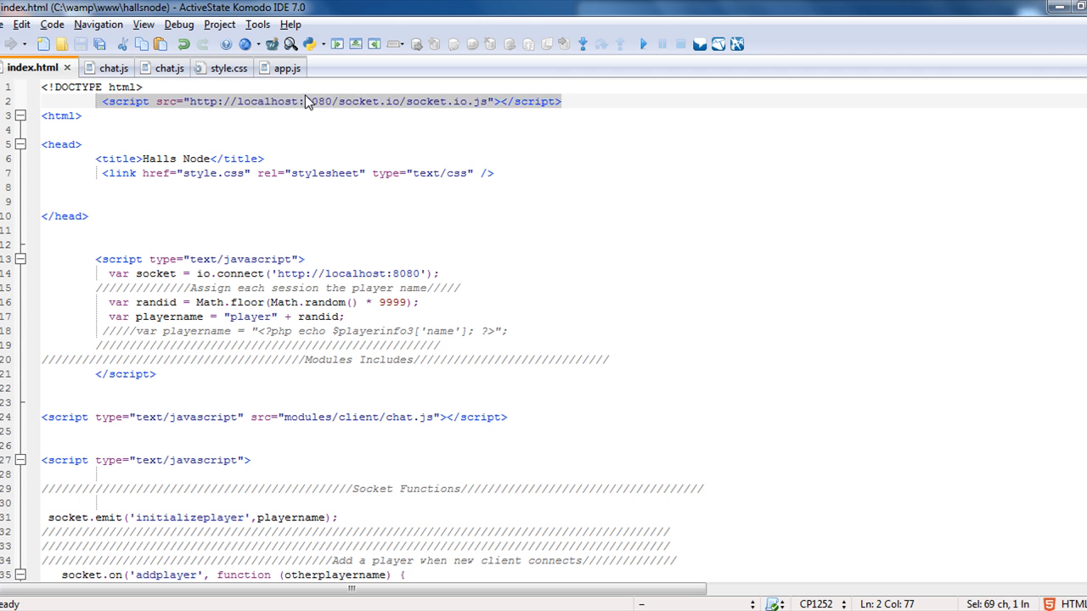
{"action": "left_click", "coordinate": [303, 145]}
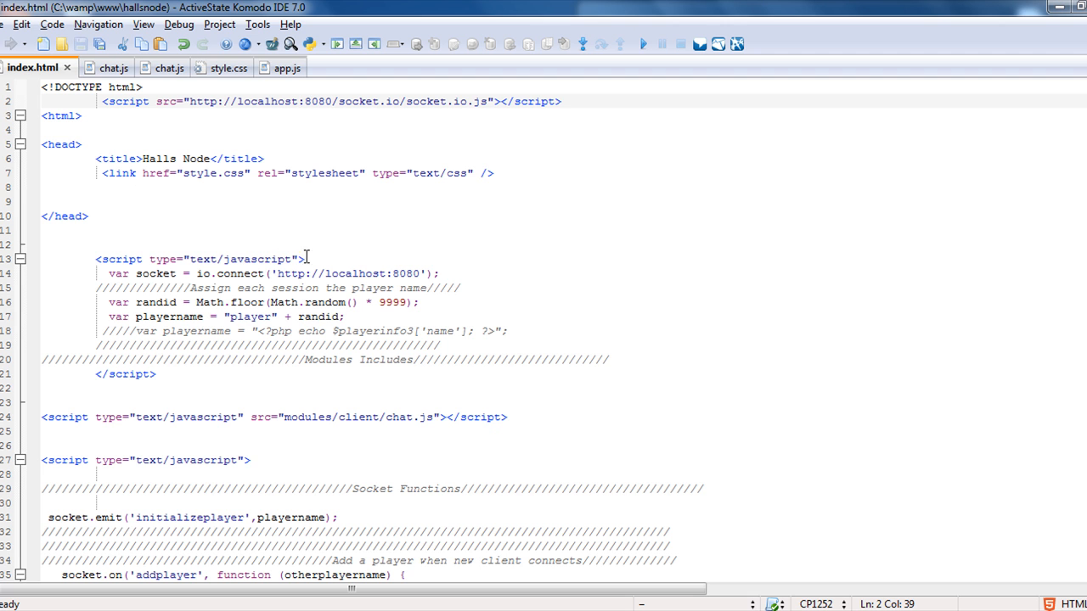
{"action": "left_click", "coordinate": [309, 258]}
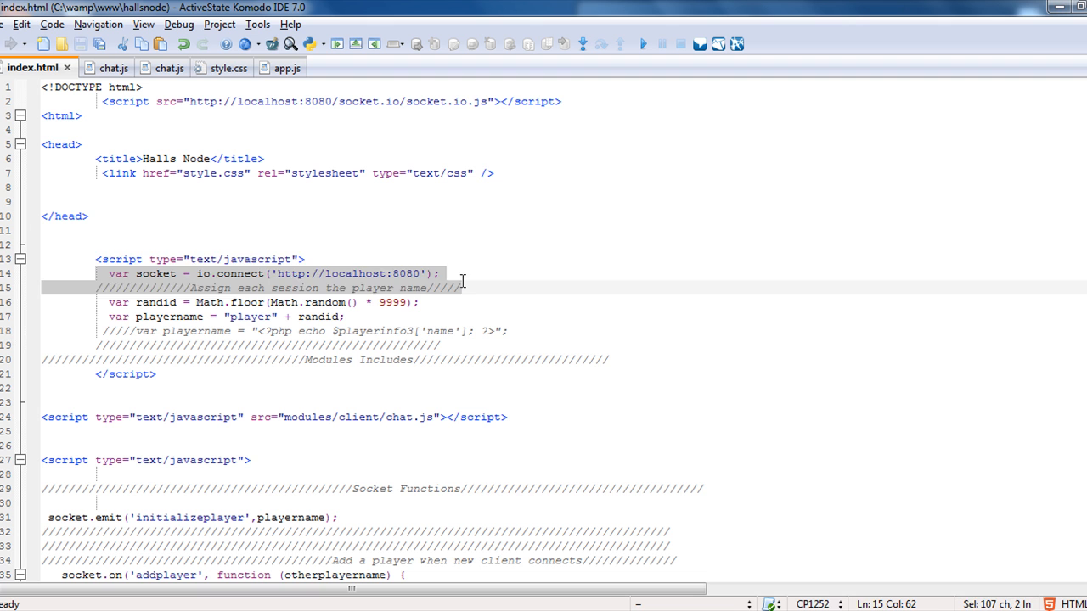
{"action": "left_click", "coordinate": [205, 303]}
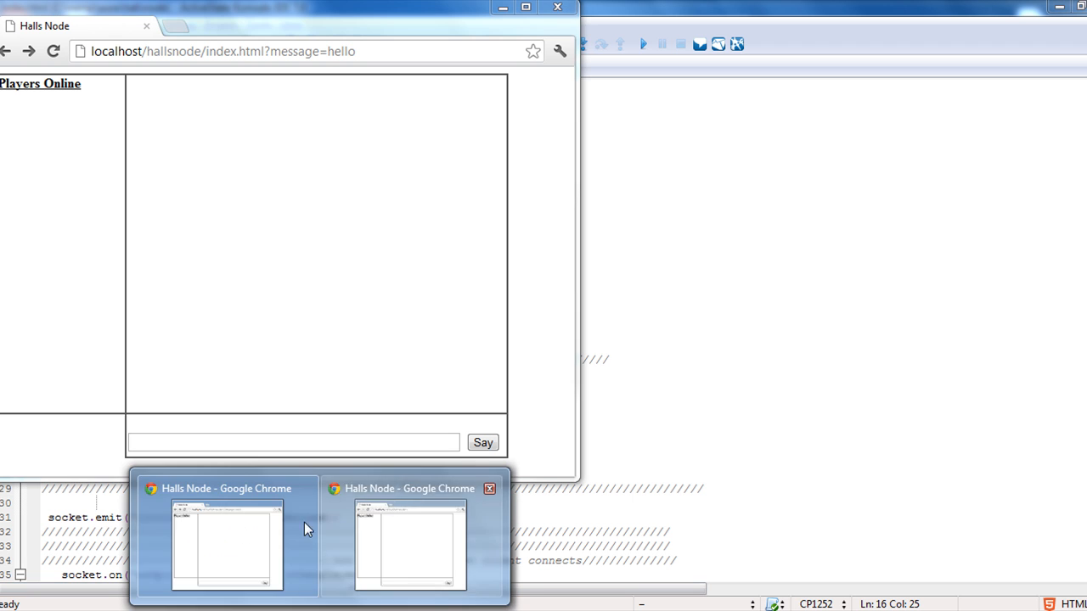
- Reload both localhost/hallsnode Chrome pages and send 'hey' from the first window
{"action": "left_click", "coordinate": [409, 543]}
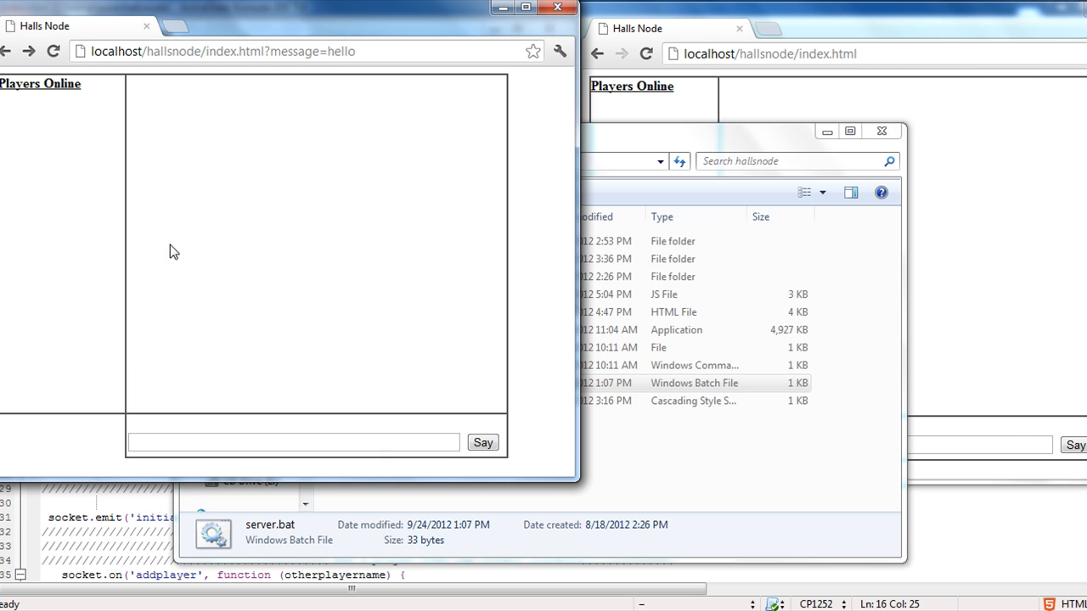
{"action": "left_click", "coordinate": [52, 51]}
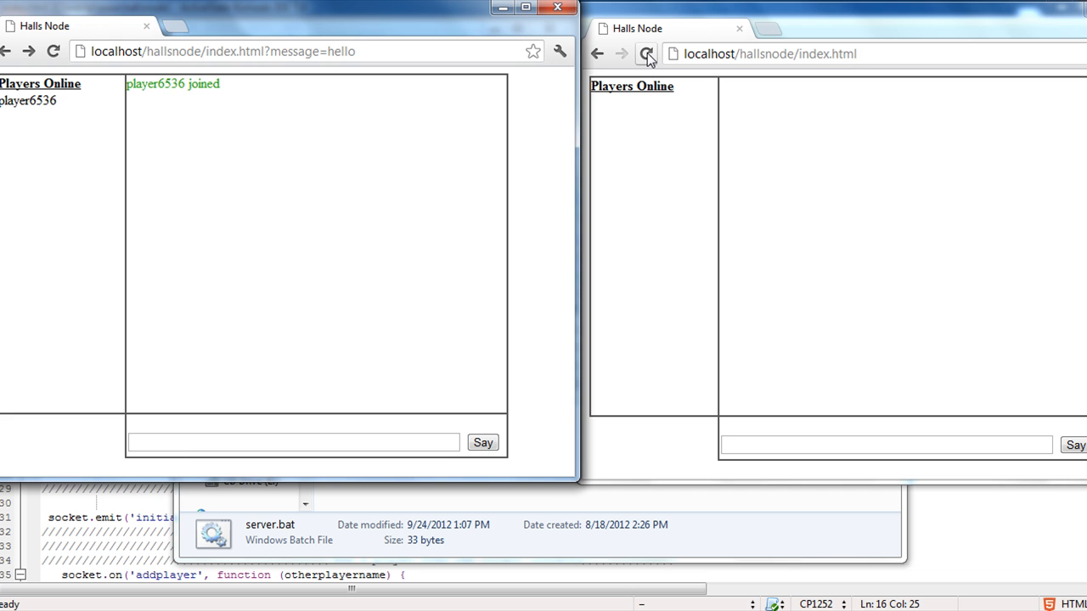
{"action": "left_click", "coordinate": [646, 53]}
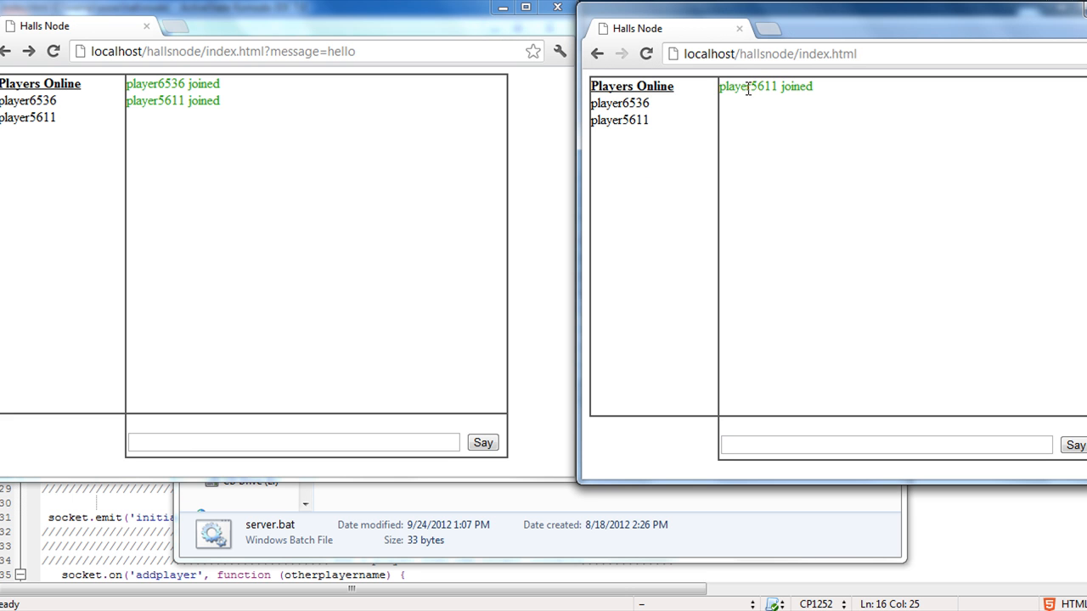
{"action": "left_click", "coordinate": [292, 442]}
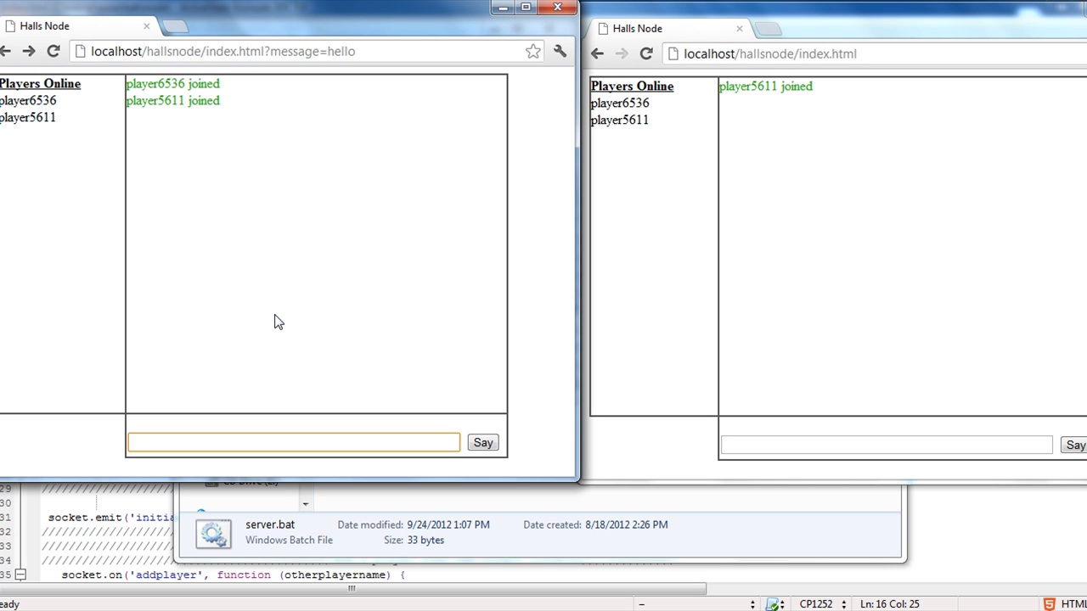
{"action": "mouse_move", "coordinate": [223, 352]}
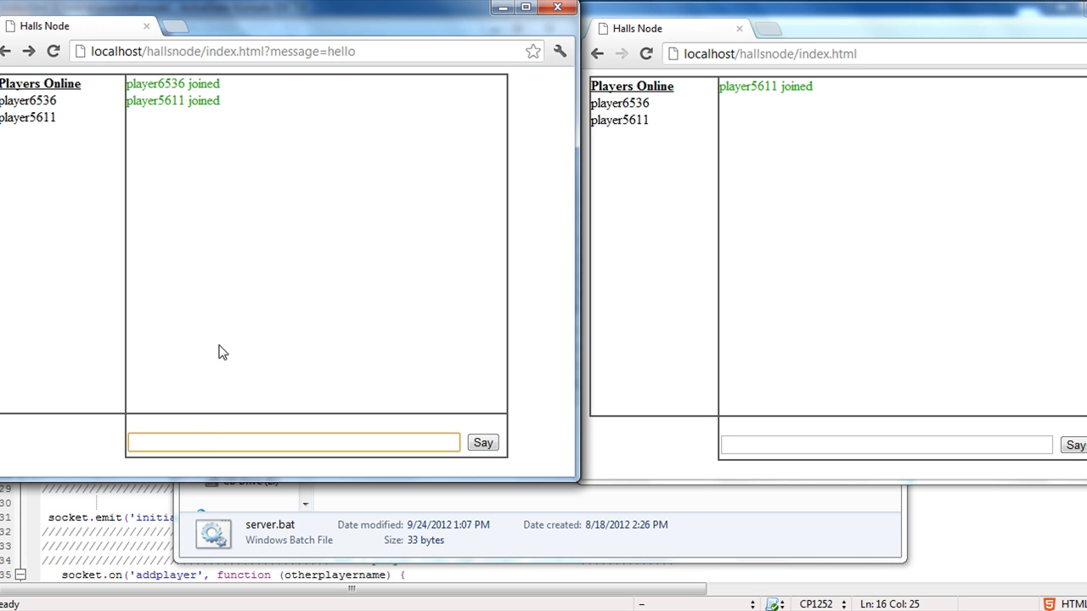
{"action": "type", "text": "hey"}
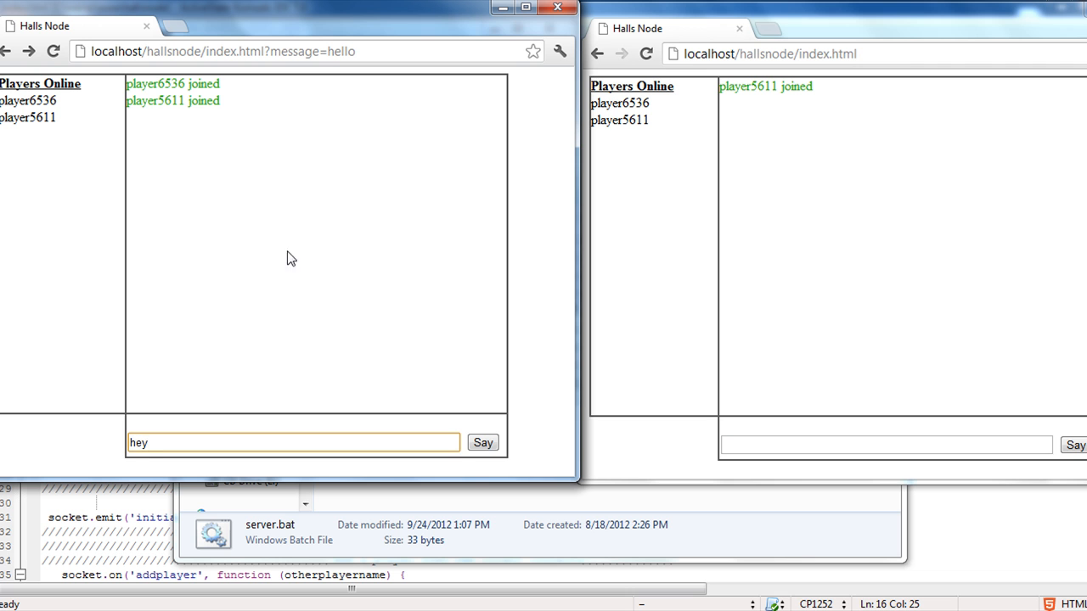
{"action": "left_click", "coordinate": [483, 441]}
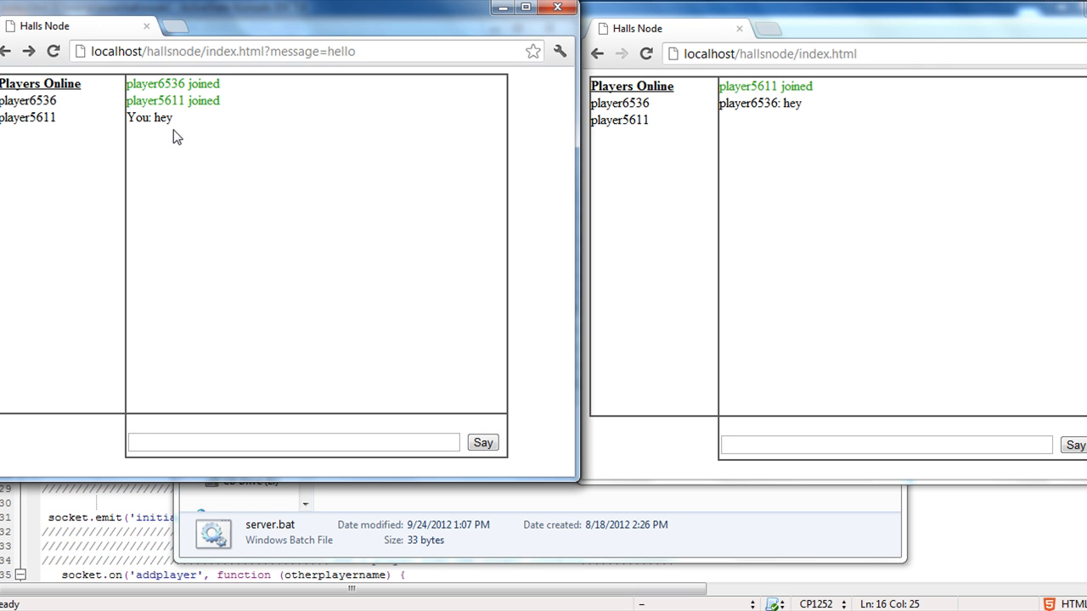
- Send 'hey back' from the second window, then reload the first page to show disconnect and join notices
{"action": "left_click", "coordinate": [886, 443]}
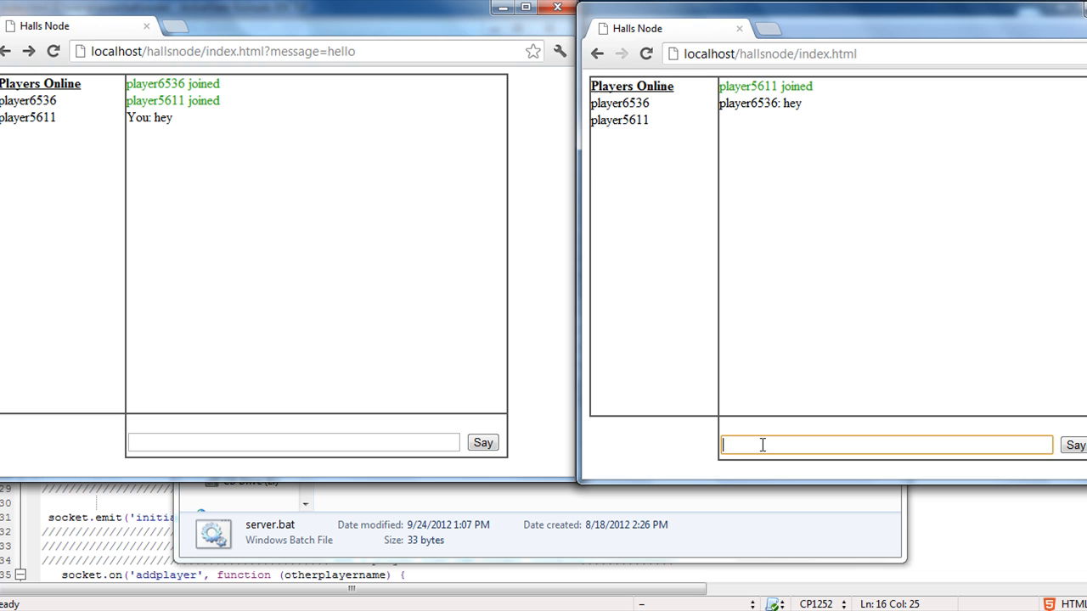
{"action": "type", "text": "hey back"}
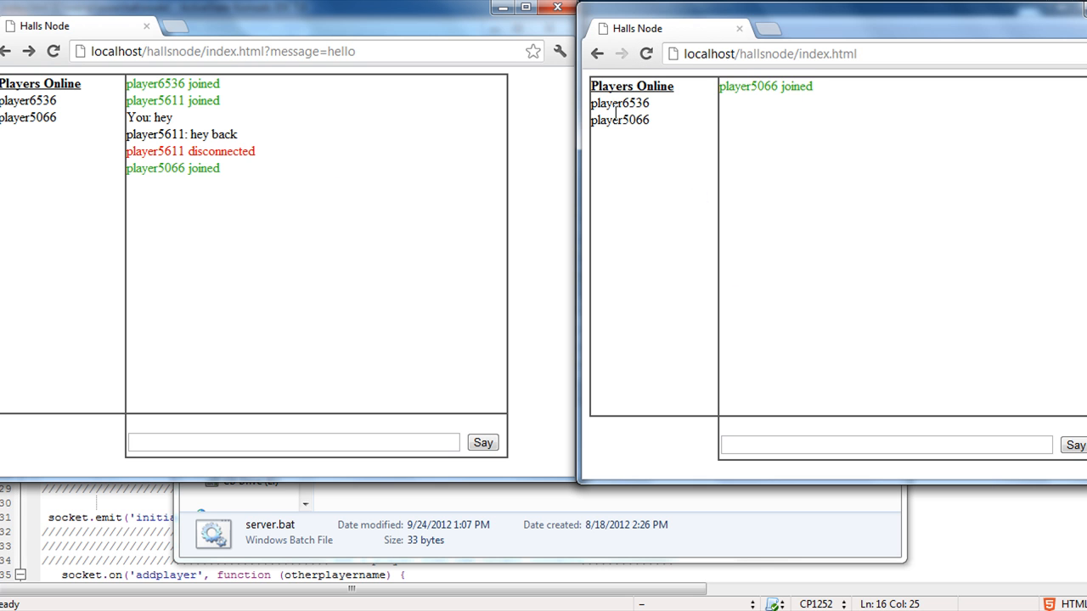
{"action": "left_click", "coordinate": [52, 51]}
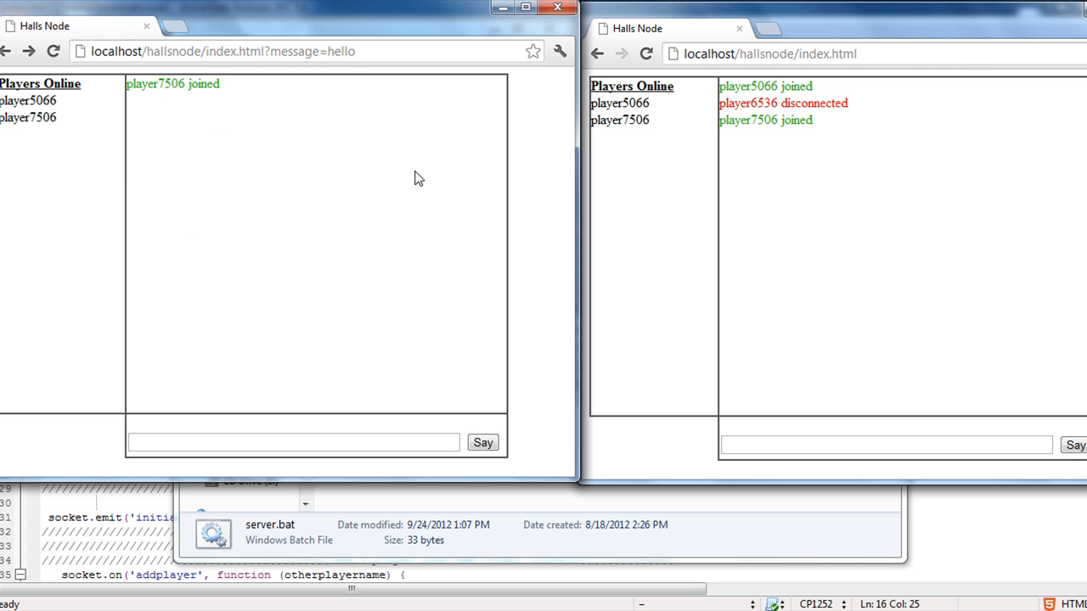
{"action": "mouse_move", "coordinate": [654, 126]}
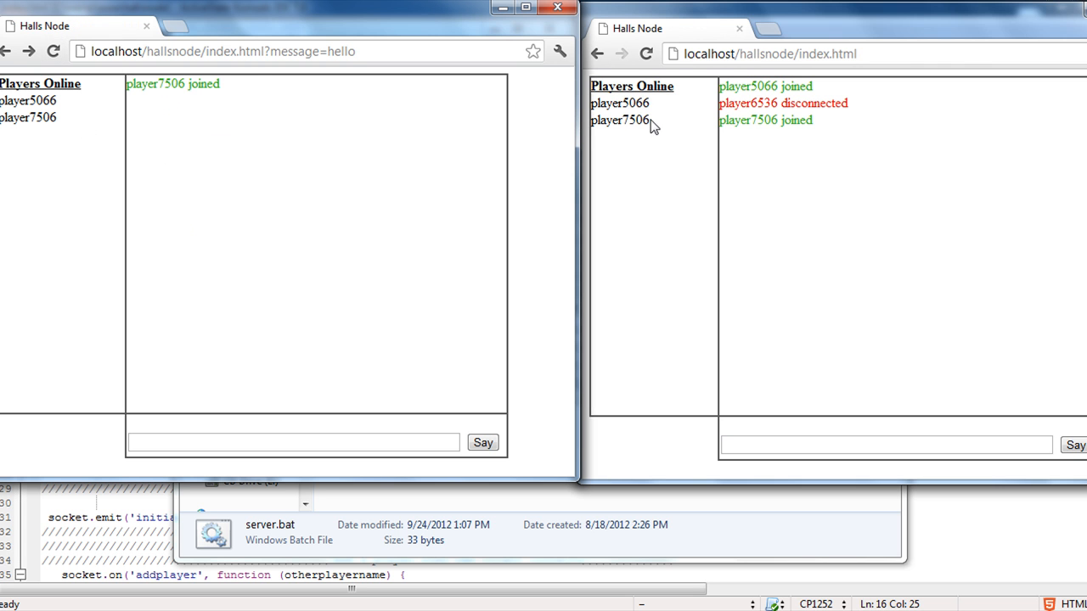
{"action": "mouse_move", "coordinate": [73, 92]}
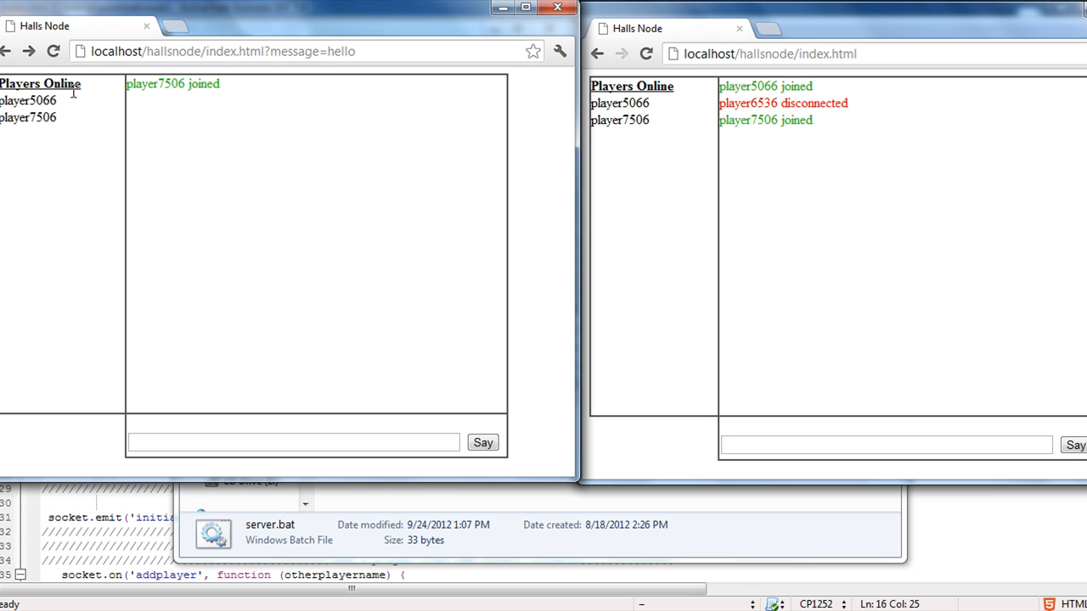
{"action": "mouse_move", "coordinate": [219, 148]}
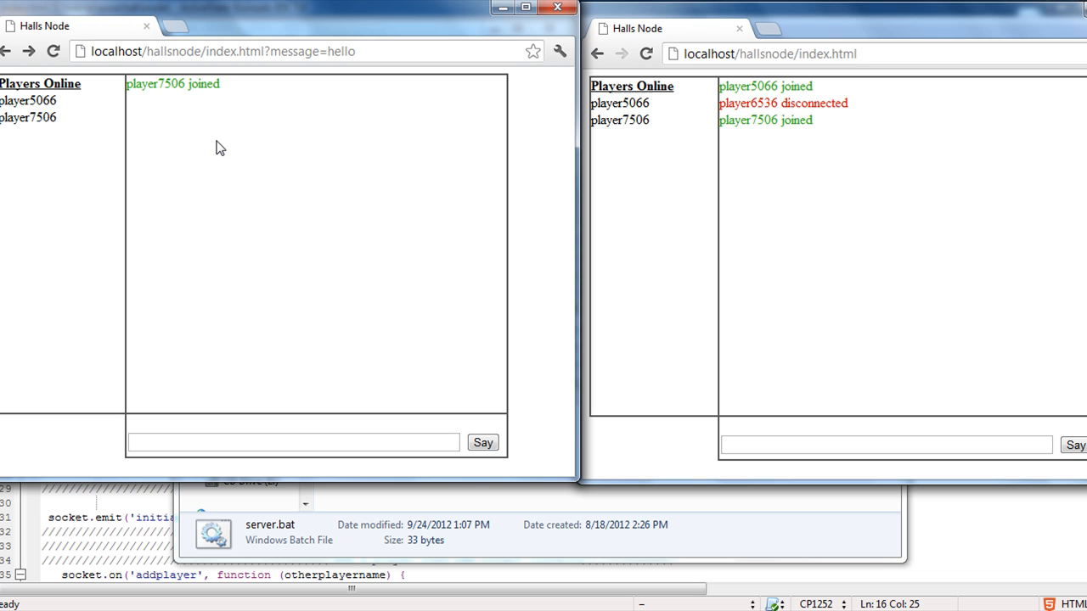
{"action": "mouse_move", "coordinate": [251, 190]}
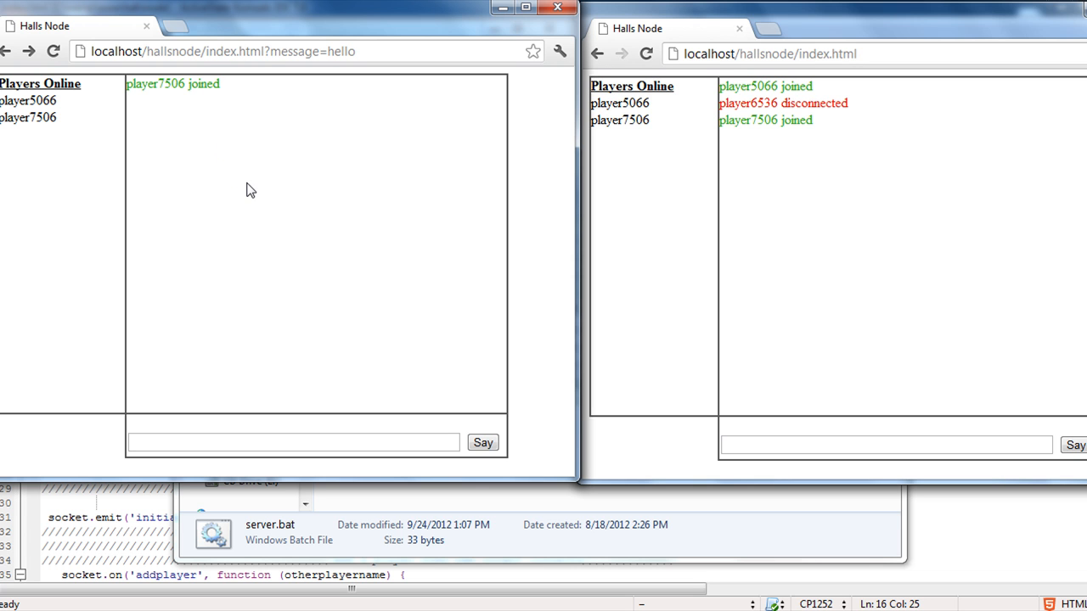
{"action": "mouse_move", "coordinate": [312, 296]}
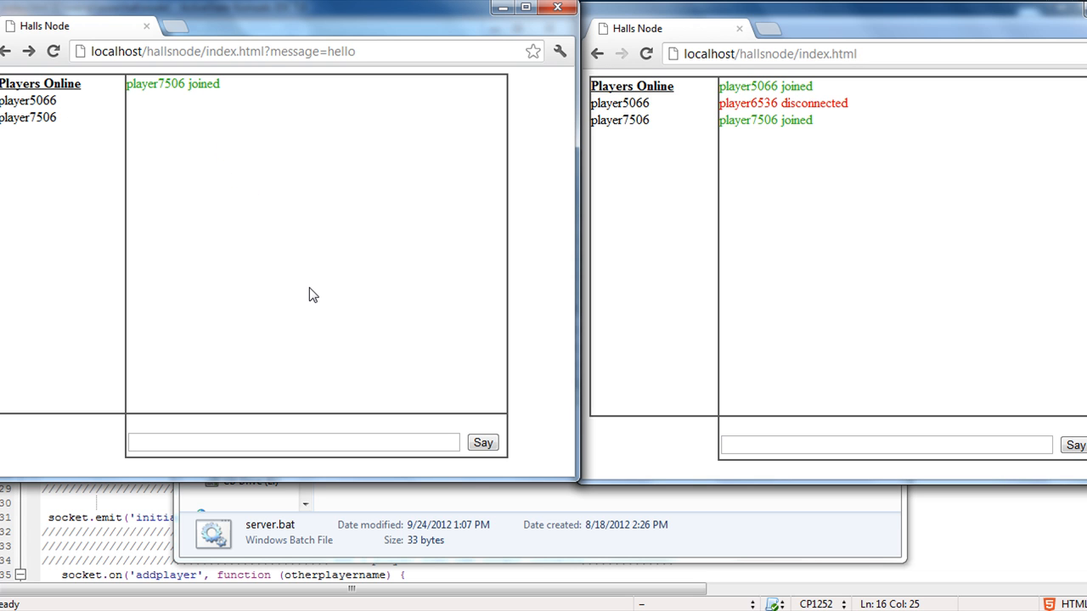
{"action": "mouse_move", "coordinate": [148, 167]}
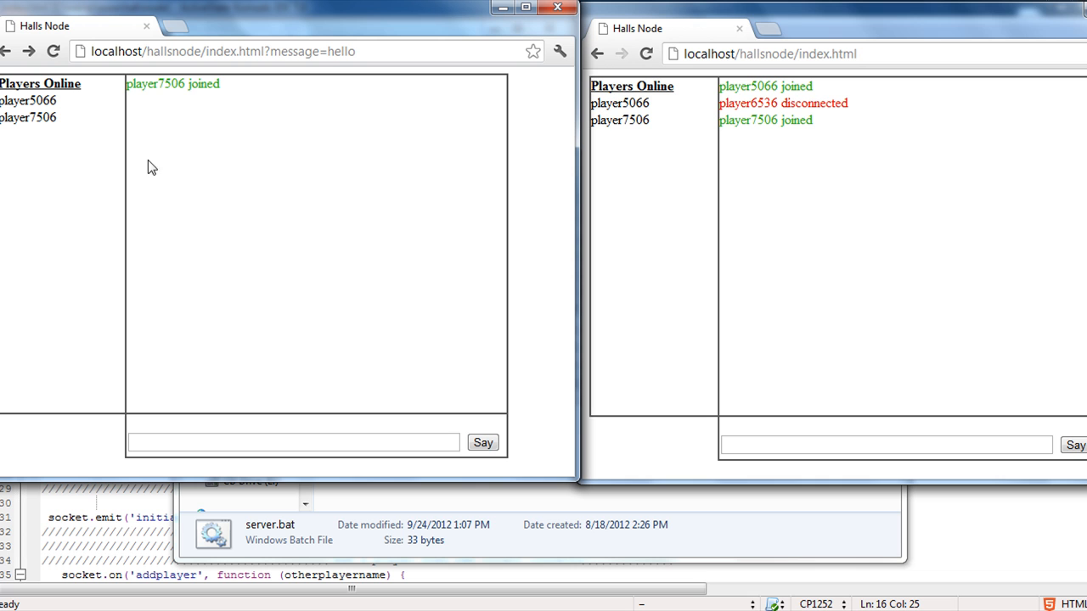
{"action": "mouse_move", "coordinate": [91, 128]}
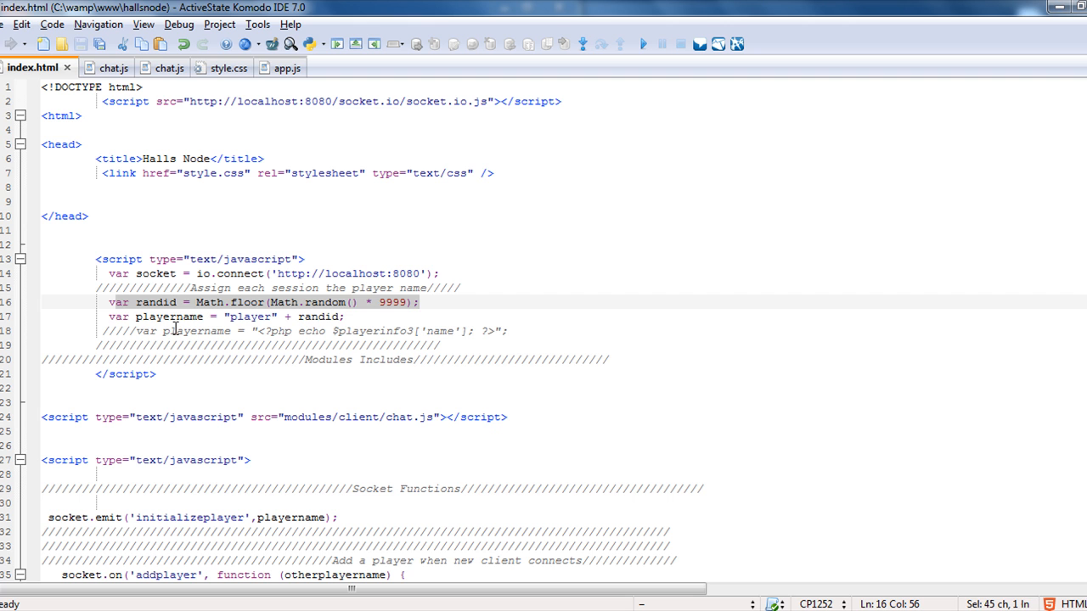
- Review index.html's random player name script and chat.js include, scrolling down to the Socket Functions section
{"action": "left_click", "coordinate": [146, 330]}
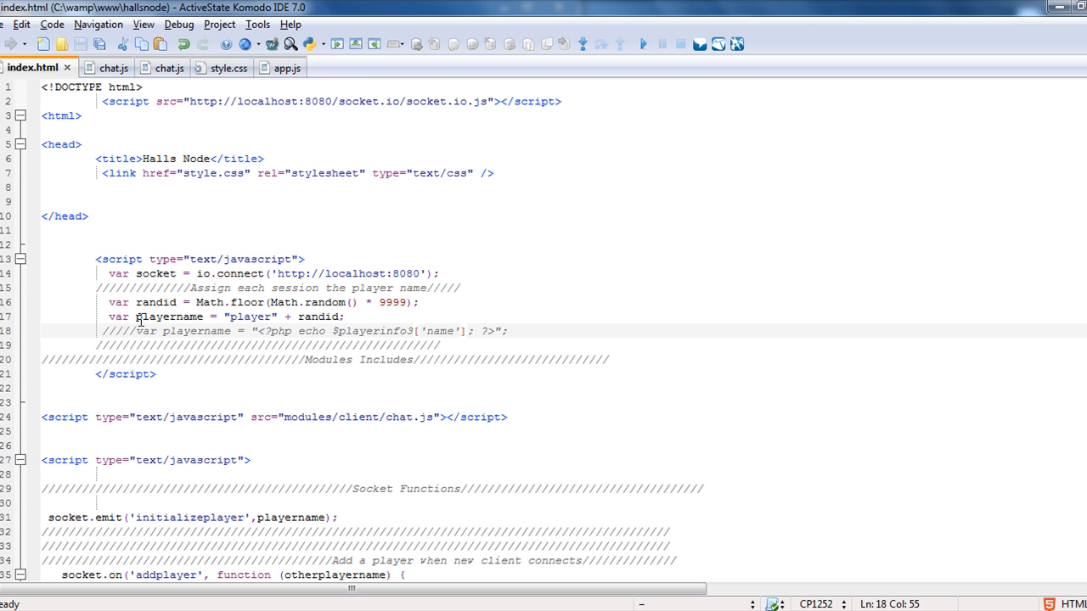
{"action": "scroll", "scroll_direction": "down", "scroll_amount": 3}
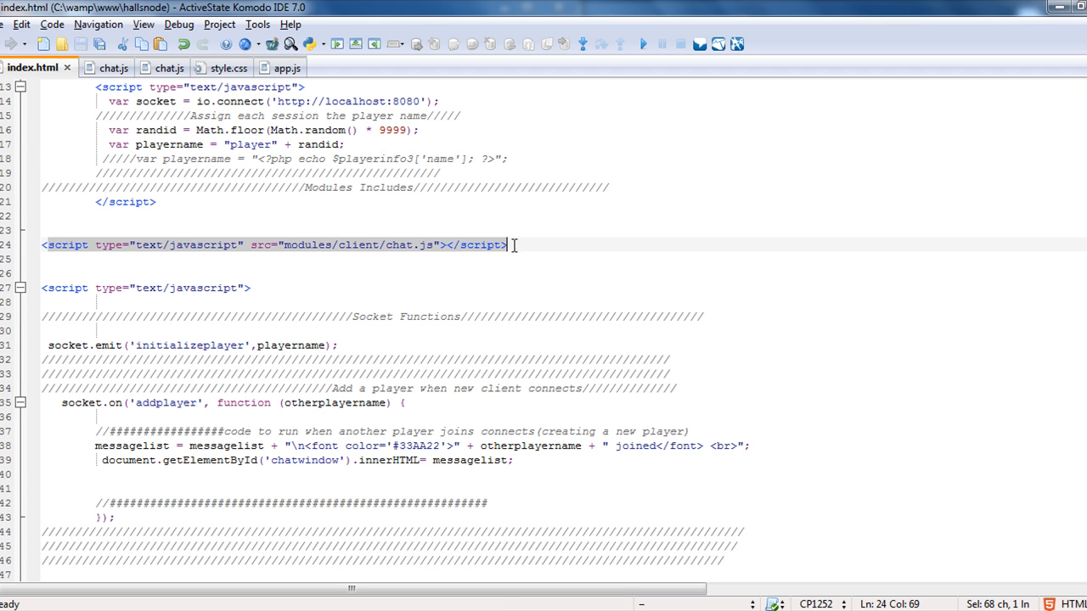
{"action": "left_click", "coordinate": [388, 258]}
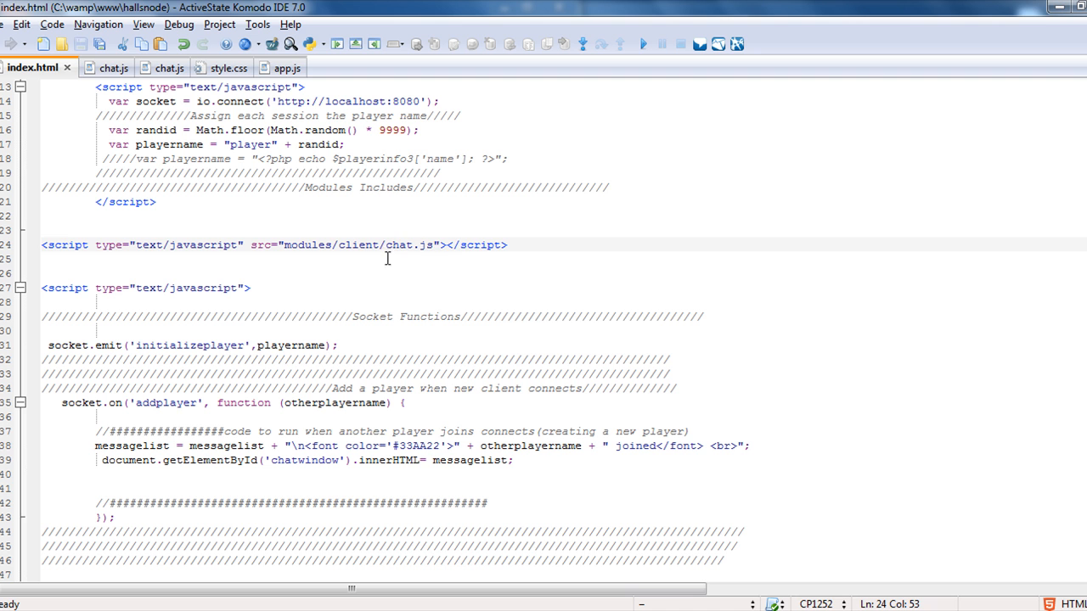
{"action": "left_click", "coordinate": [394, 245]}
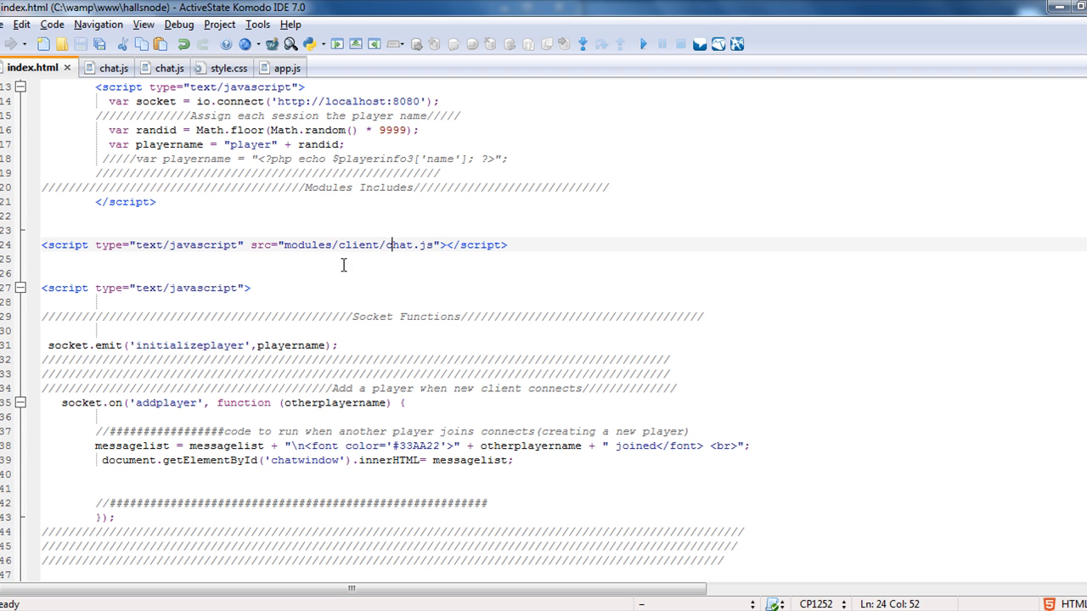
{"action": "scroll", "scroll_direction": "down", "scroll_amount": 3}
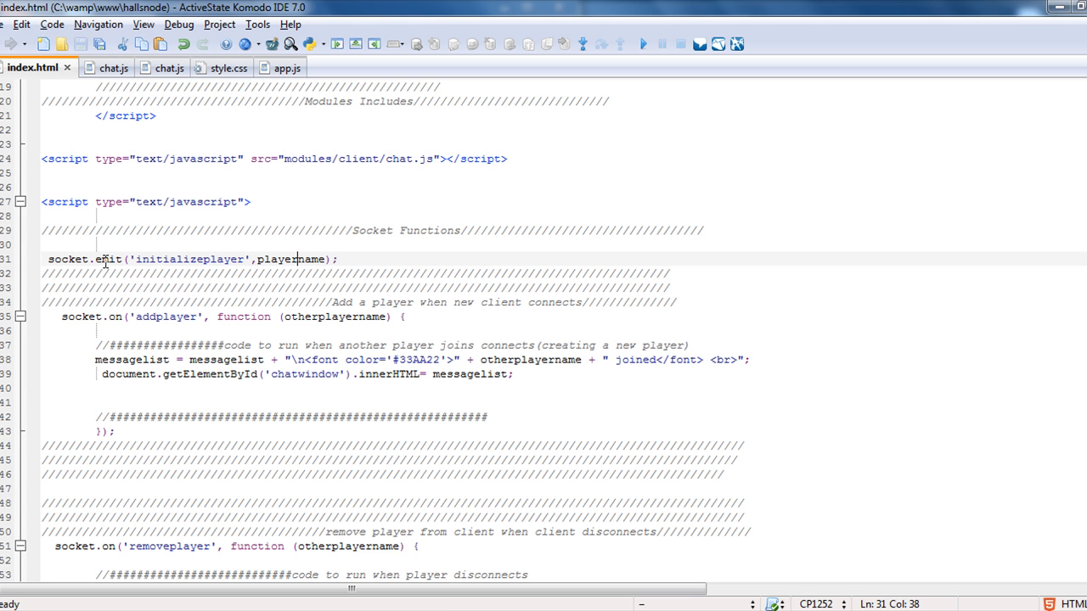
{"action": "left_click", "coordinate": [268, 68]}
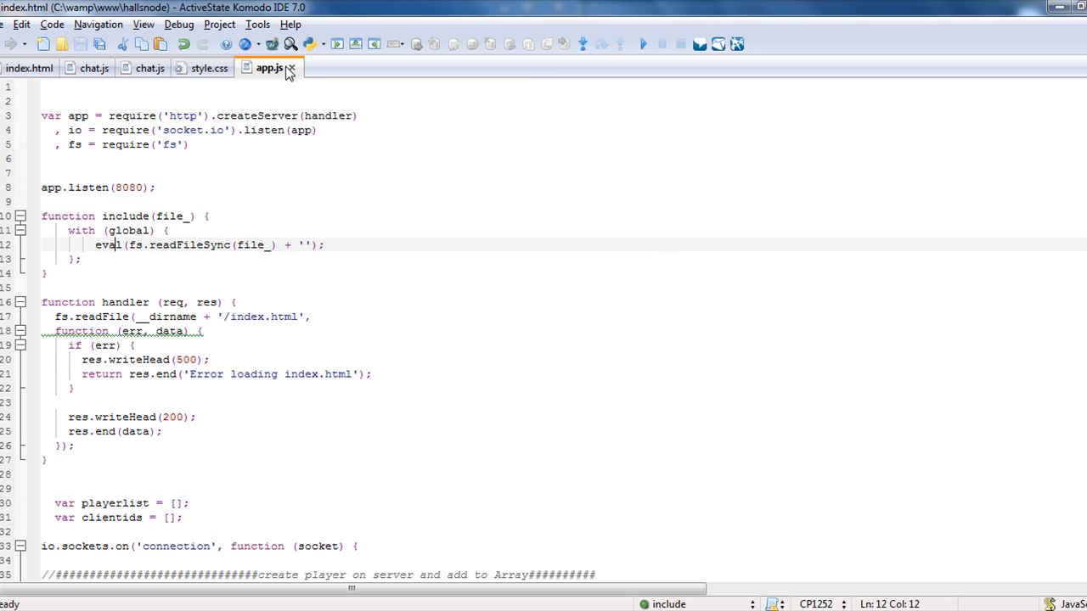
{"action": "scroll", "scroll_direction": "down", "scroll_amount": 3}
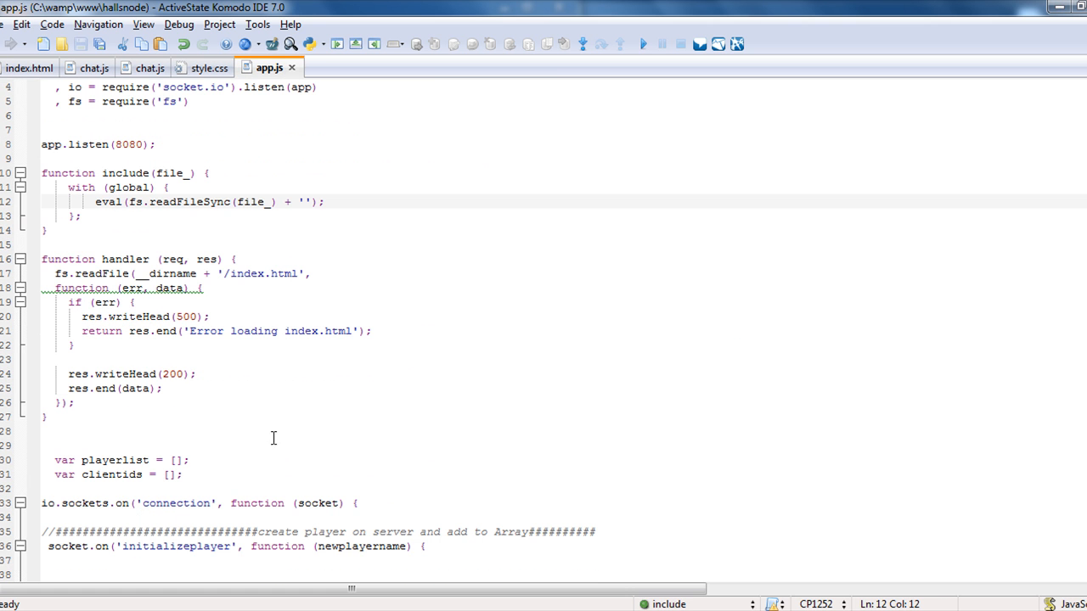
{"action": "scroll", "scroll_direction": "down", "scroll_amount": 3}
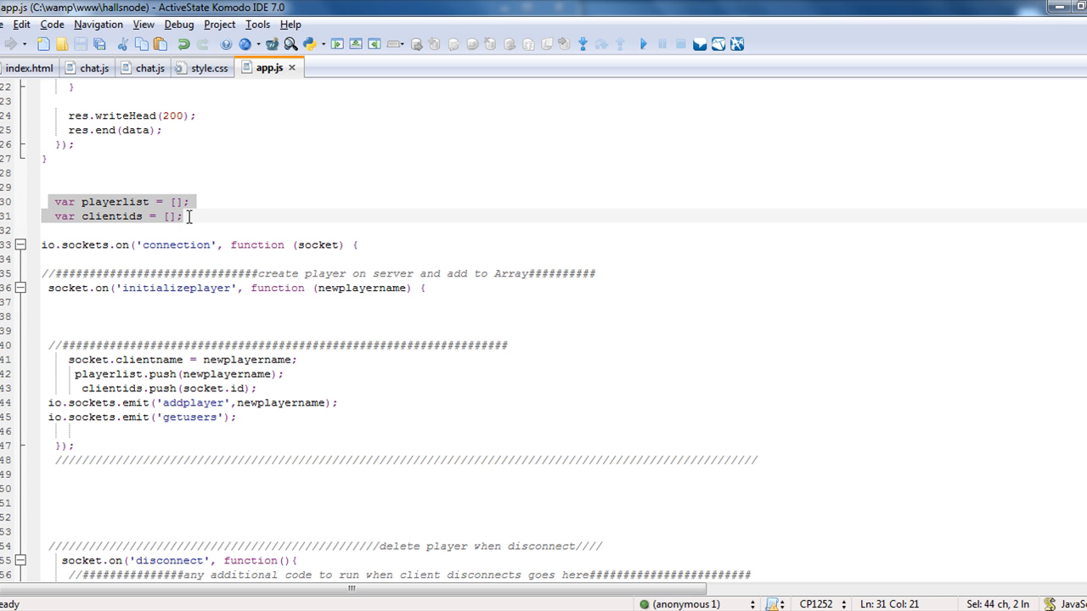
{"action": "scroll", "scroll_direction": "down", "scroll_amount": 3}
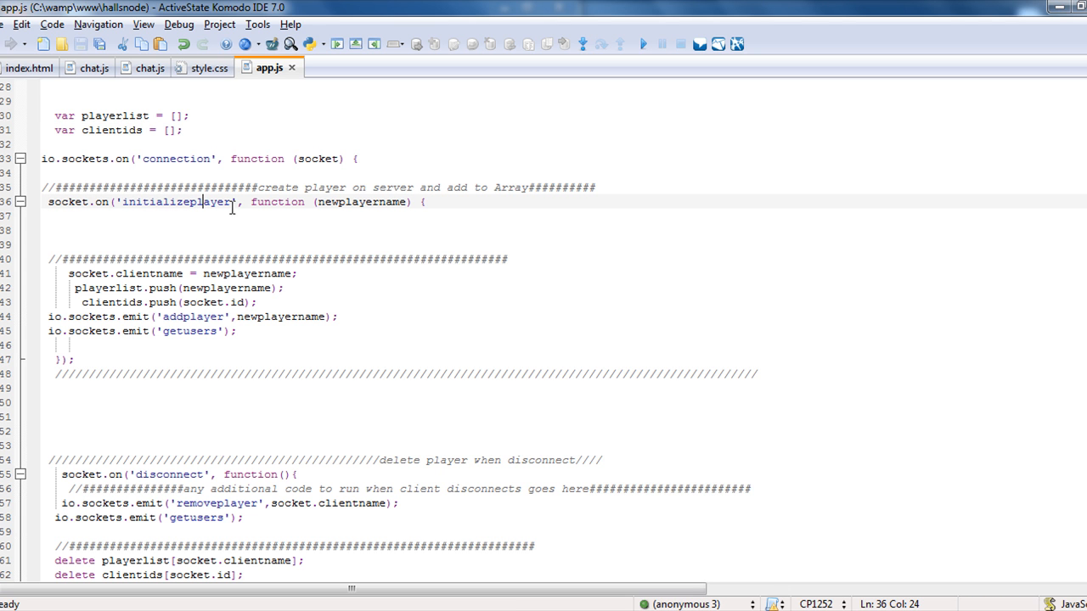
{"action": "mouse_move", "coordinate": [340, 207]}
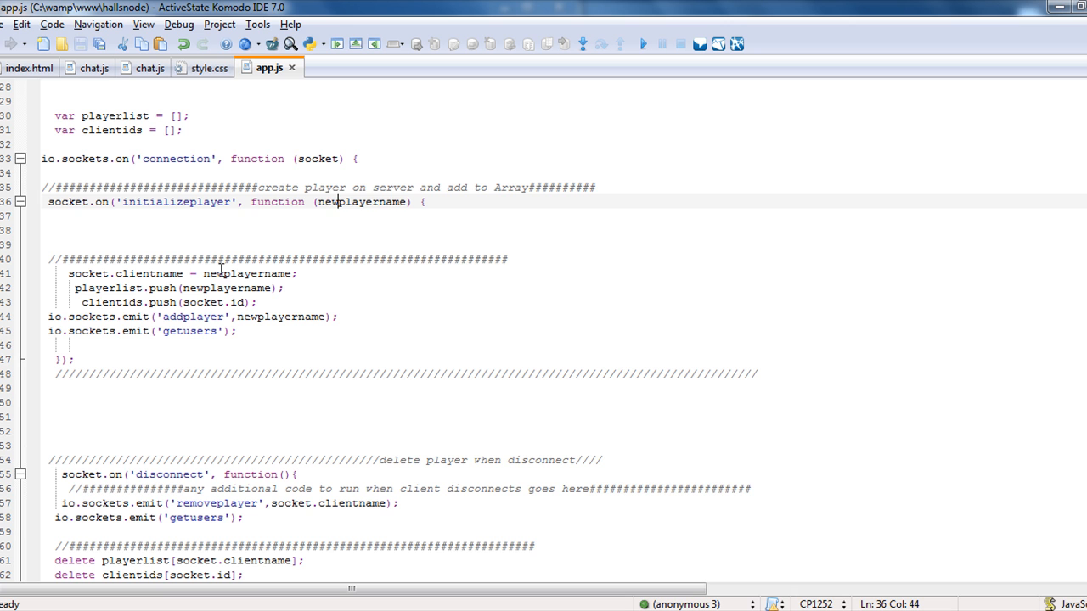
{"action": "mouse_move", "coordinate": [166, 292]}
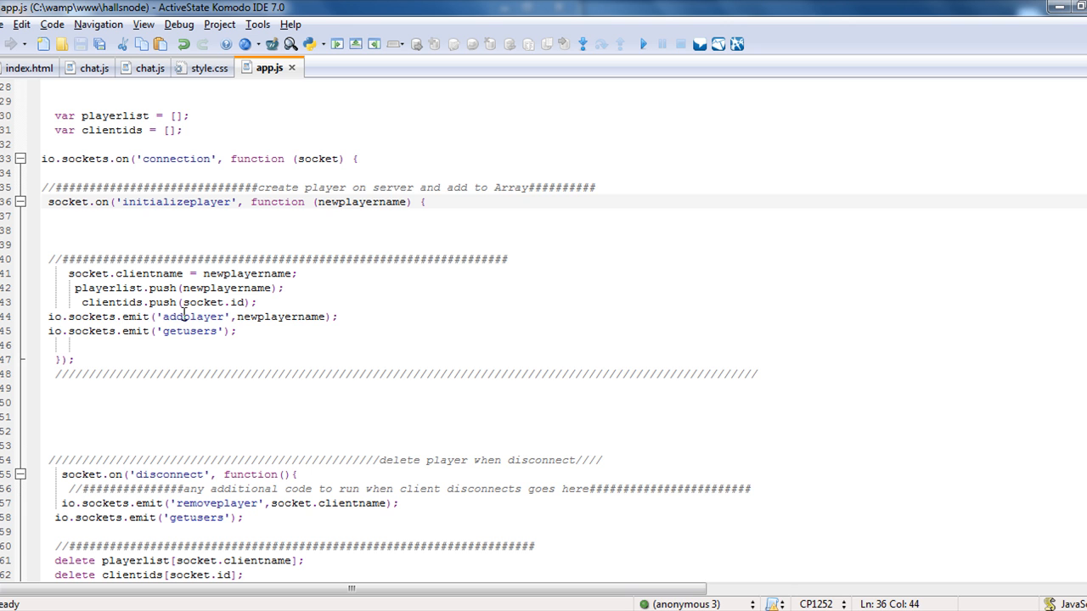
{"action": "left_click", "coordinate": [132, 317]}
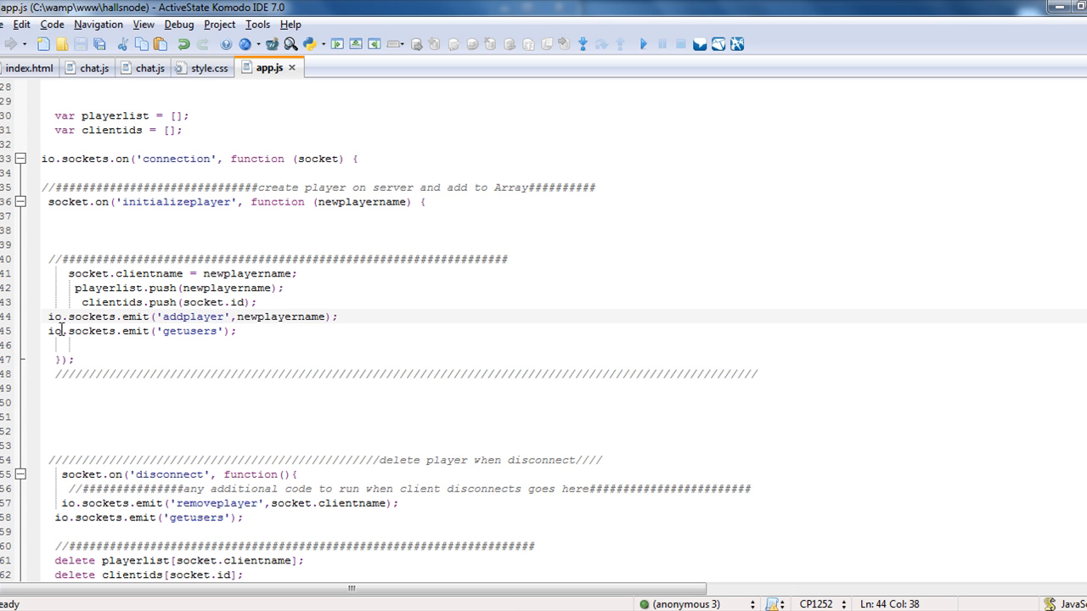
{"action": "left_click", "coordinate": [256, 274]}
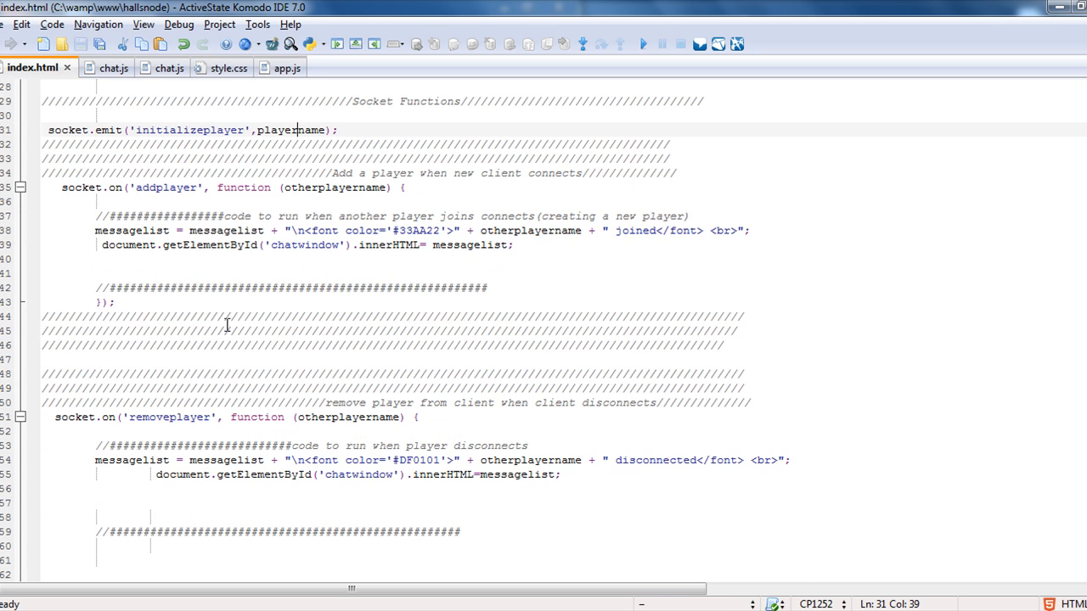
{"action": "scroll", "scroll_direction": "down", "scroll_amount": 3}
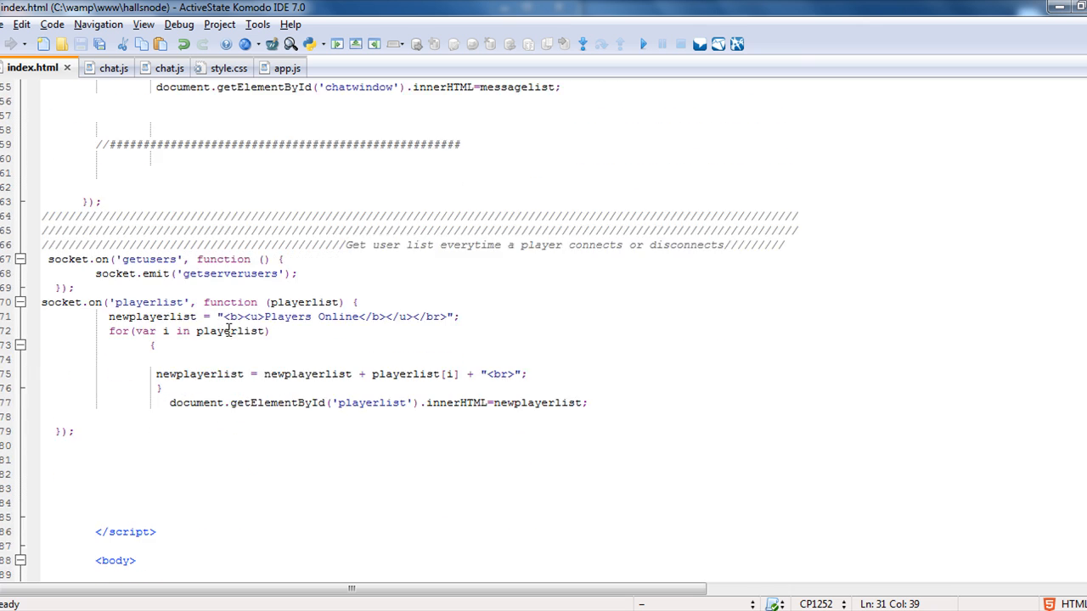
{"action": "scroll", "scroll_direction": "up", "scroll_amount": 3}
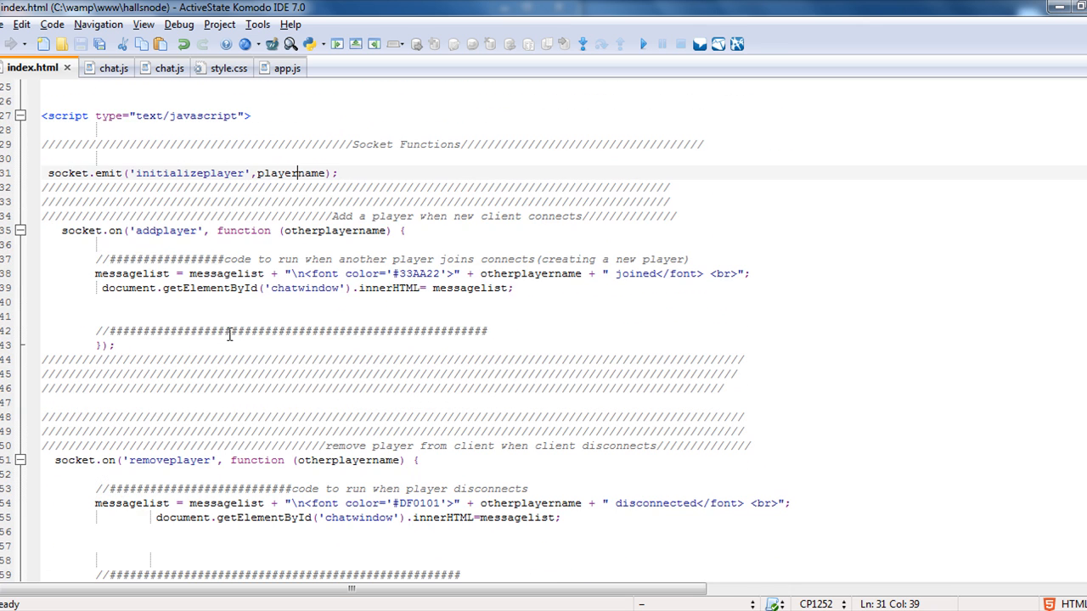
{"action": "left_click", "coordinate": [289, 231]}
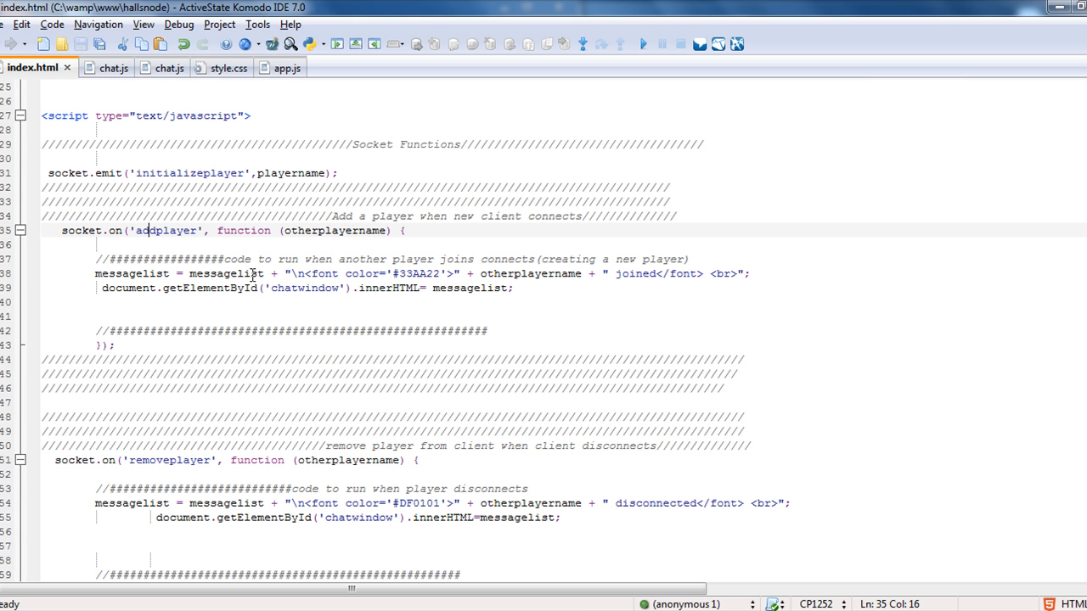
{"action": "mouse_move", "coordinate": [329, 270]}
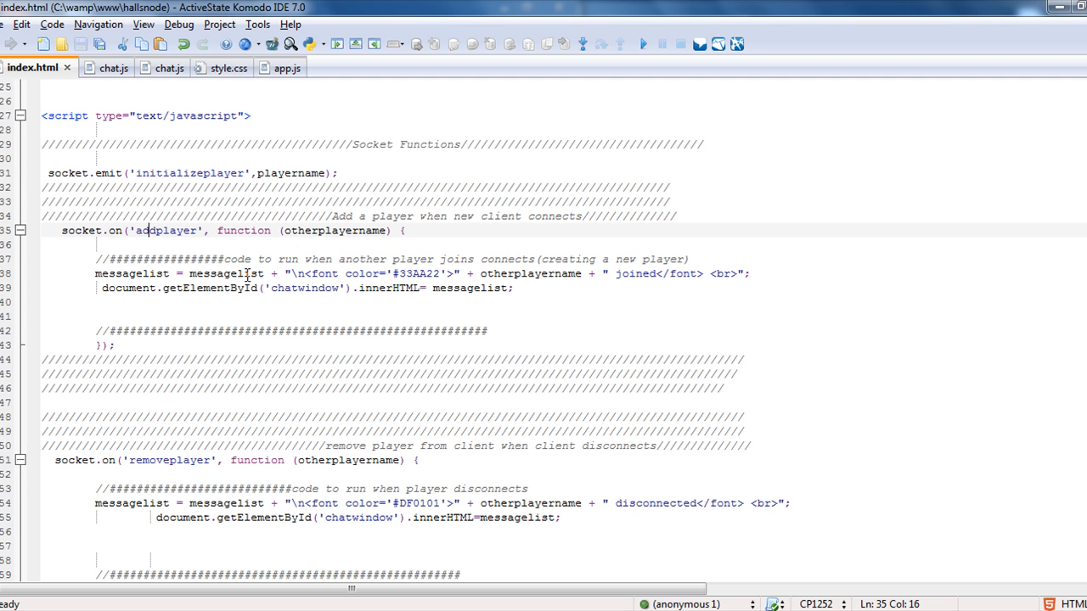
{"action": "left_click", "coordinate": [482, 274]}
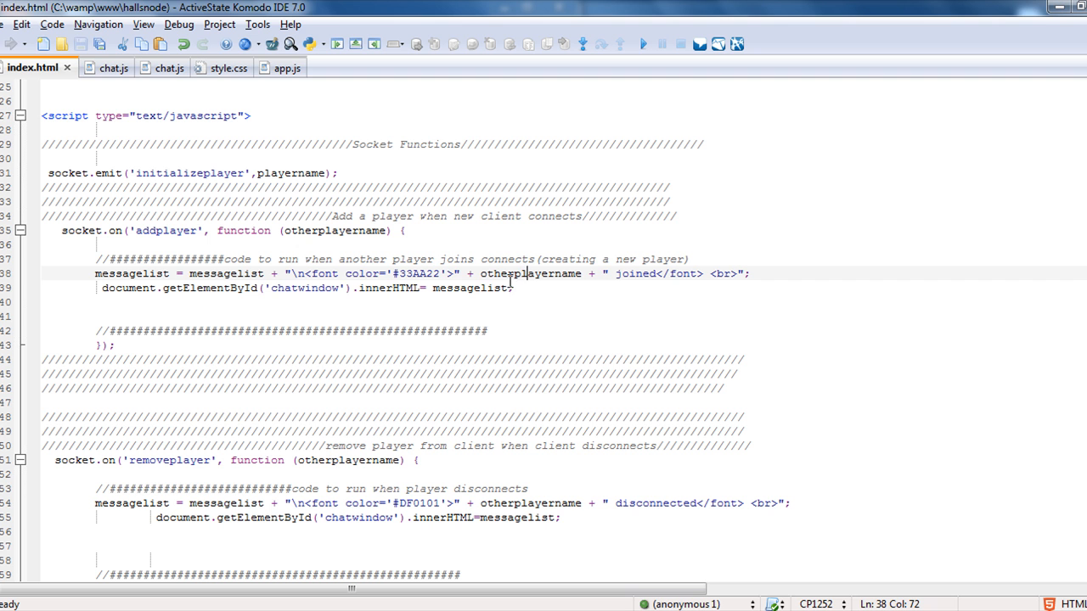
{"action": "left_click", "coordinate": [435, 289]}
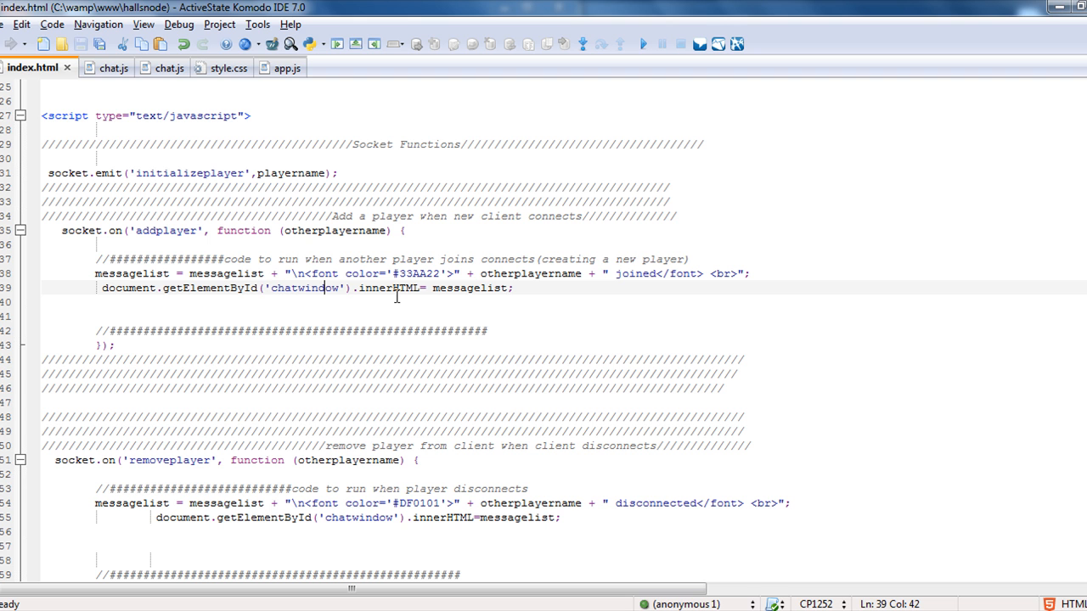
{"action": "mouse_move", "coordinate": [131, 289]}
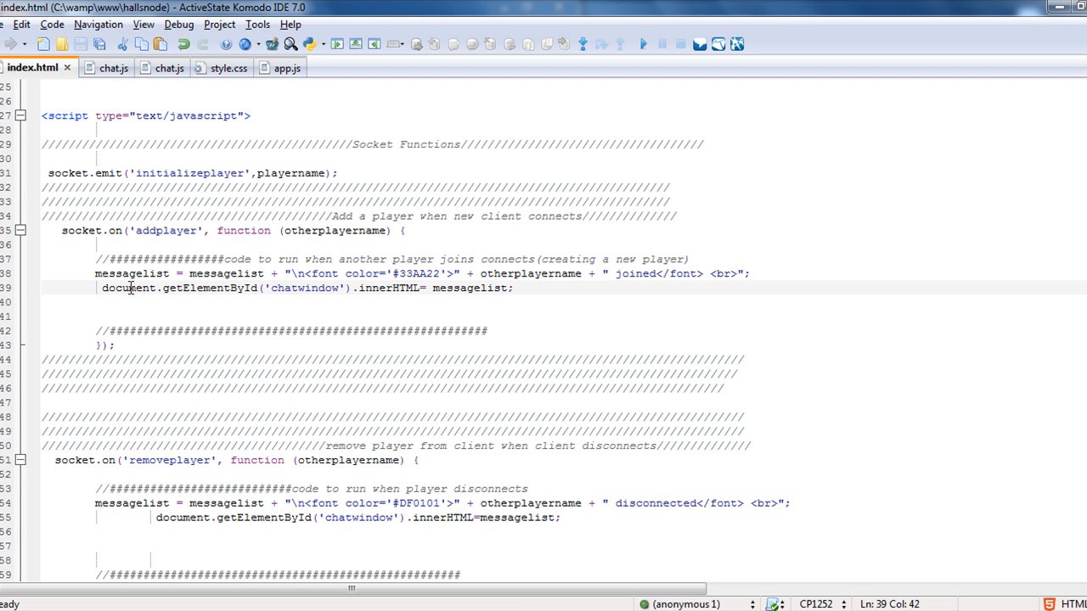
{"action": "left_click", "coordinate": [313, 289]}
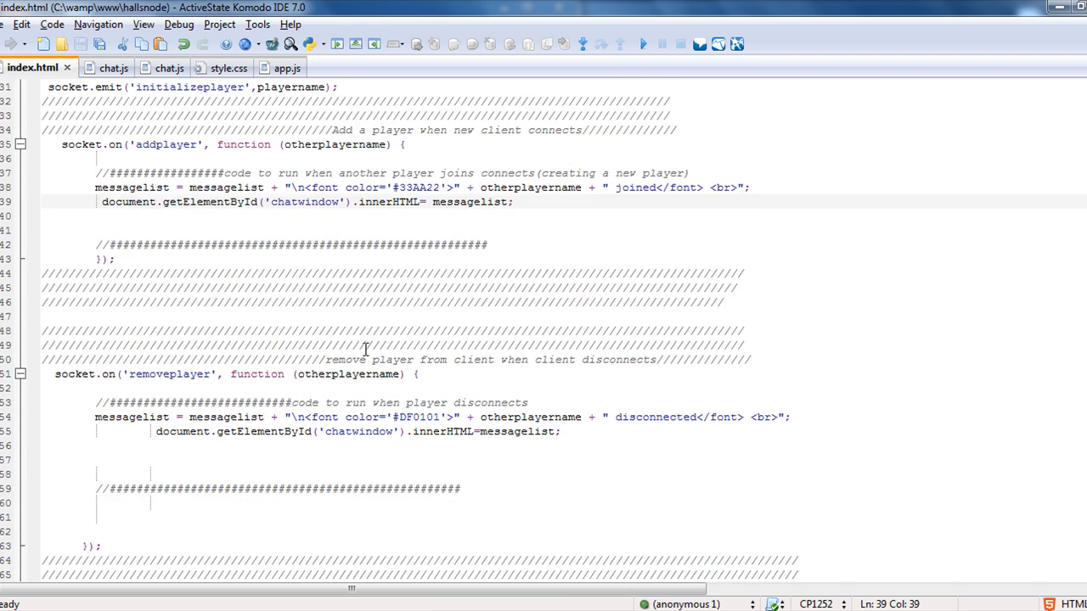
{"action": "scroll", "scroll_direction": "down", "scroll_amount": 3}
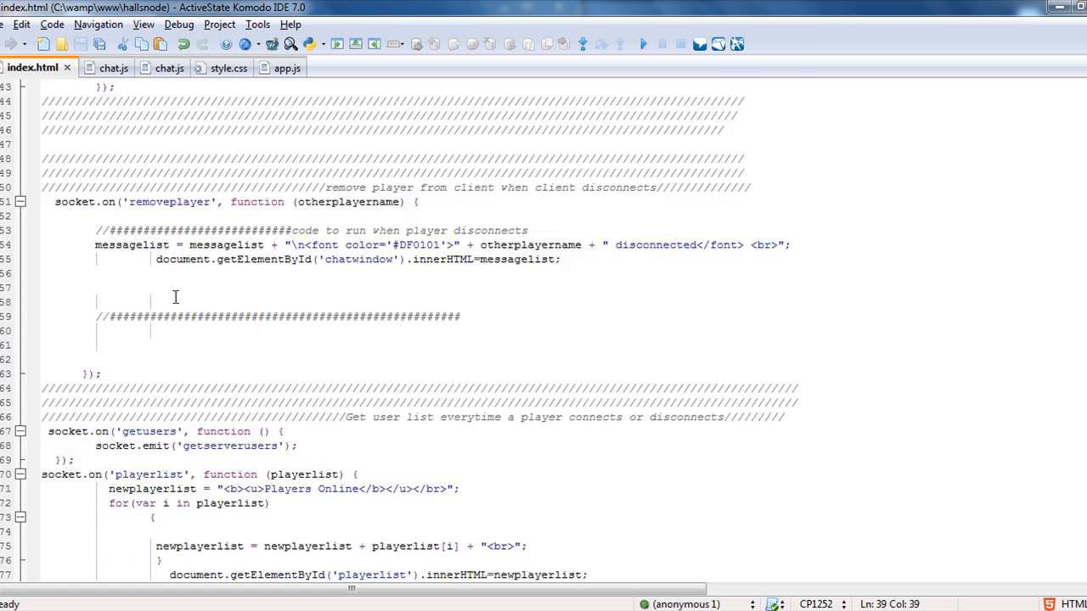
{"action": "scroll", "scroll_direction": "down", "scroll_amount": 3}
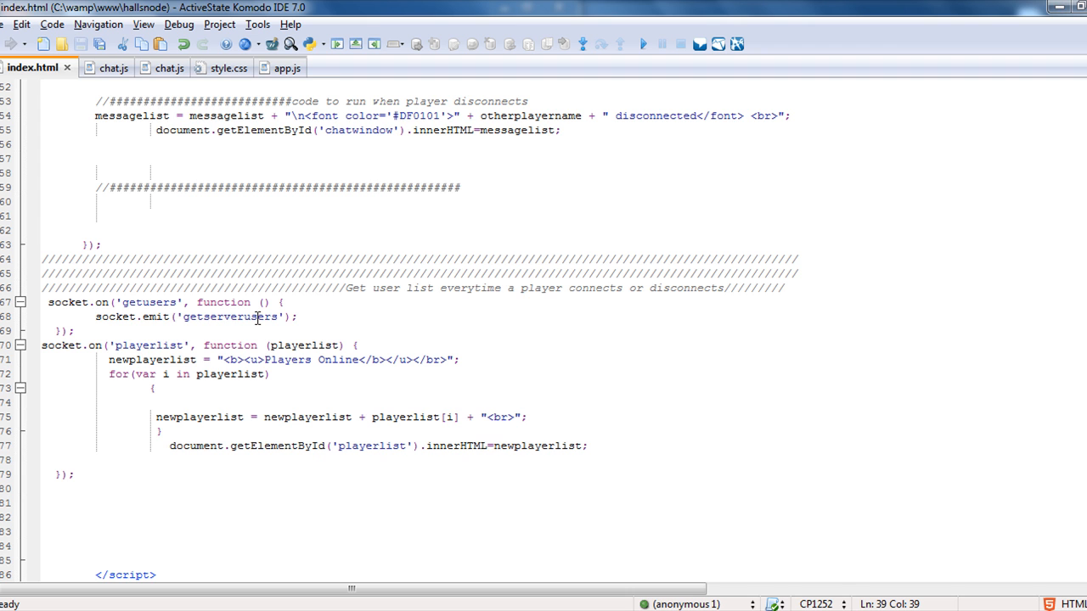
{"action": "scroll", "scroll_direction": "down", "scroll_amount": 3}
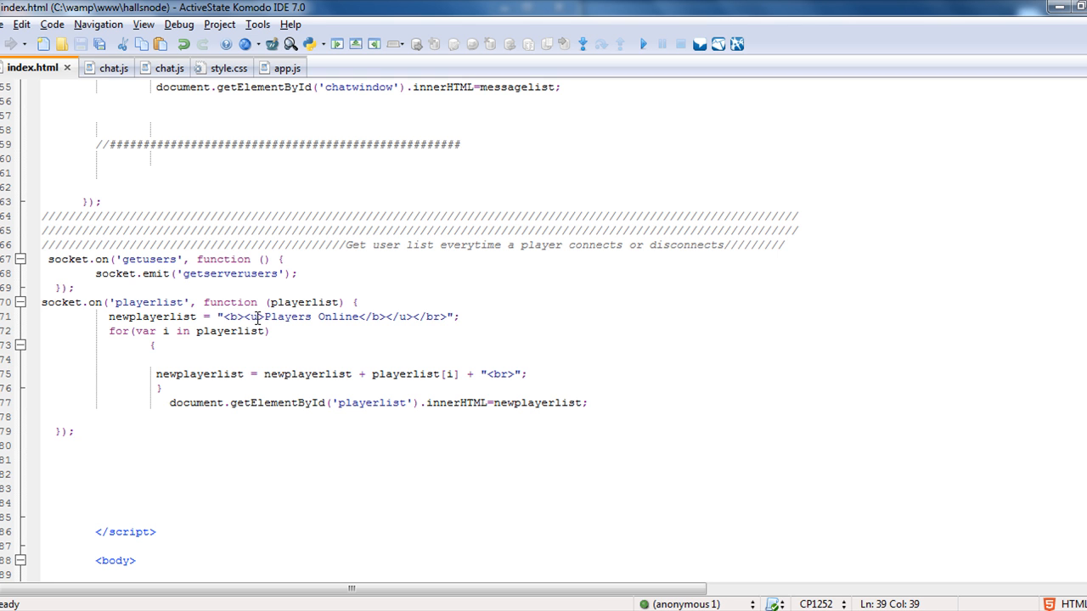
{"action": "mouse_move", "coordinate": [170, 231]}
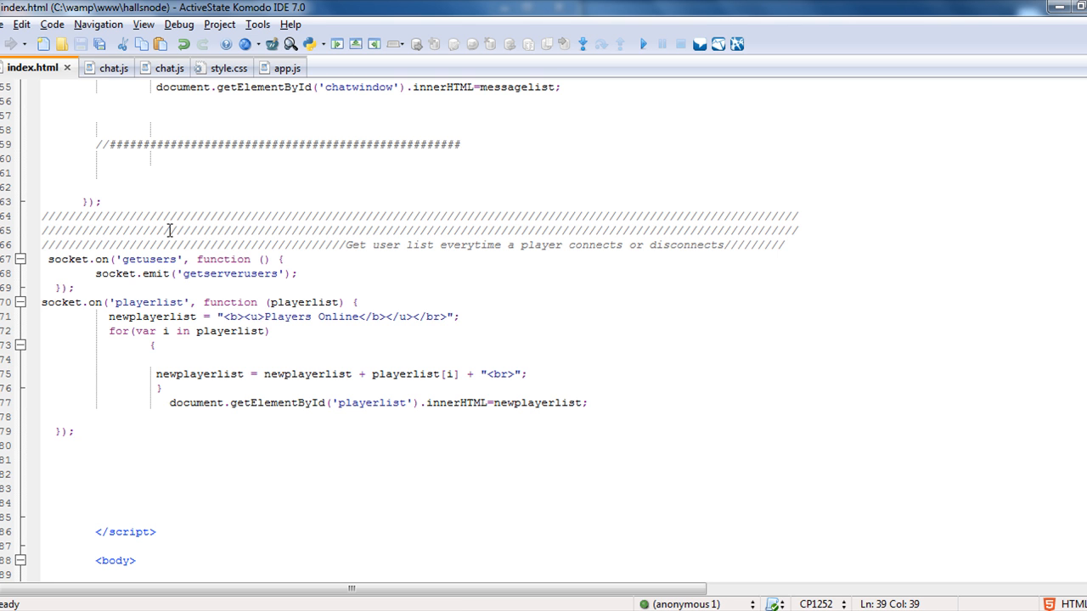
{"action": "mouse_move", "coordinate": [203, 286]}
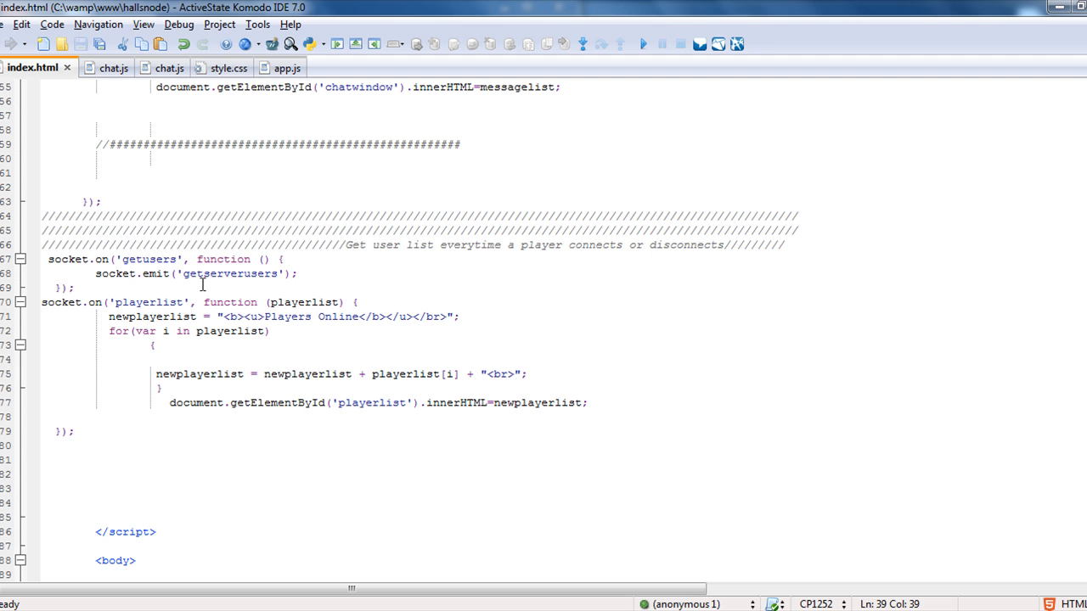
{"action": "left_click", "coordinate": [216, 273]}
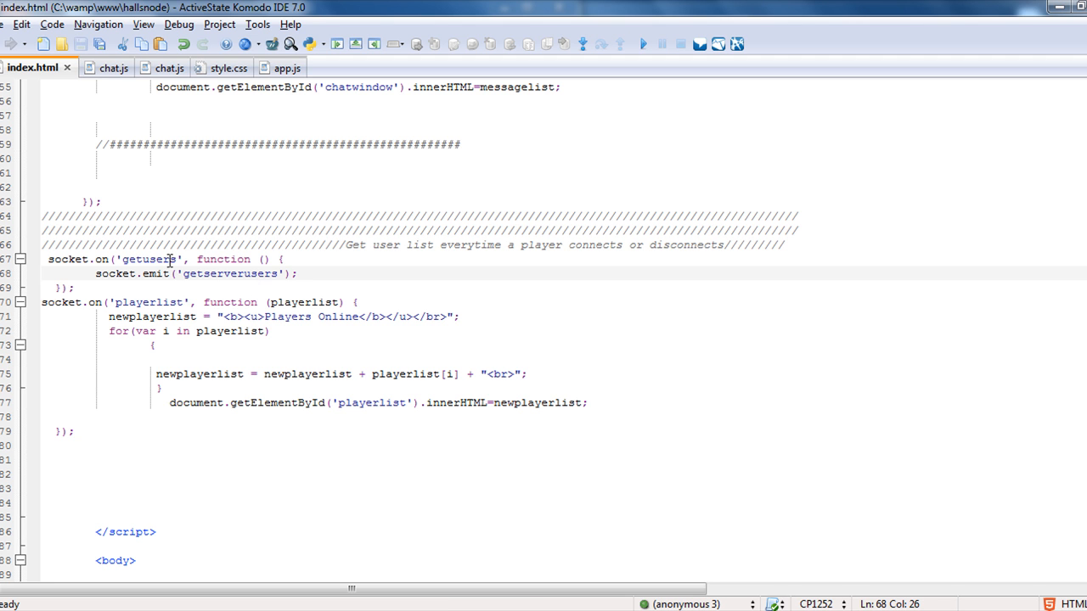
{"action": "mouse_move", "coordinate": [219, 273]}
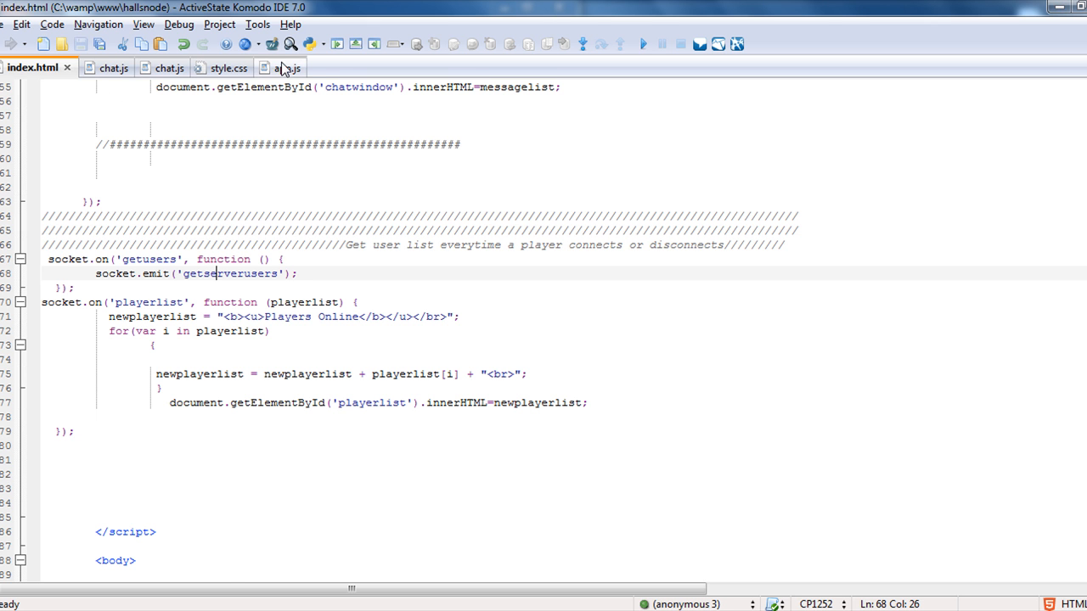
{"action": "left_click", "coordinate": [285, 68]}
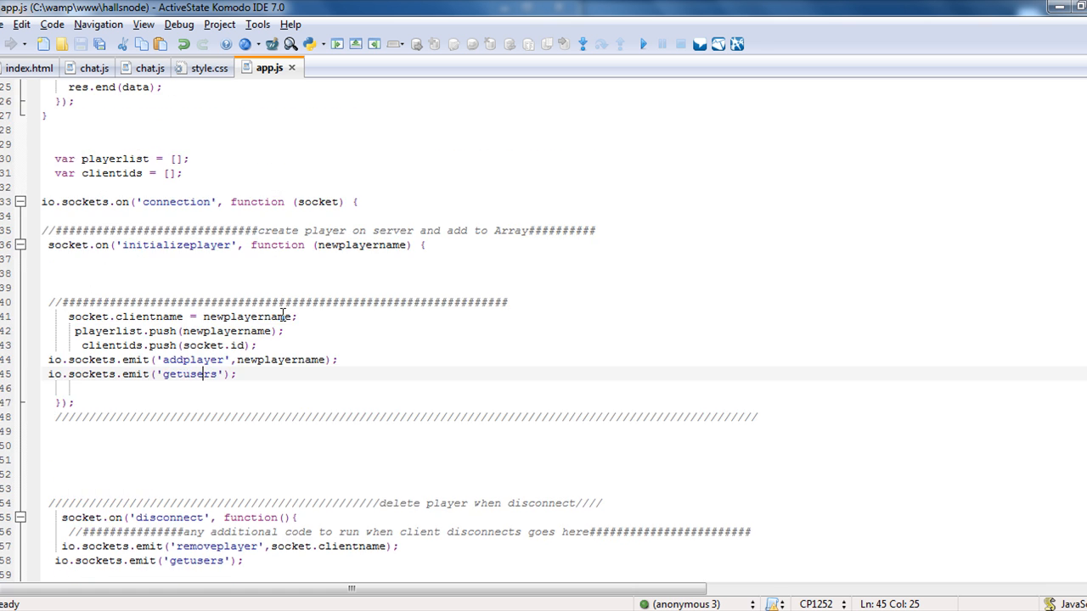
{"action": "scroll", "scroll_direction": "down", "scroll_amount": 3}
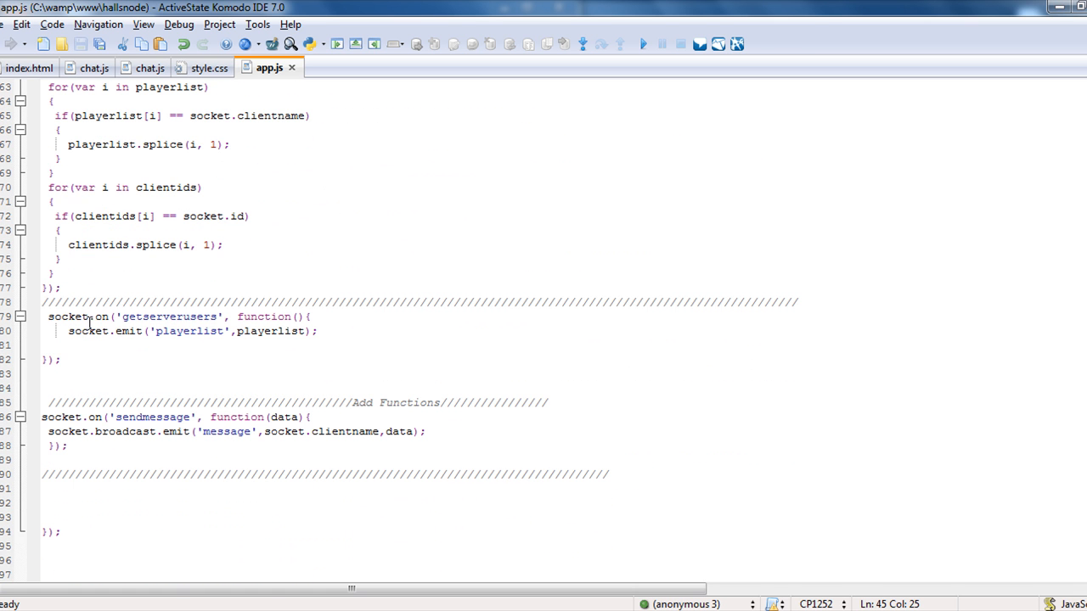
{"action": "mouse_move", "coordinate": [217, 336]}
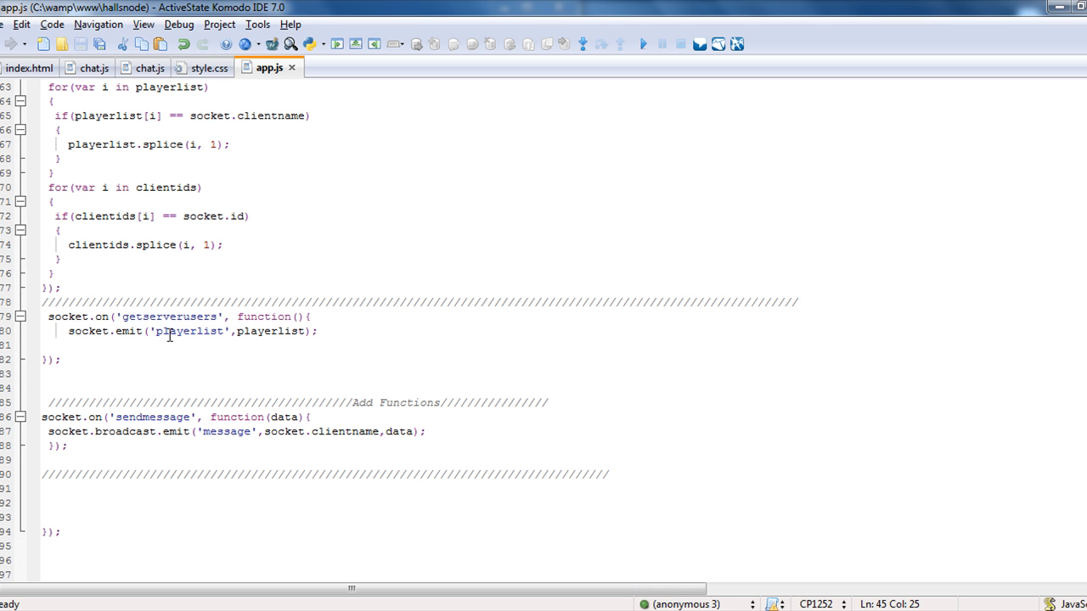
{"action": "scroll", "scroll_direction": "up", "scroll_amount": 3}
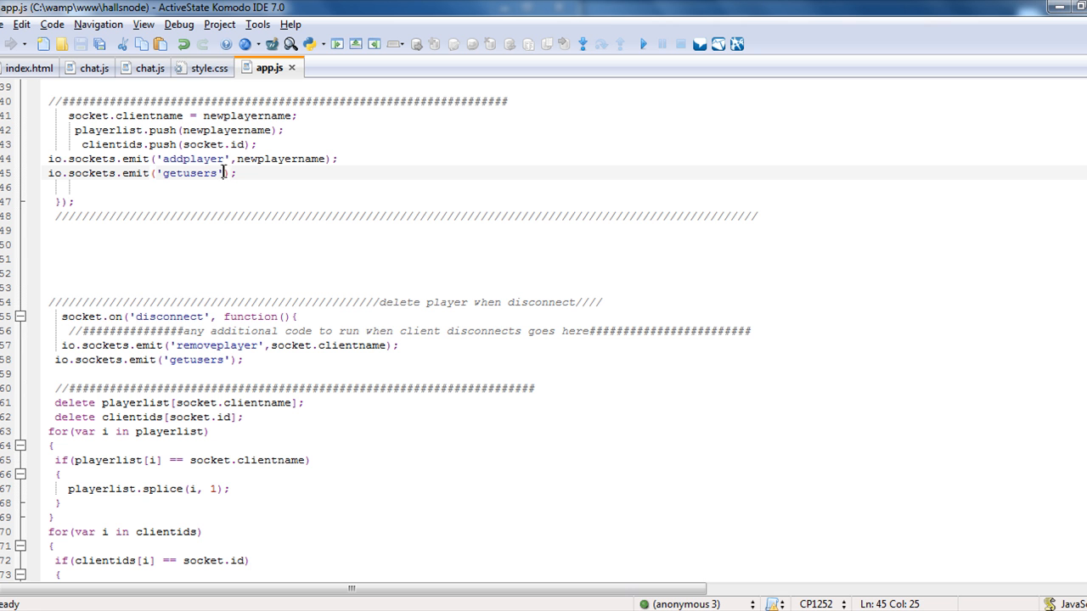
{"action": "scroll", "scroll_direction": "down", "scroll_amount": 3}
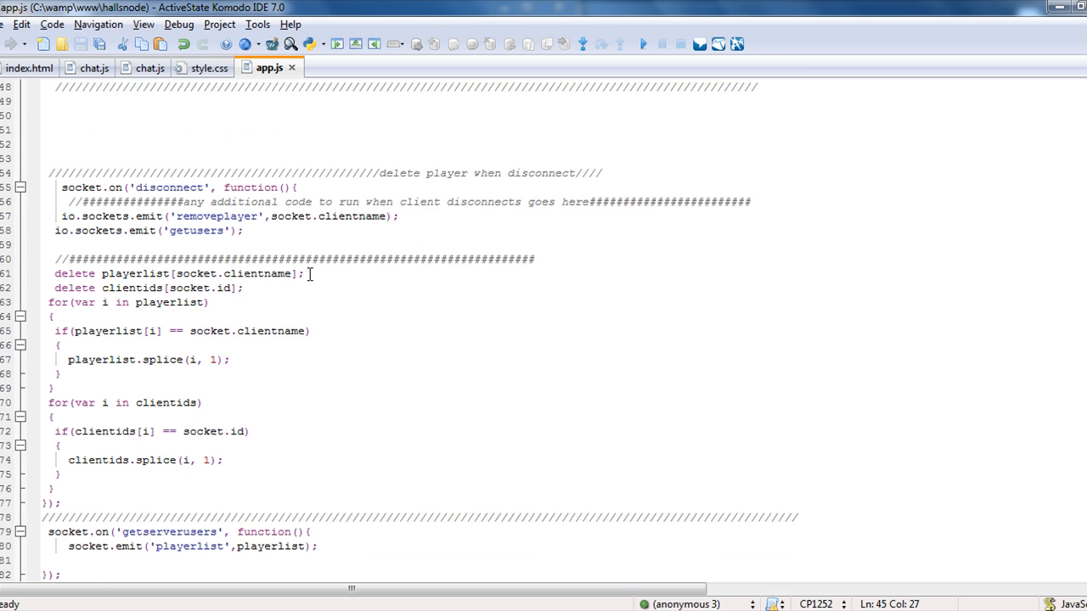
{"action": "scroll", "scroll_direction": "down", "scroll_amount": 3}
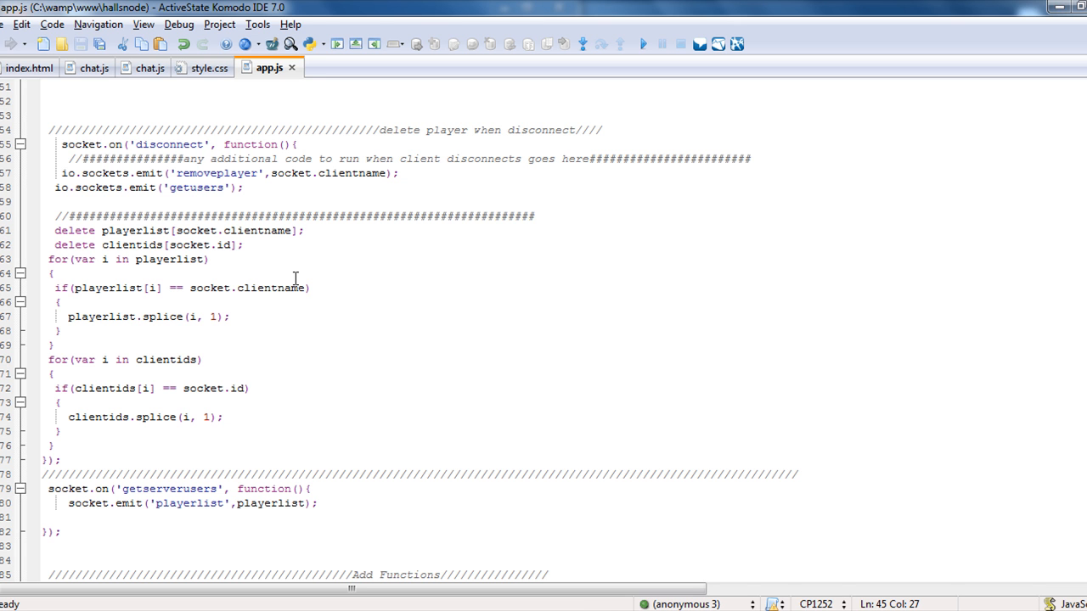
{"action": "left_click", "coordinate": [34, 68]}
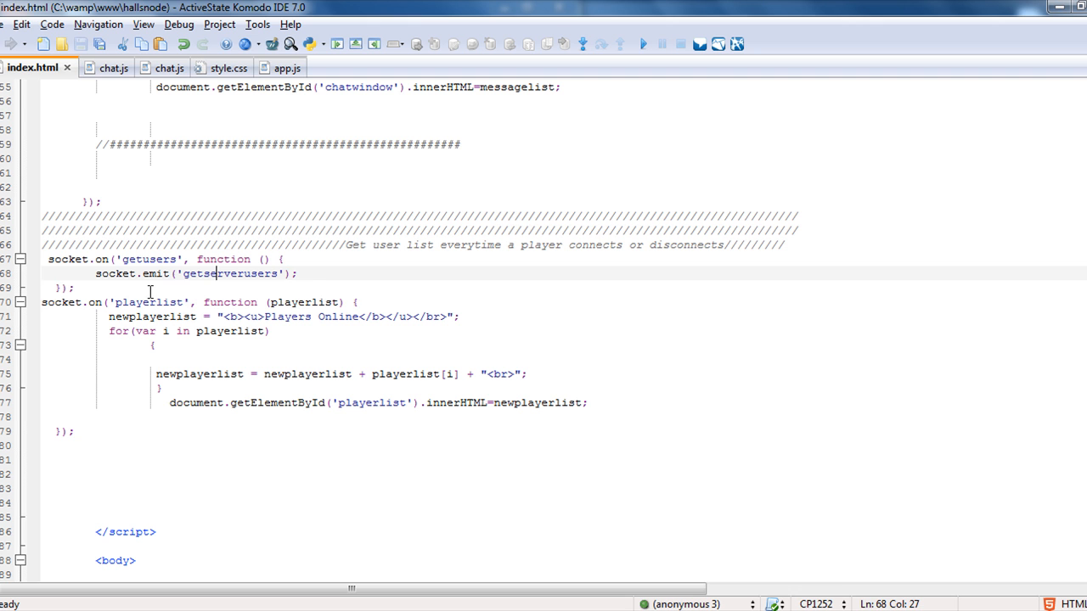
- Walk through the playerlist handler loop and the playerlist/chatwindow divs, then move to client chat.js
{"action": "left_click", "coordinate": [285, 303]}
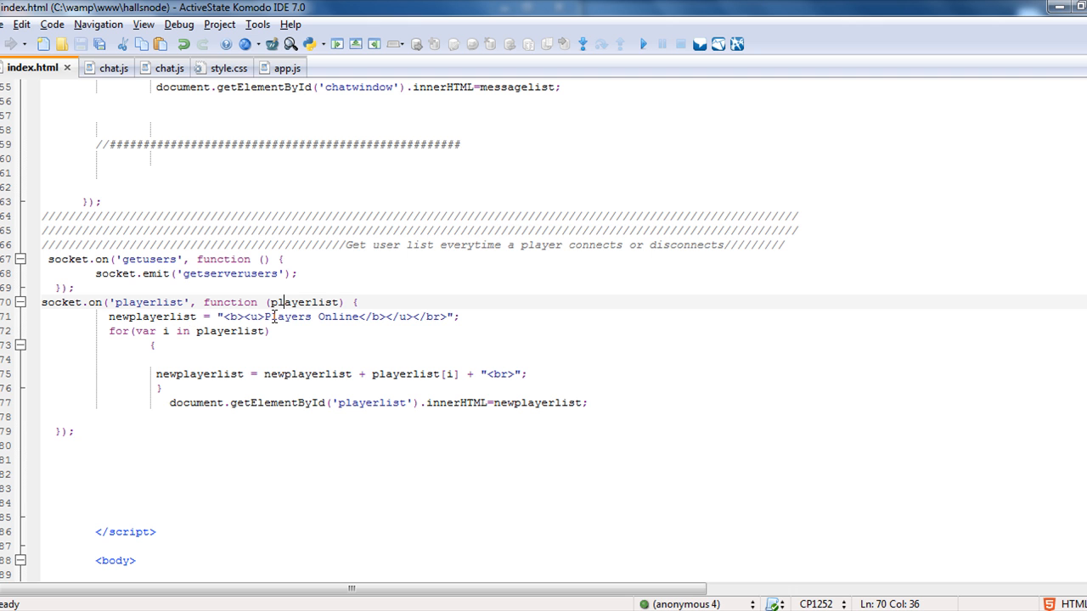
{"action": "mouse_move", "coordinate": [192, 330]}
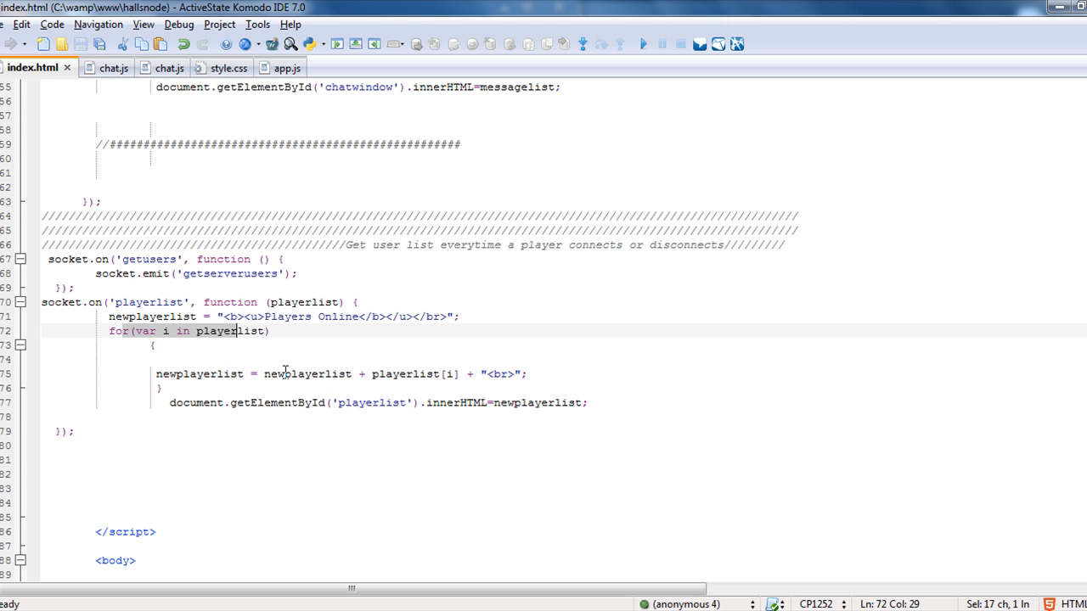
{"action": "left_click", "coordinate": [501, 402]}
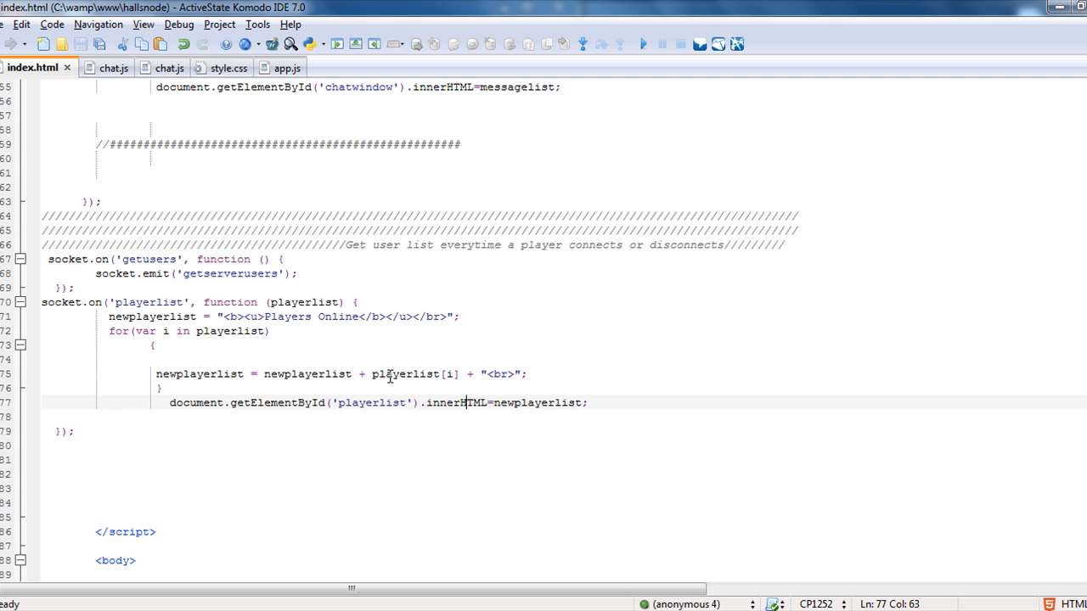
{"action": "scroll", "scroll_direction": "up", "scroll_amount": 3}
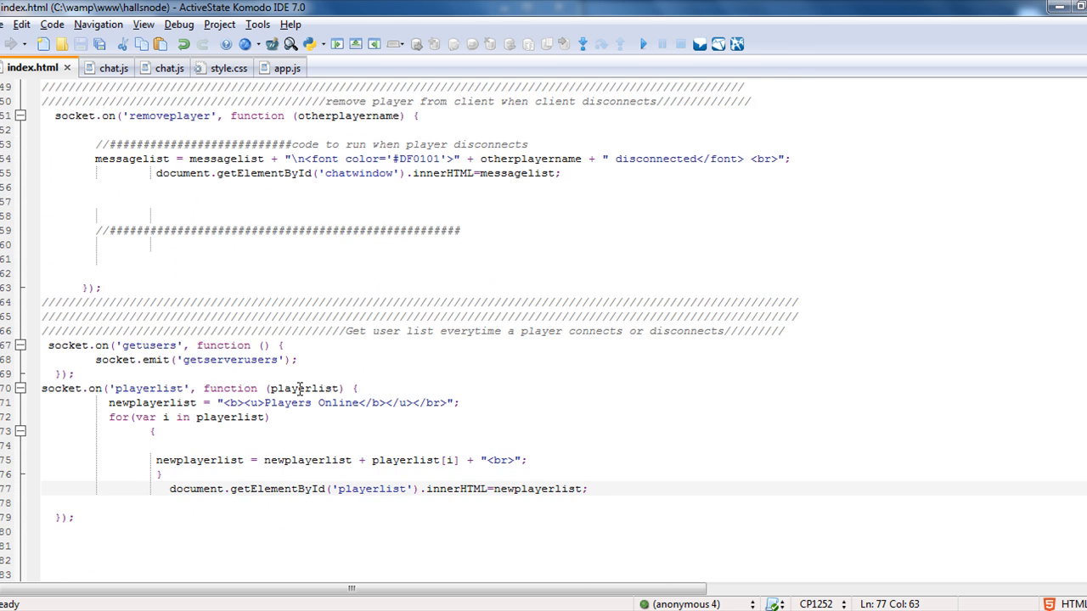
{"action": "scroll", "scroll_direction": "down", "scroll_amount": 3}
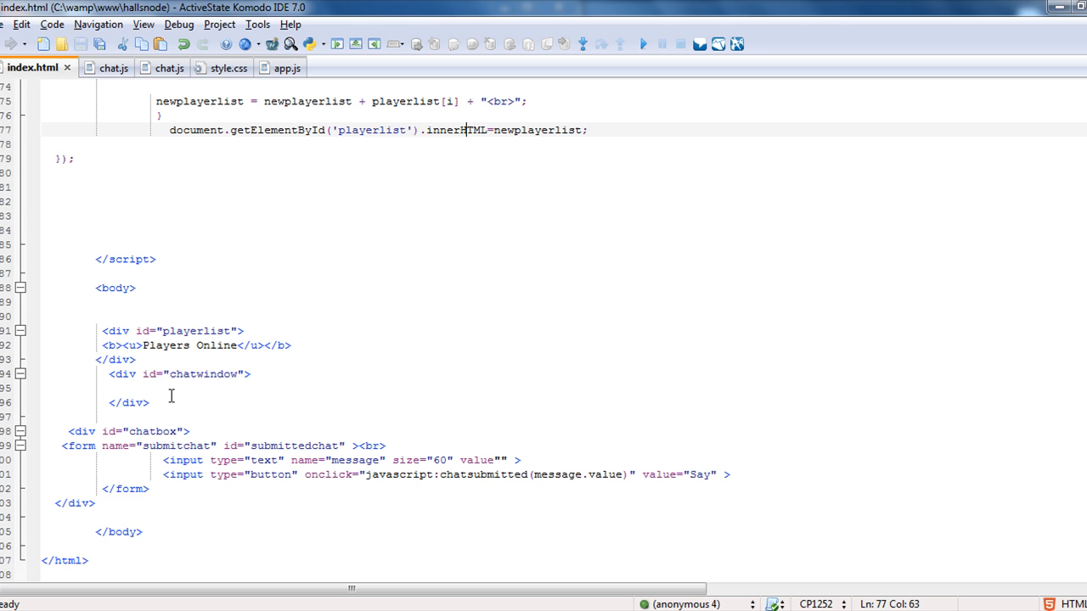
{"action": "mouse_move", "coordinate": [351, 490]}
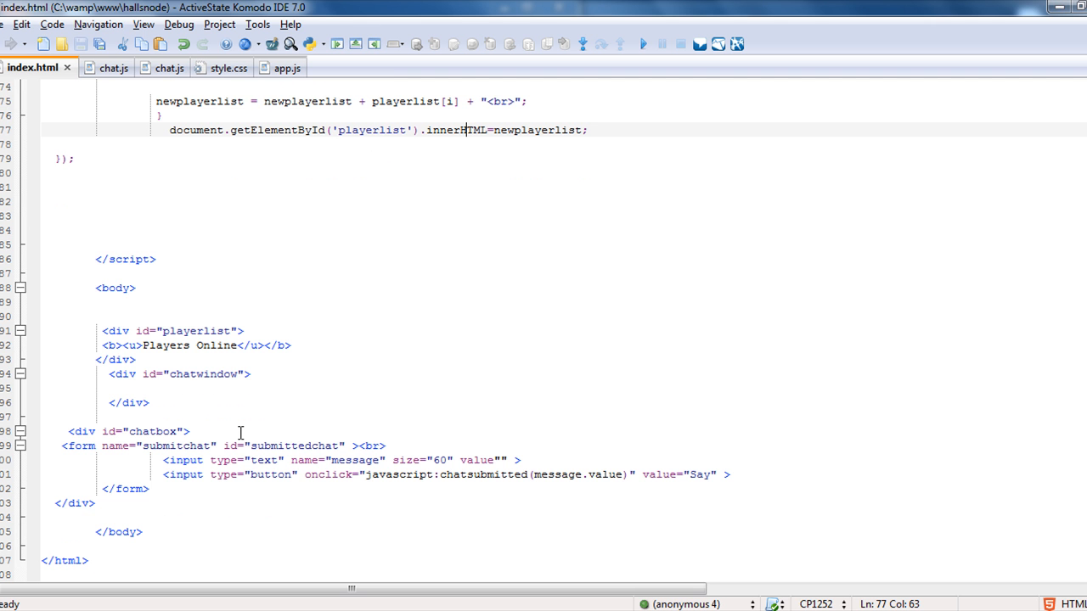
{"action": "scroll", "scroll_direction": "up", "scroll_amount": 3}
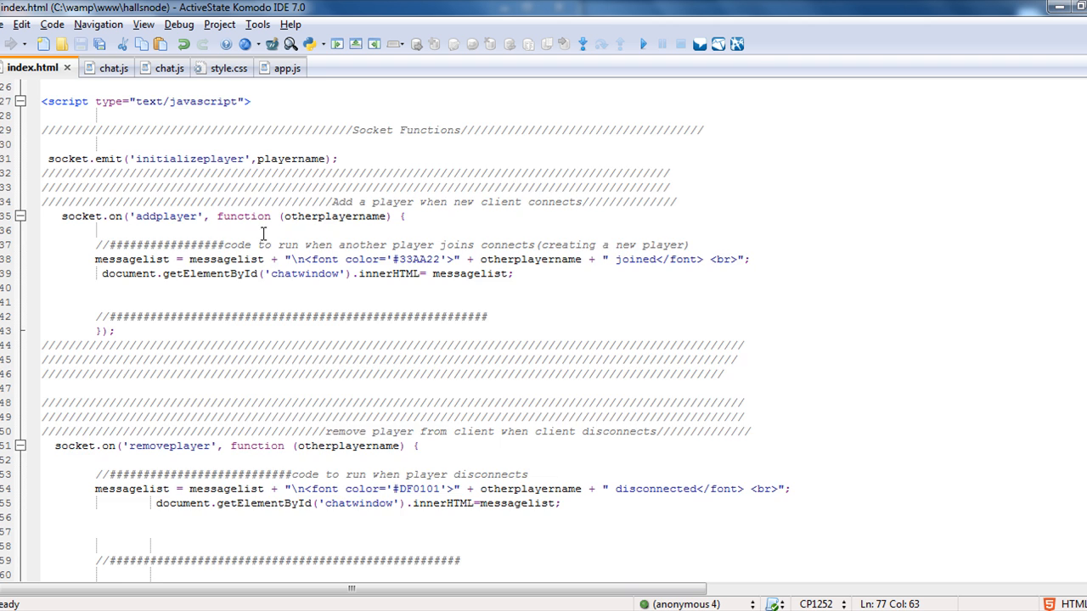
{"action": "left_click", "coordinate": [95, 68]}
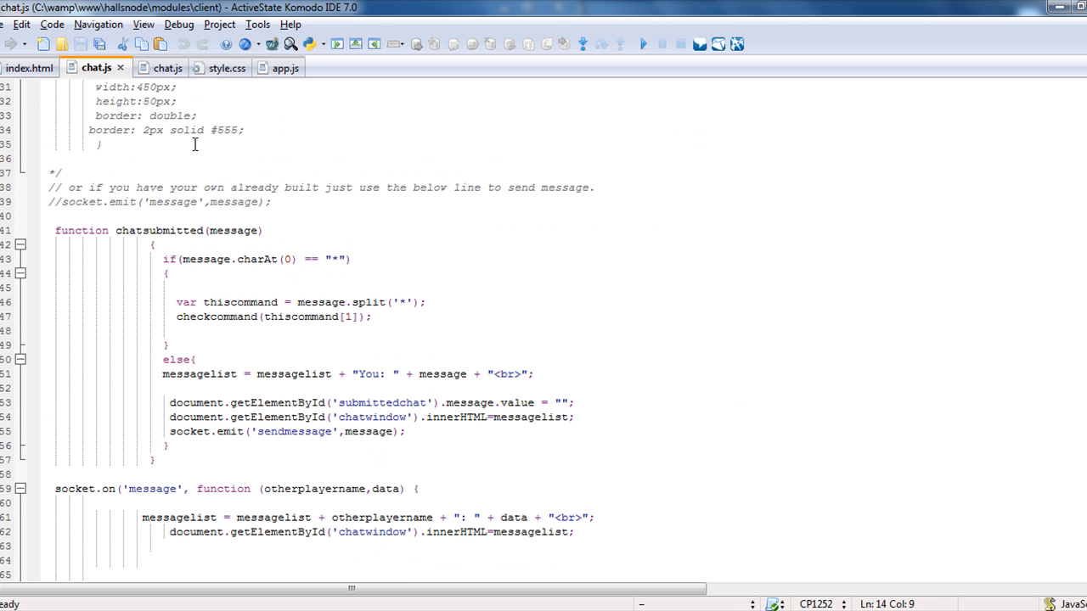
{"action": "mouse_move", "coordinate": [167, 68]}
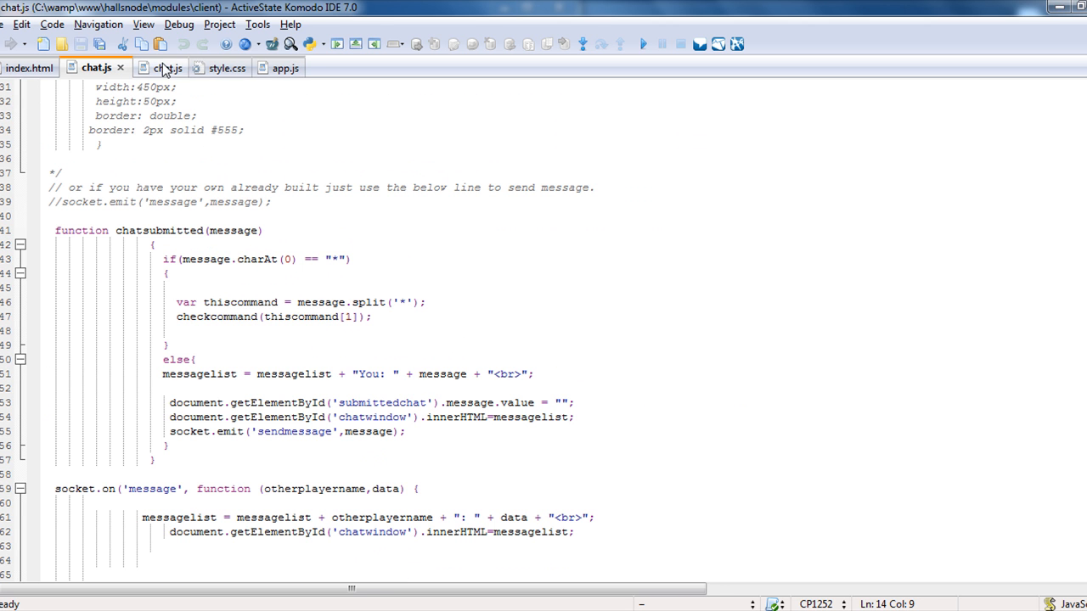
- Show the server chat.js sendmessage broadcast handler, then the matching handler in app.js
{"action": "left_click", "coordinate": [151, 68]}
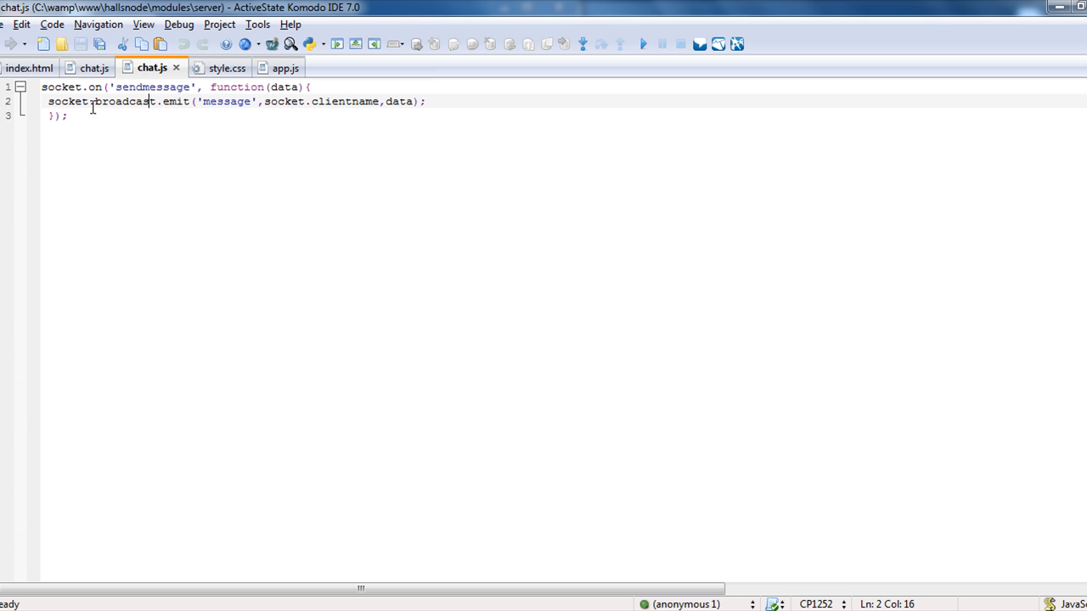
{"action": "right_click", "coordinate": [31, 68]}
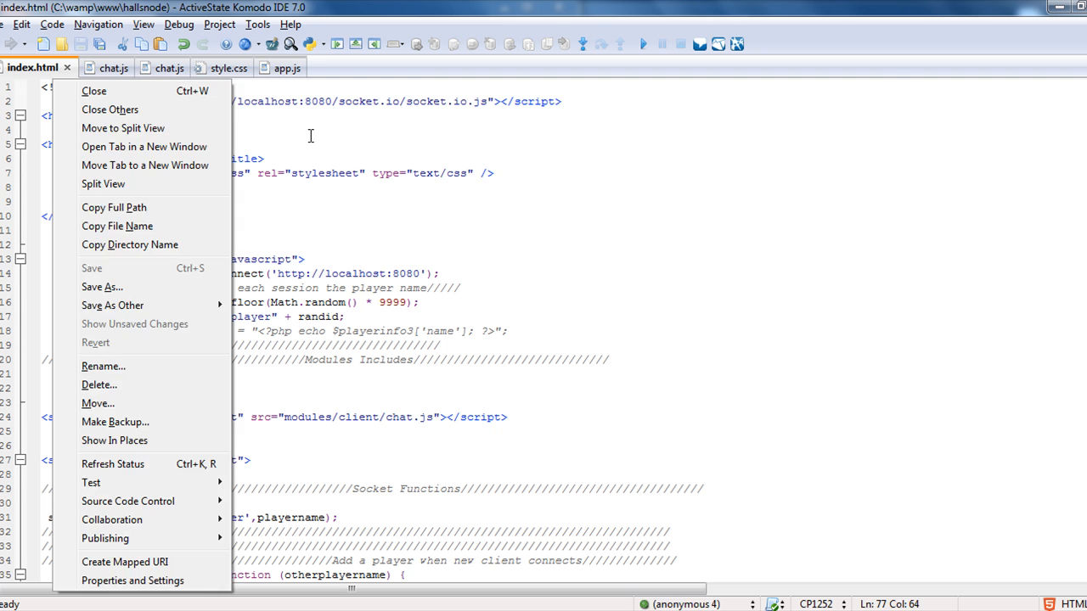
{"action": "left_click", "coordinate": [152, 68]}
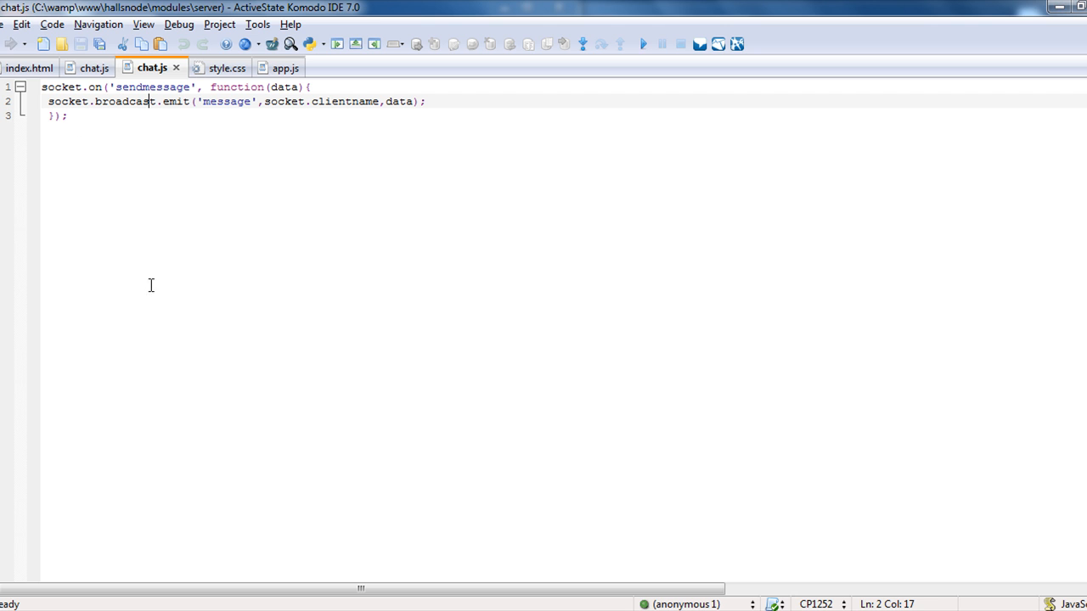
{"action": "mouse_move", "coordinate": [165, 268]}
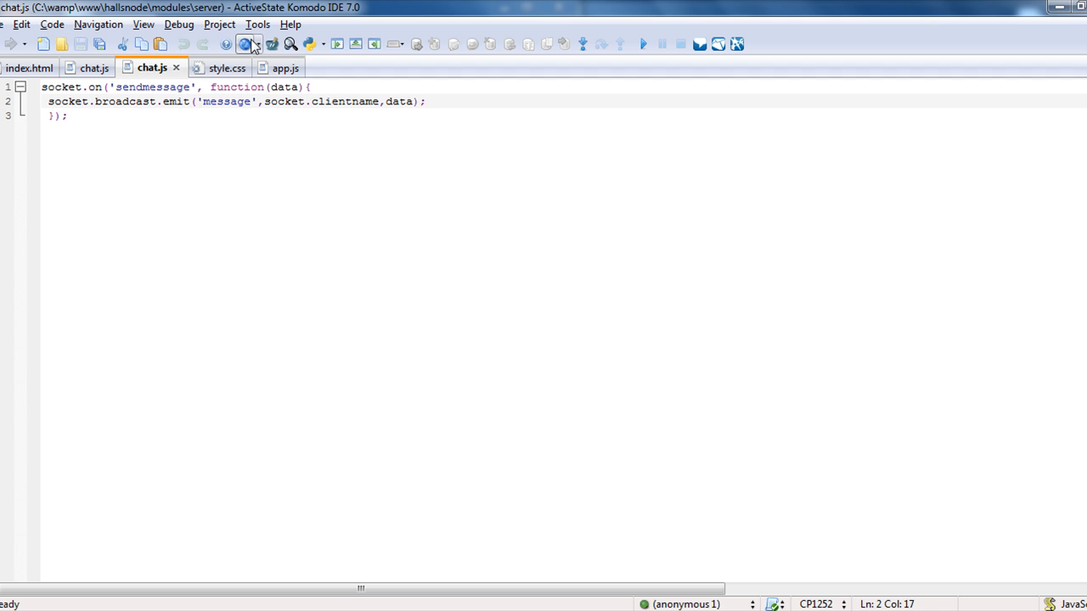
{"action": "left_click", "coordinate": [270, 68]}
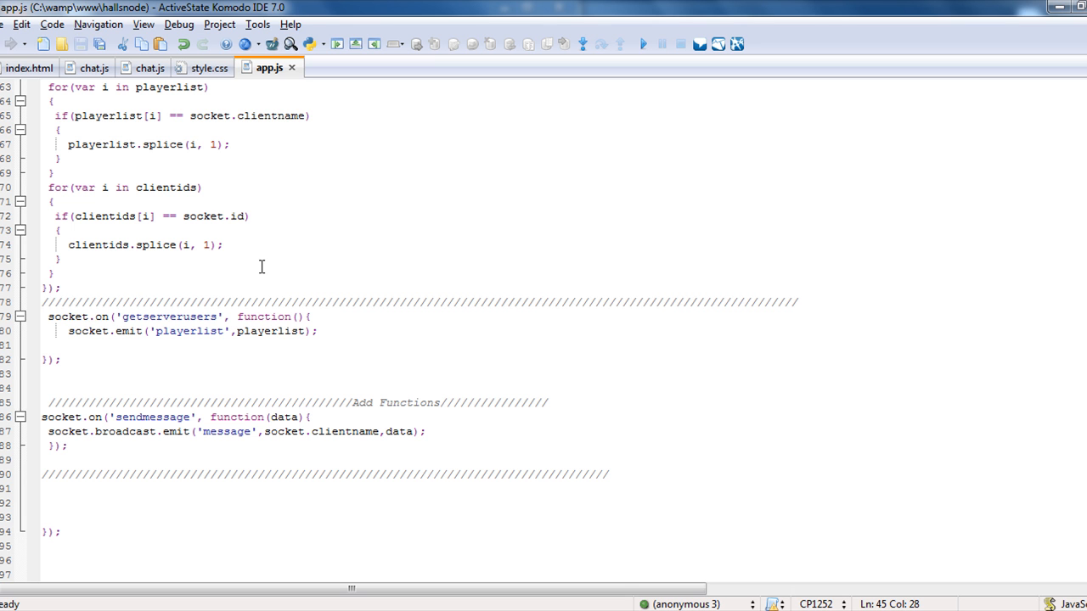
{"action": "mouse_move", "coordinate": [72, 435]}
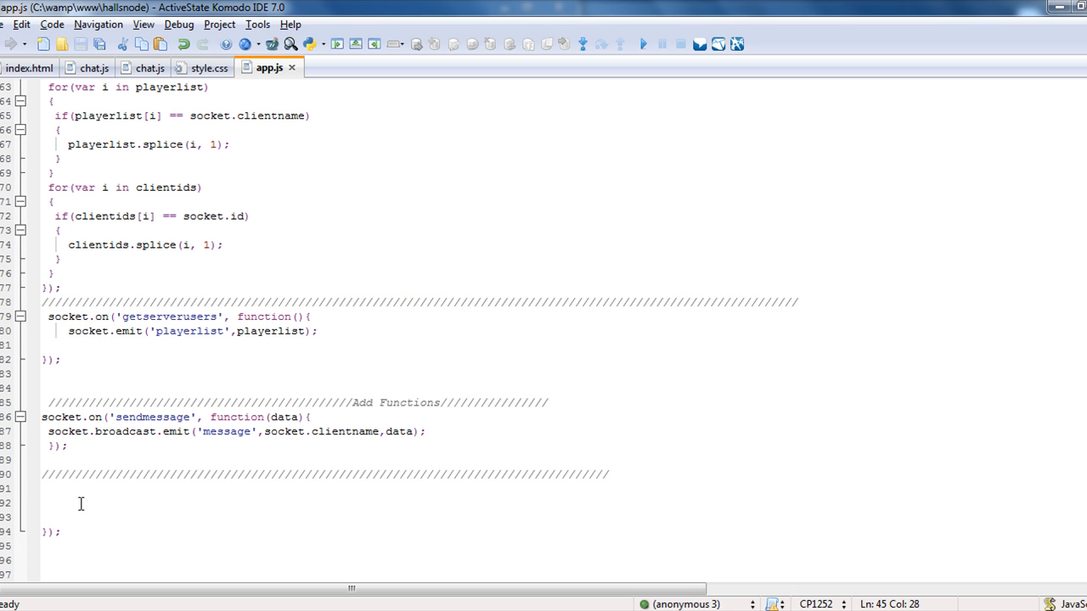
{"action": "mouse_move", "coordinate": [182, 401]}
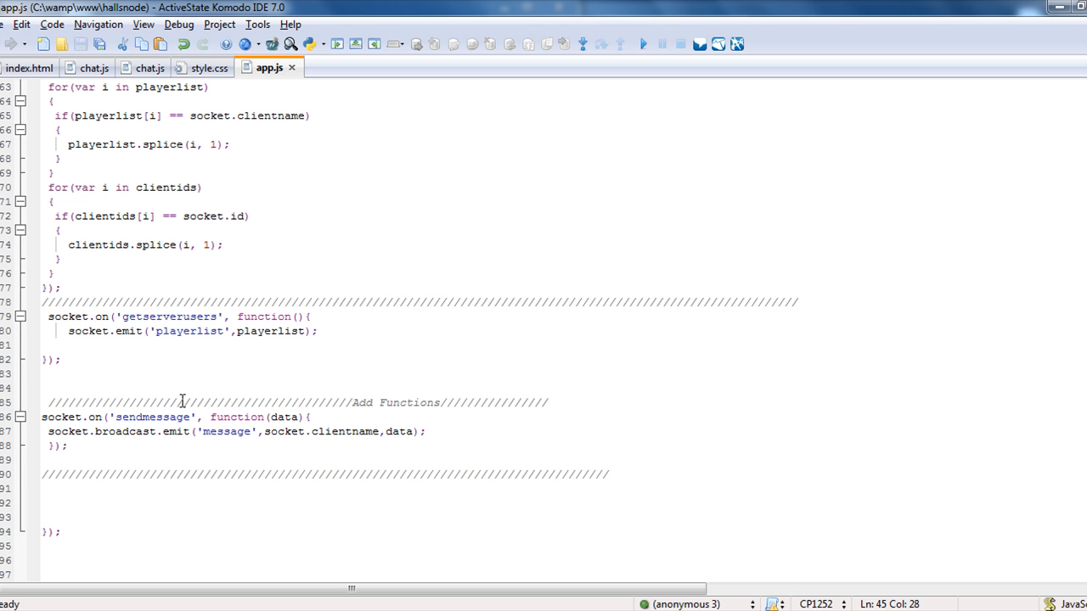
{"action": "mouse_move", "coordinate": [180, 391]}
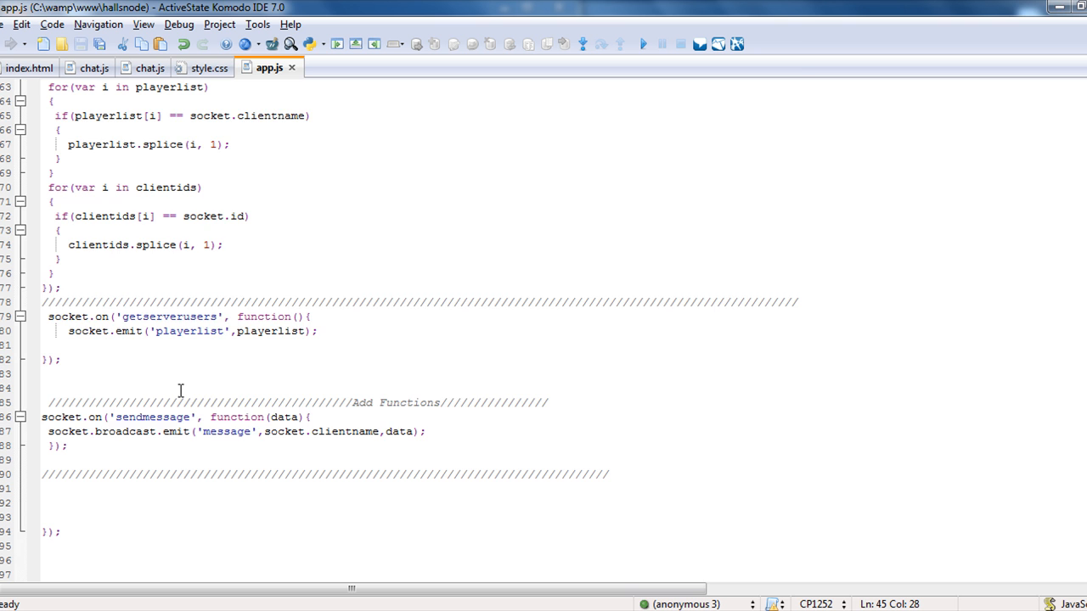
- Scroll app.js to the getserverusers, sendmessage and disconnect handlers
{"action": "scroll", "scroll_direction": "up", "scroll_amount": 3}
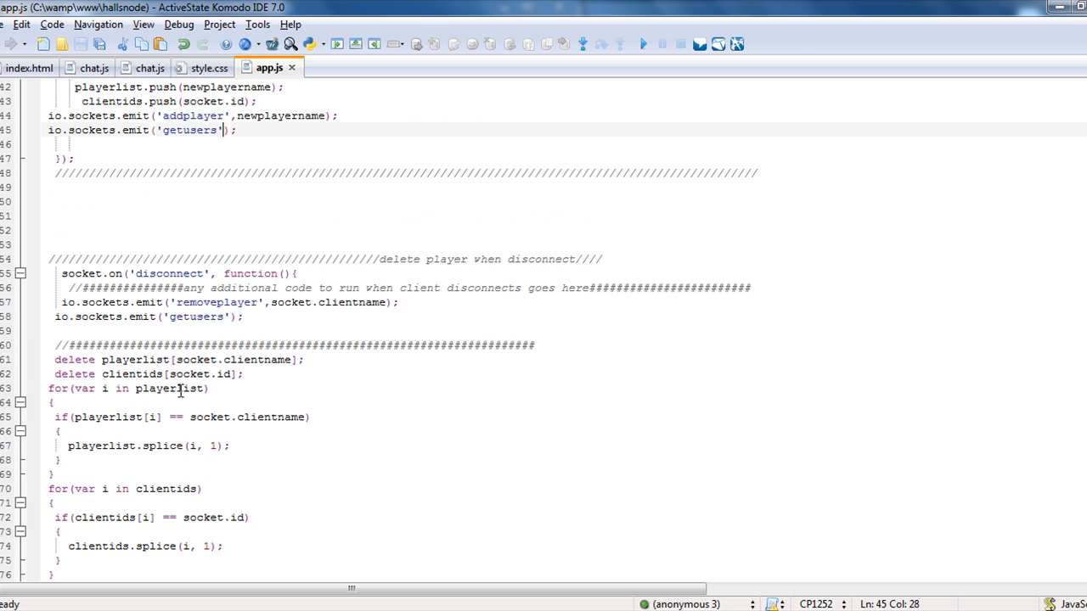
{"action": "scroll", "scroll_direction": "up", "scroll_amount": 3}
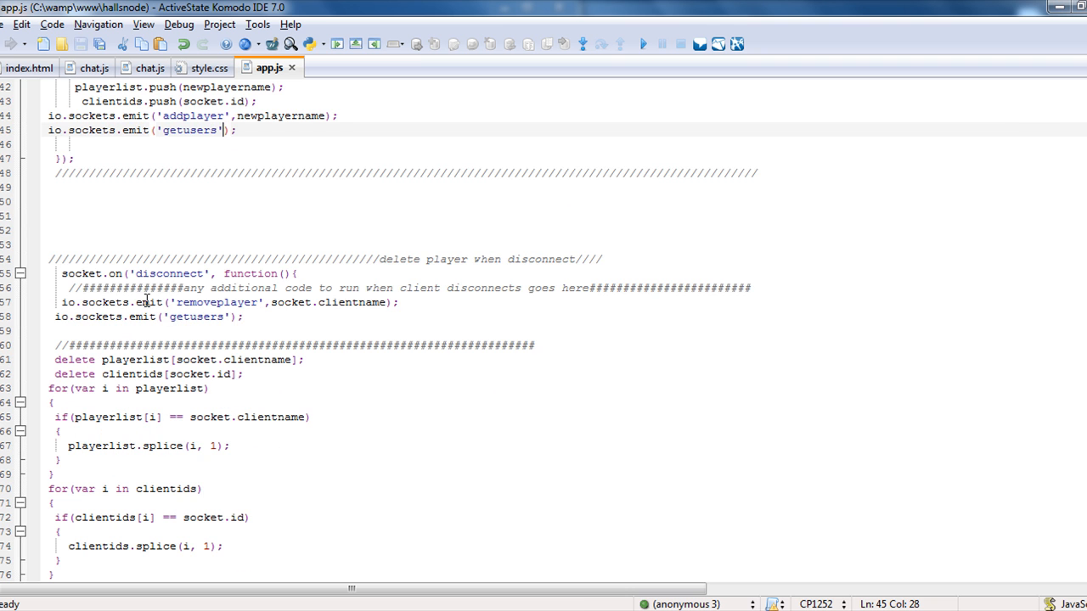
{"action": "left_click", "coordinate": [242, 316]}
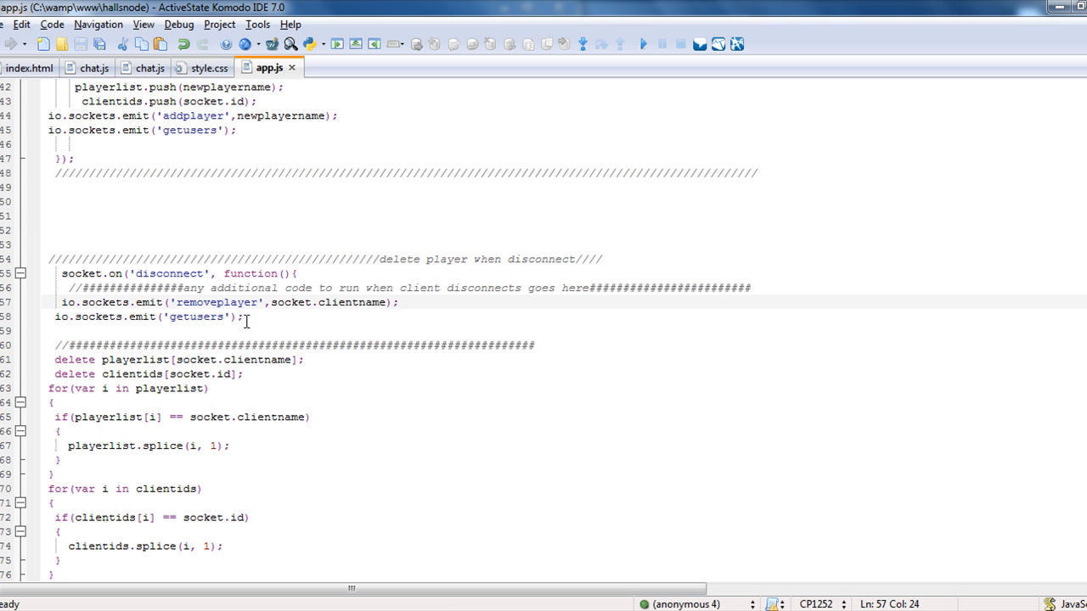
{"action": "left_click", "coordinate": [204, 316]}
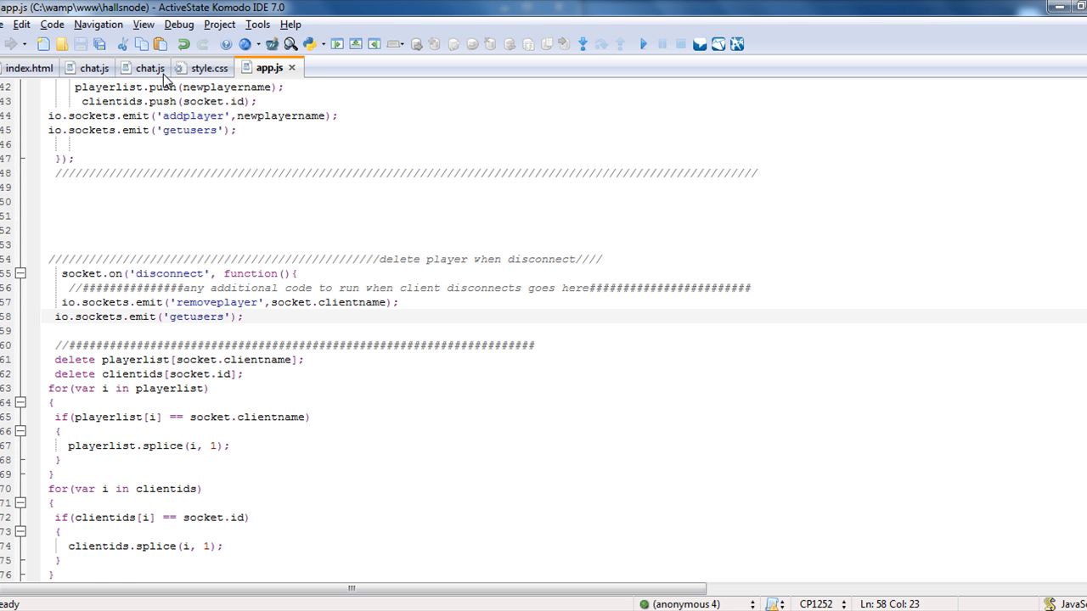
{"action": "left_click", "coordinate": [30, 68]}
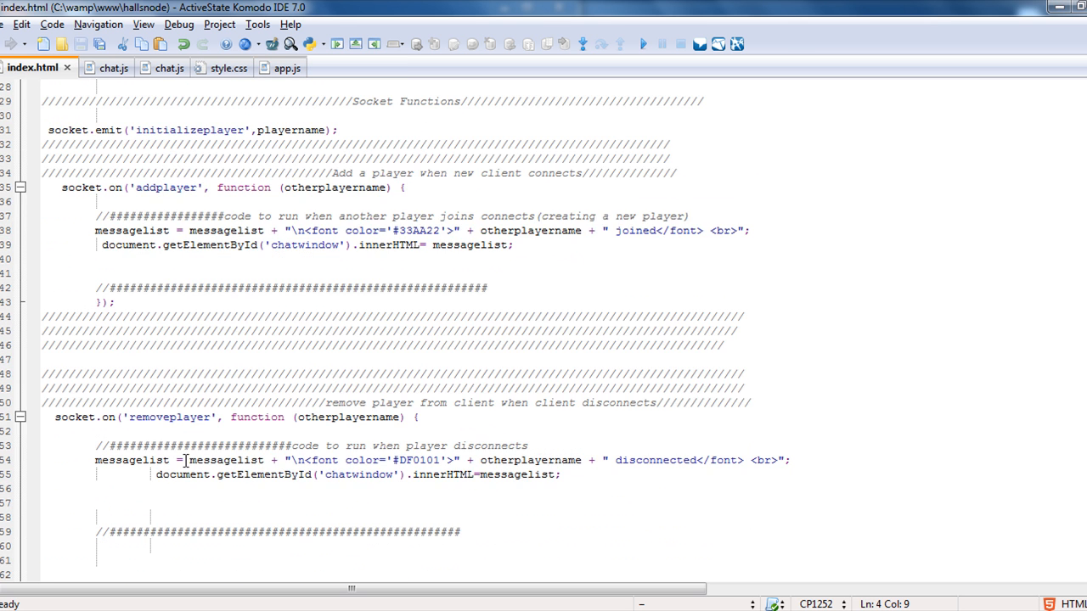
{"action": "scroll", "scroll_direction": "down", "scroll_amount": 3}
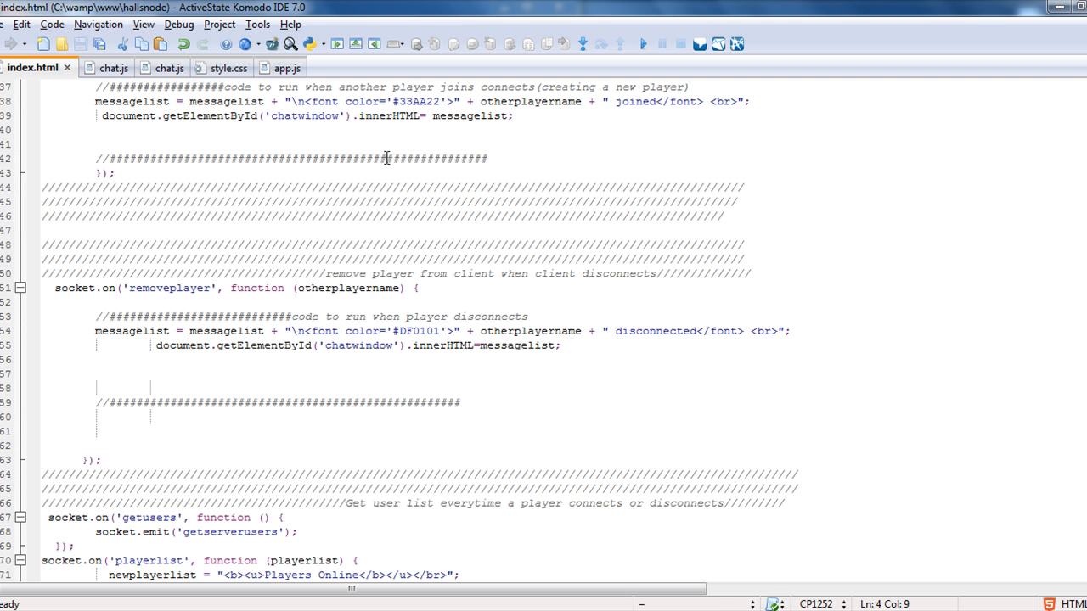
{"action": "left_click", "coordinate": [270, 68]}
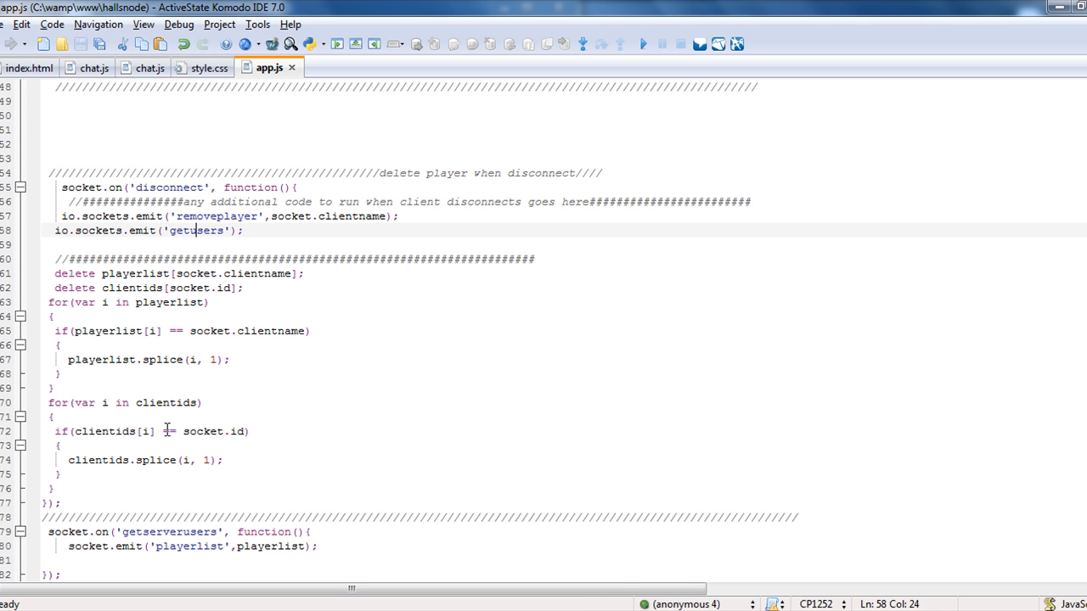
{"action": "scroll", "scroll_direction": "down", "scroll_amount": 3}
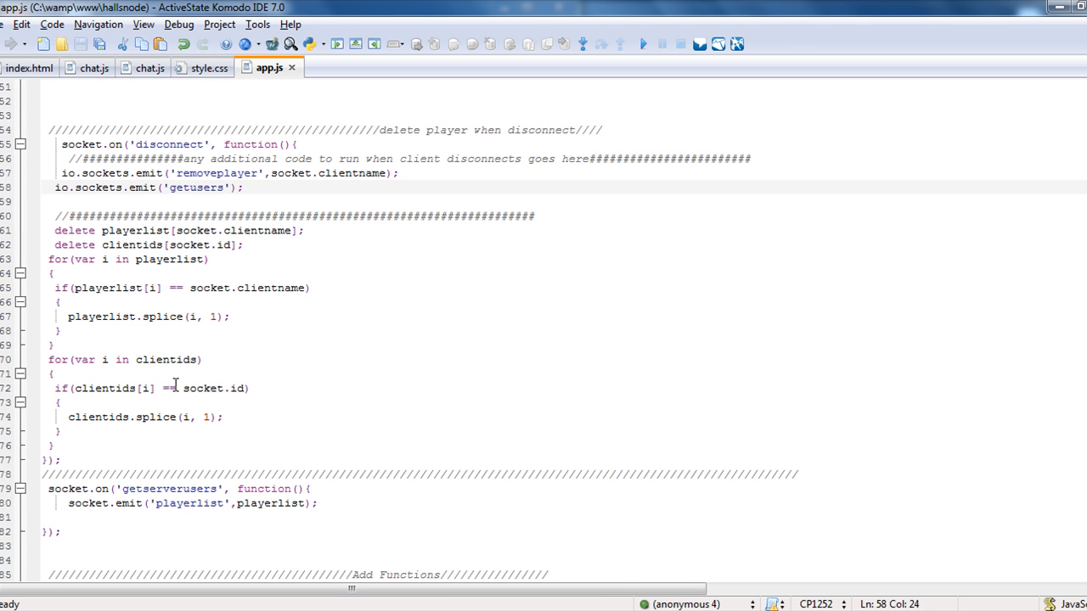
{"action": "scroll", "scroll_direction": "up", "scroll_amount": 3}
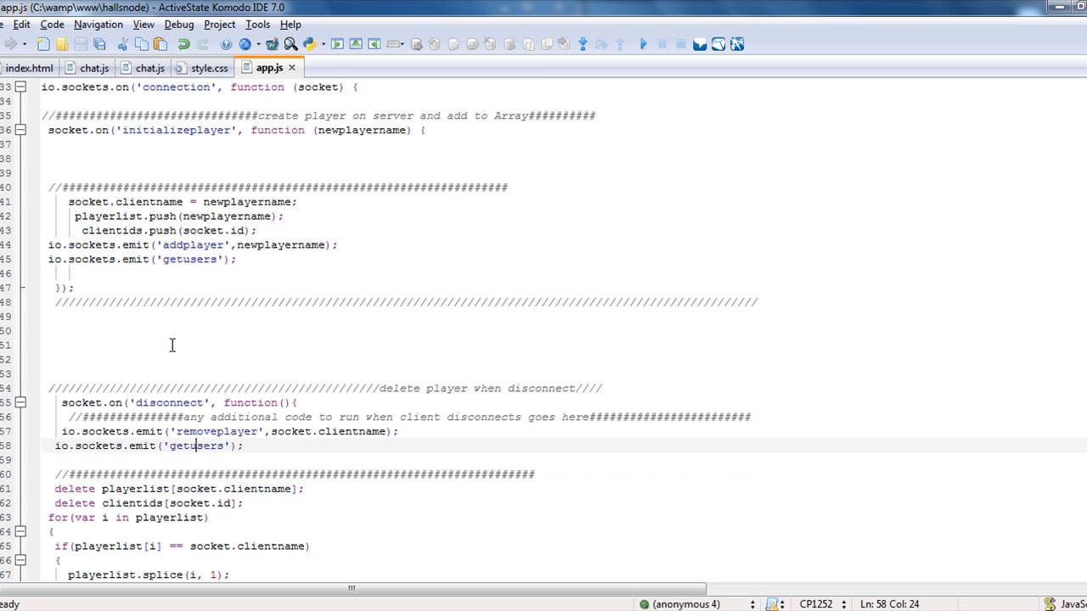
{"action": "scroll", "scroll_direction": "up", "scroll_amount": 3}
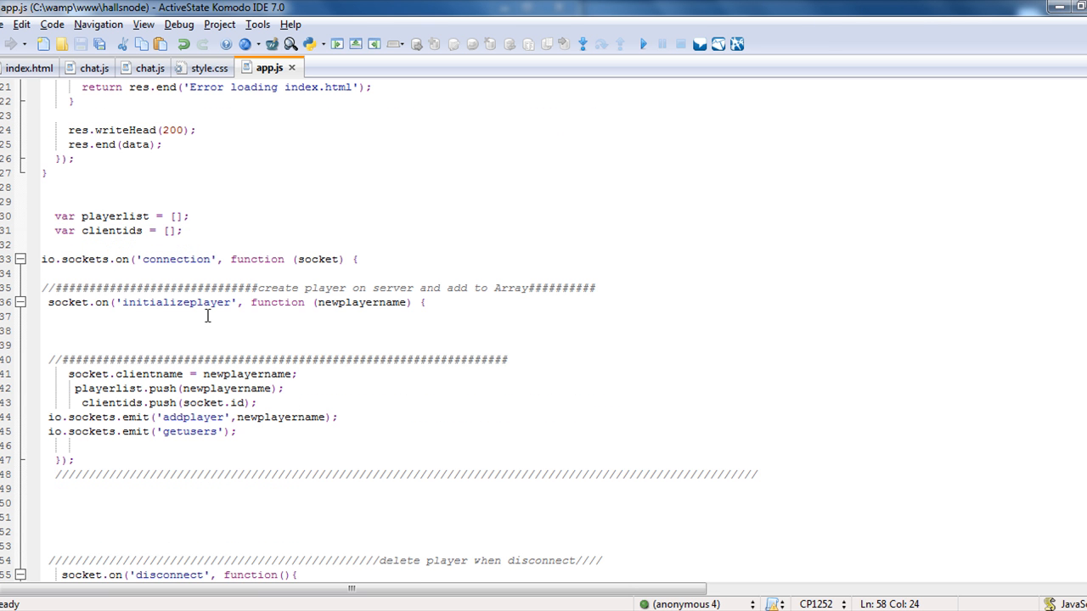
{"action": "left_click", "coordinate": [424, 303]}
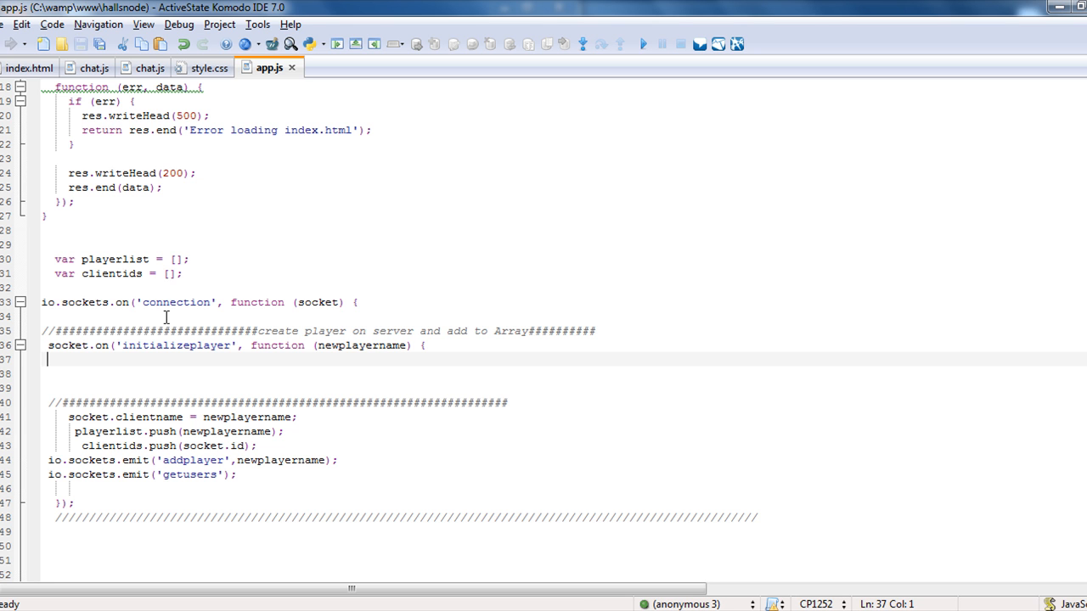
{"action": "mouse_move", "coordinate": [81, 355]}
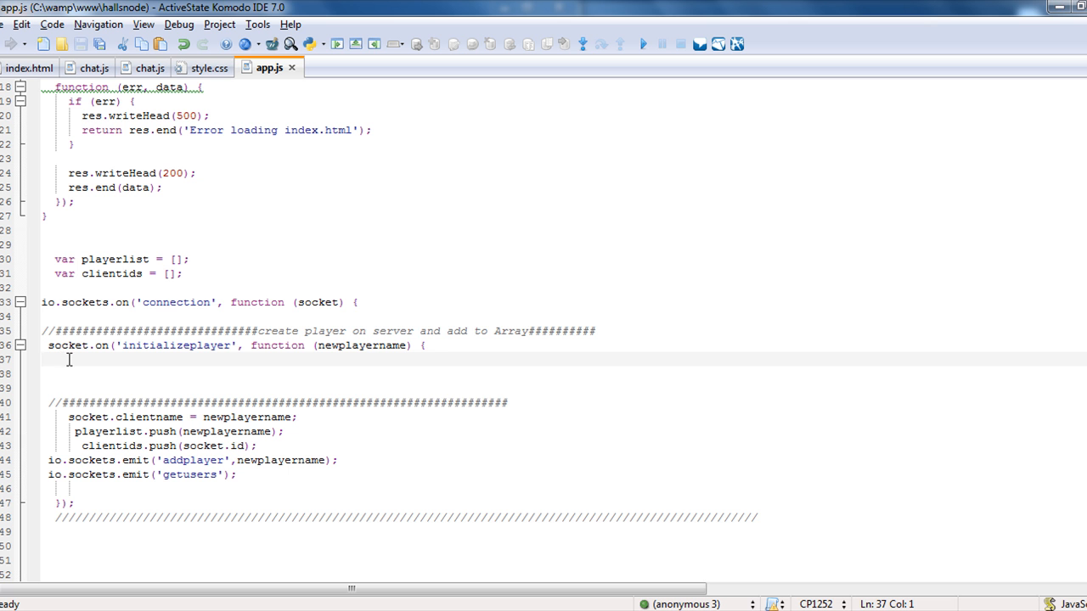
- Scroll app.js around the initializeplayer handler, then return to index.html's addplayer and removeplayer handlers
{"action": "scroll", "scroll_direction": "up", "scroll_amount": 3}
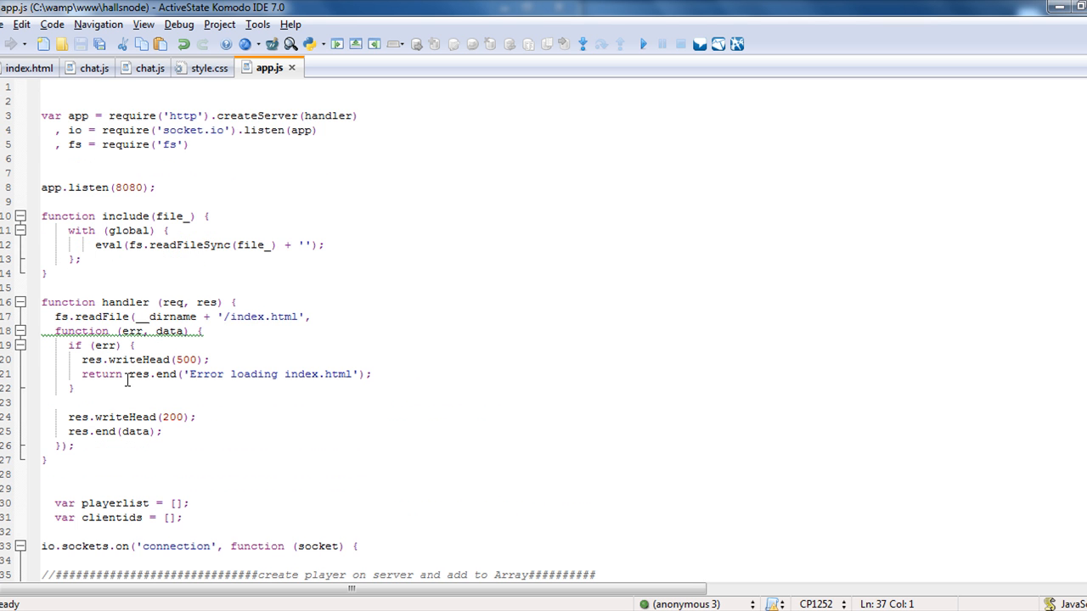
{"action": "scroll", "scroll_direction": "down", "scroll_amount": 3}
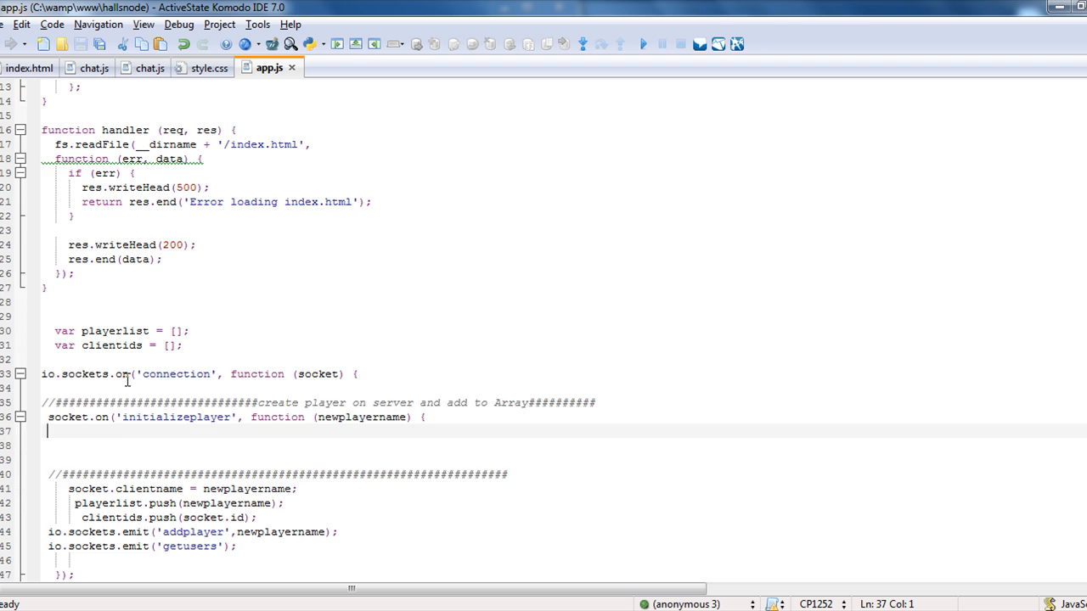
{"action": "scroll", "scroll_direction": "down", "scroll_amount": 3}
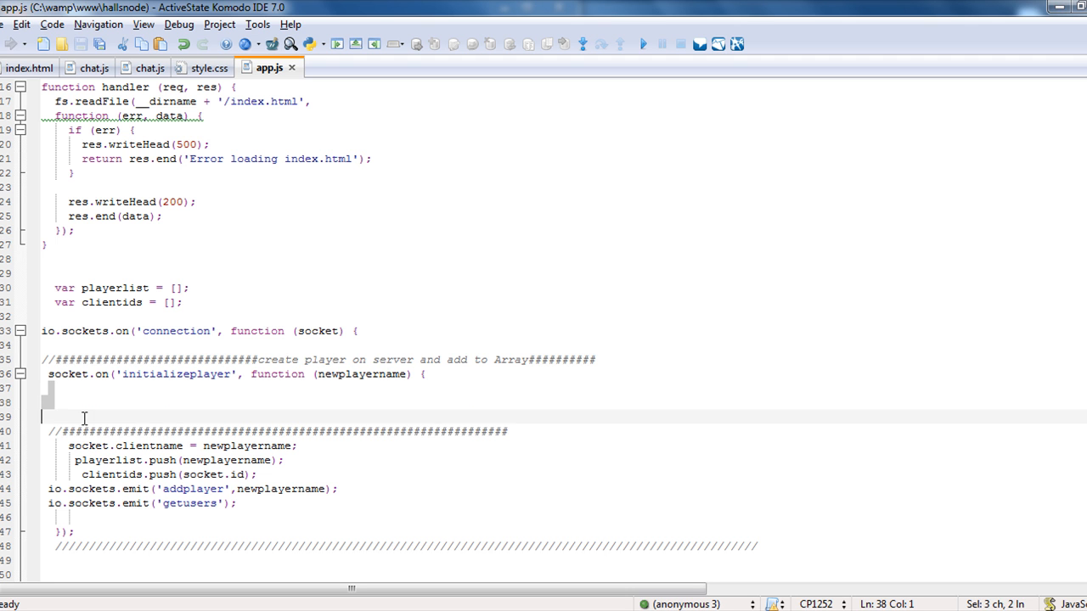
{"action": "scroll", "scroll_direction": "down", "scroll_amount": 3}
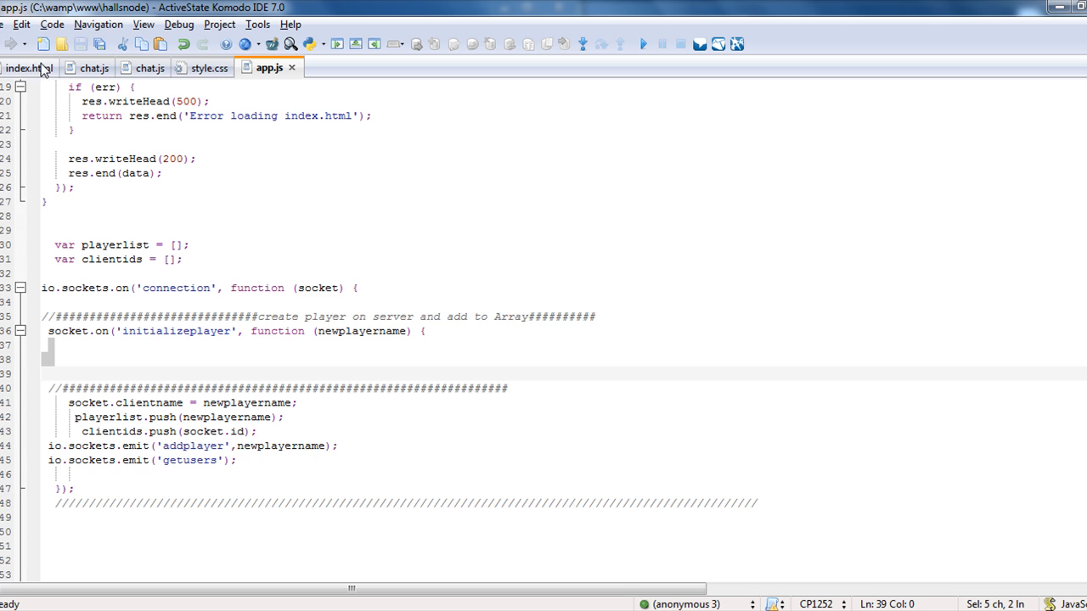
{"action": "left_click", "coordinate": [34, 68]}
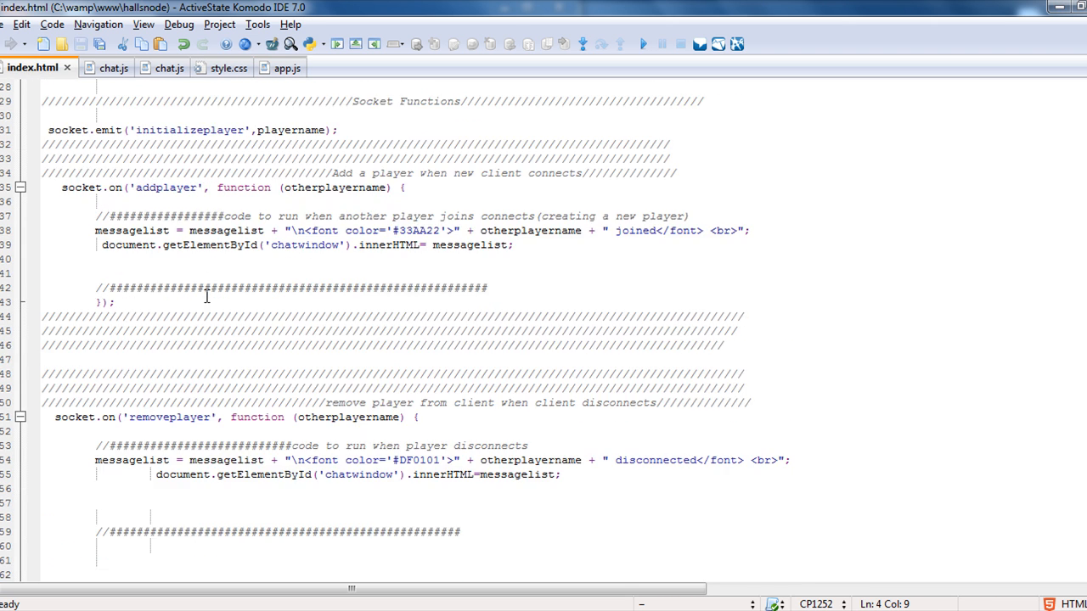
{"action": "scroll", "scroll_direction": "up", "scroll_amount": 3}
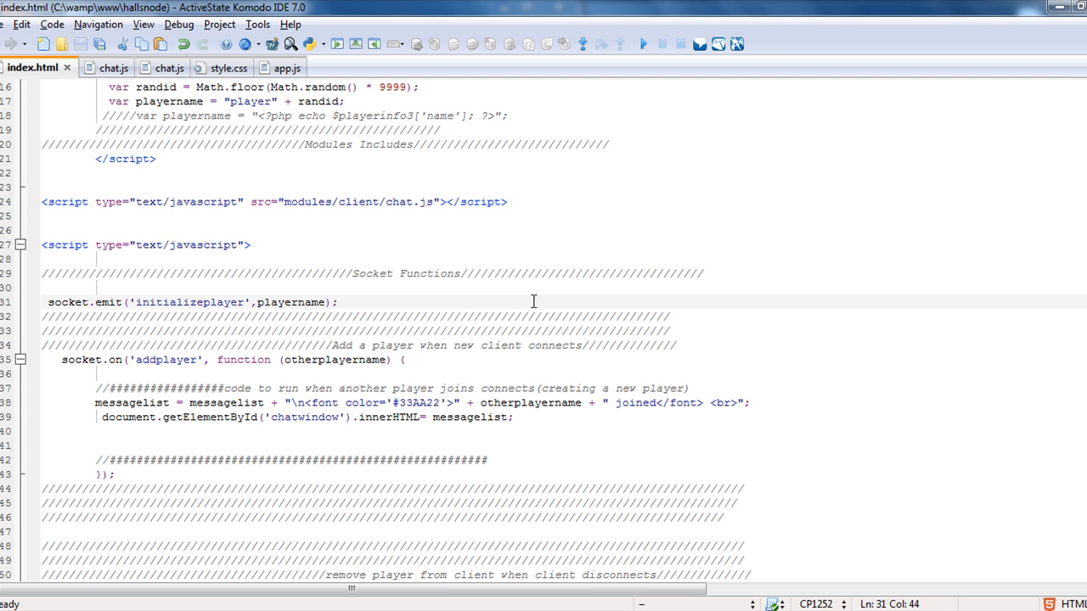
{"action": "mouse_move", "coordinate": [340, 302]}
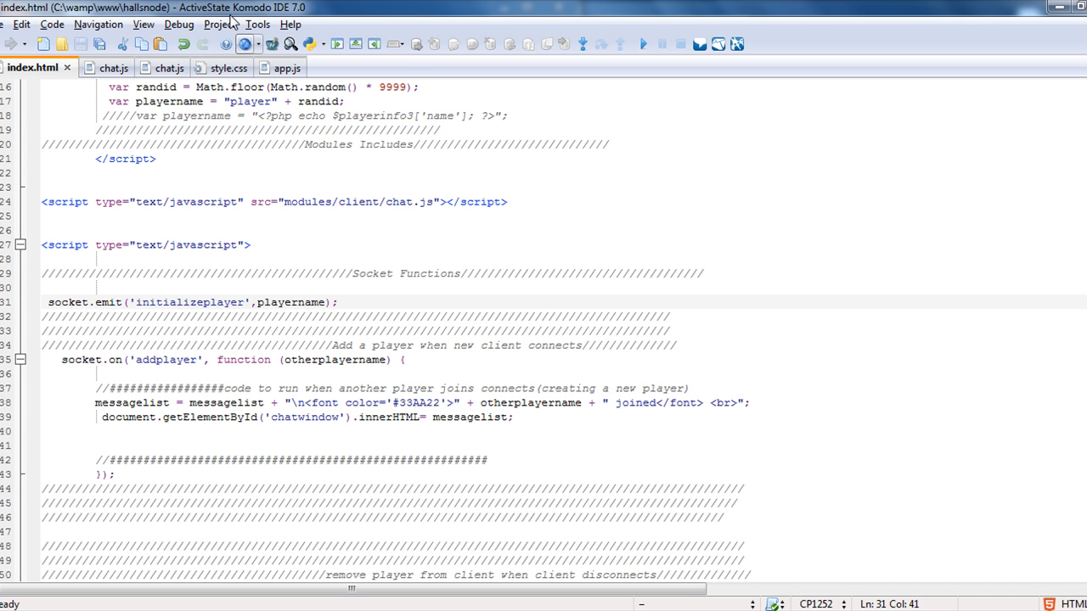
{"action": "left_click", "coordinate": [270, 68]}
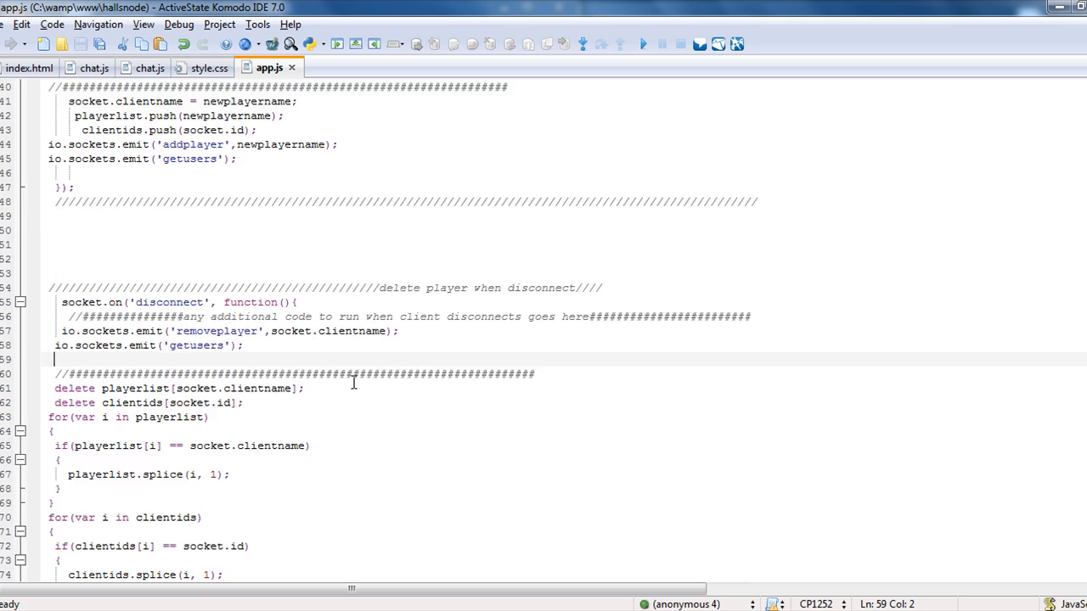
{"action": "left_click", "coordinate": [30, 68]}
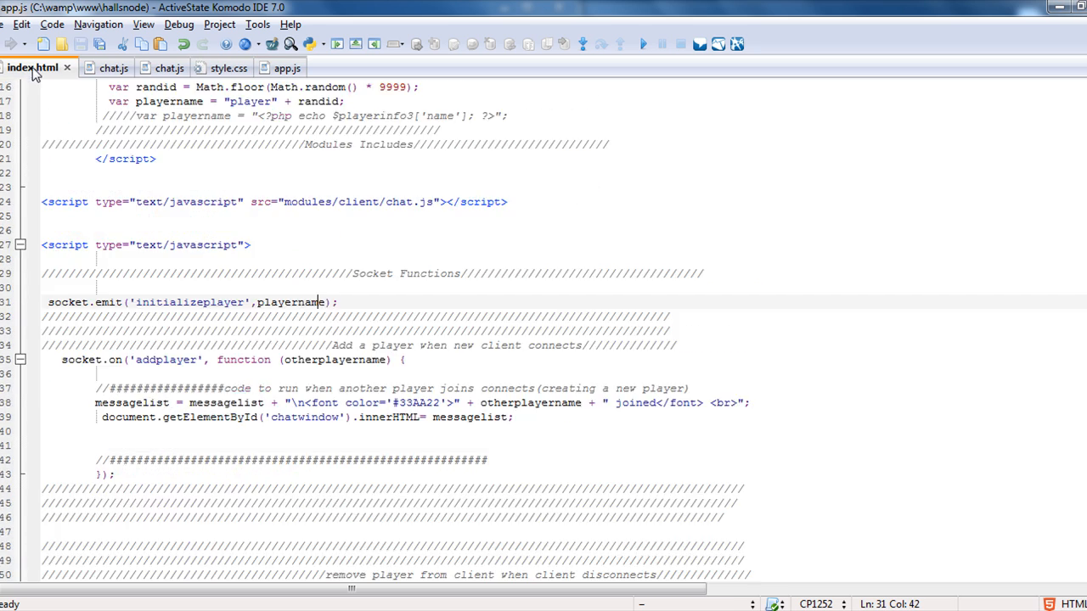
{"action": "scroll", "scroll_direction": "down", "scroll_amount": 3}
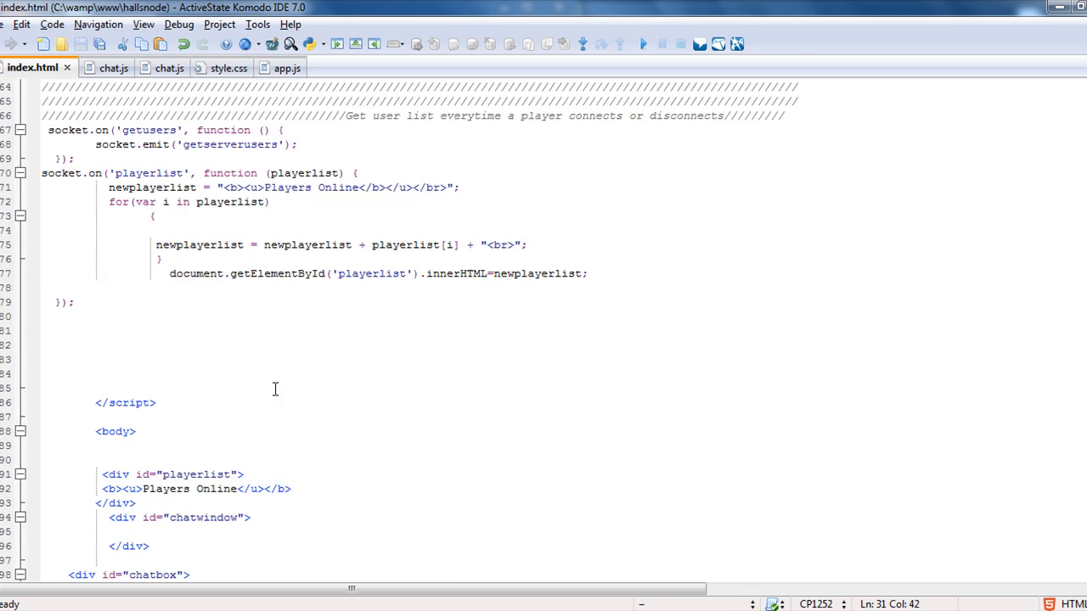
{"action": "scroll", "scroll_direction": "up", "scroll_amount": 3}
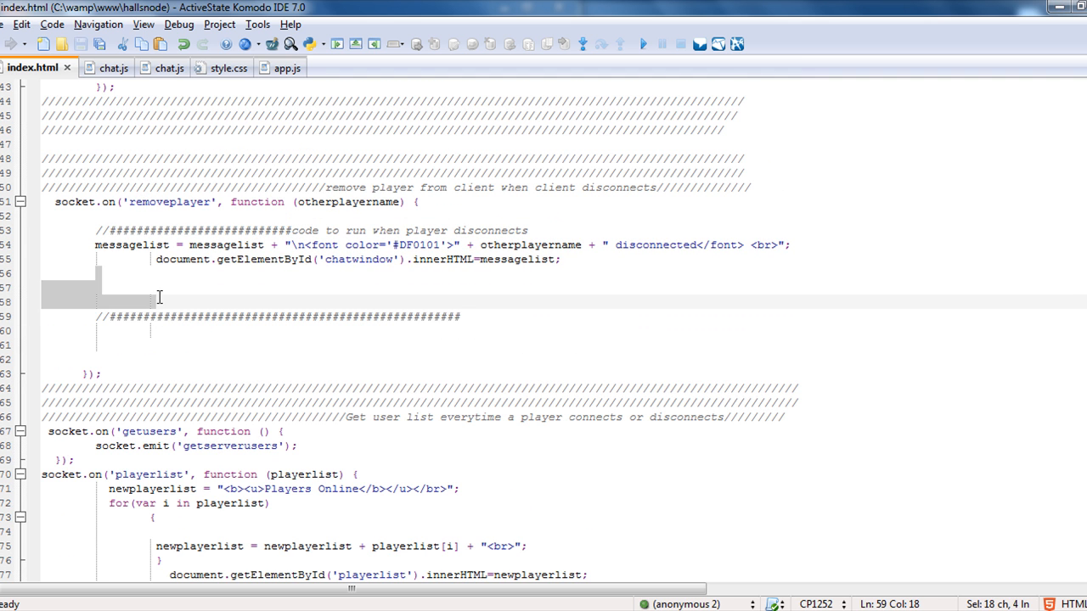
{"action": "scroll", "scroll_direction": "up", "scroll_amount": 3}
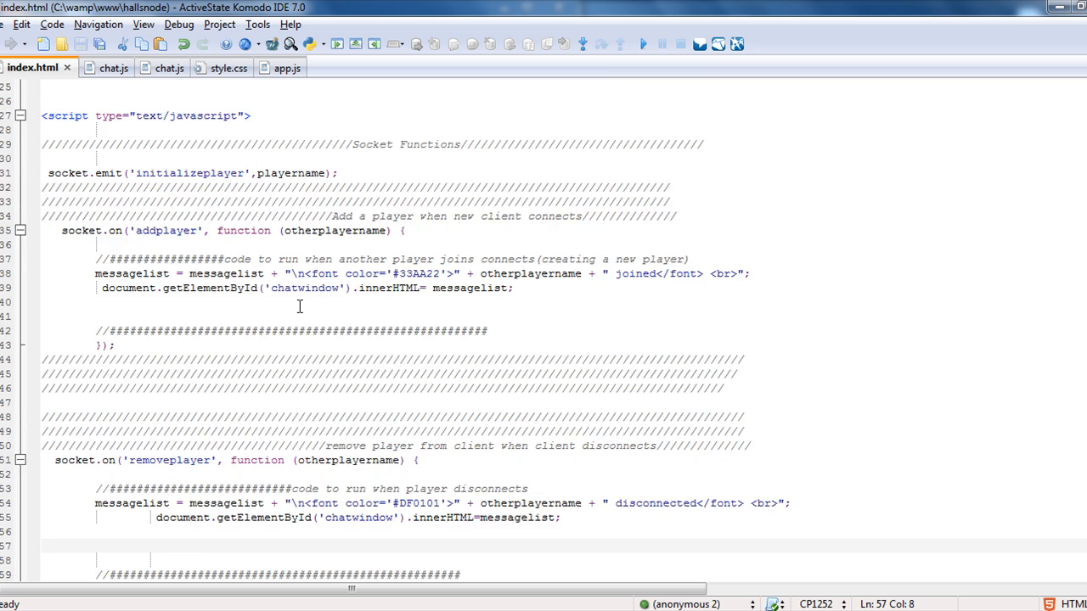
- Scroll index.html up to its page header, then show the style.css chatwindow, chatbox and playerlist rules
{"action": "scroll", "scroll_direction": "up", "scroll_amount": 3}
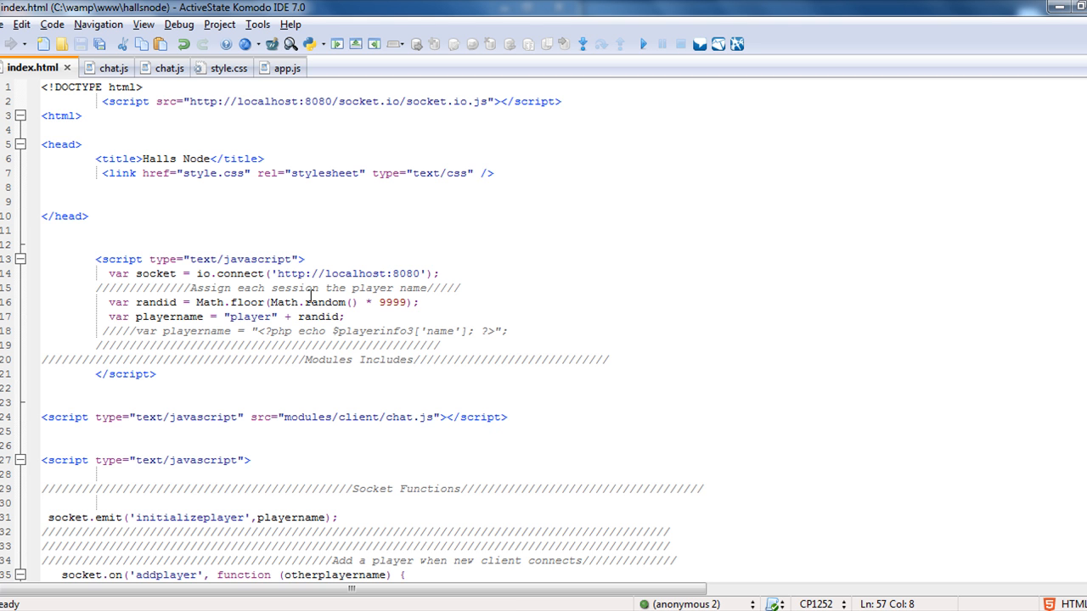
{"action": "mouse_move", "coordinate": [323, 248]}
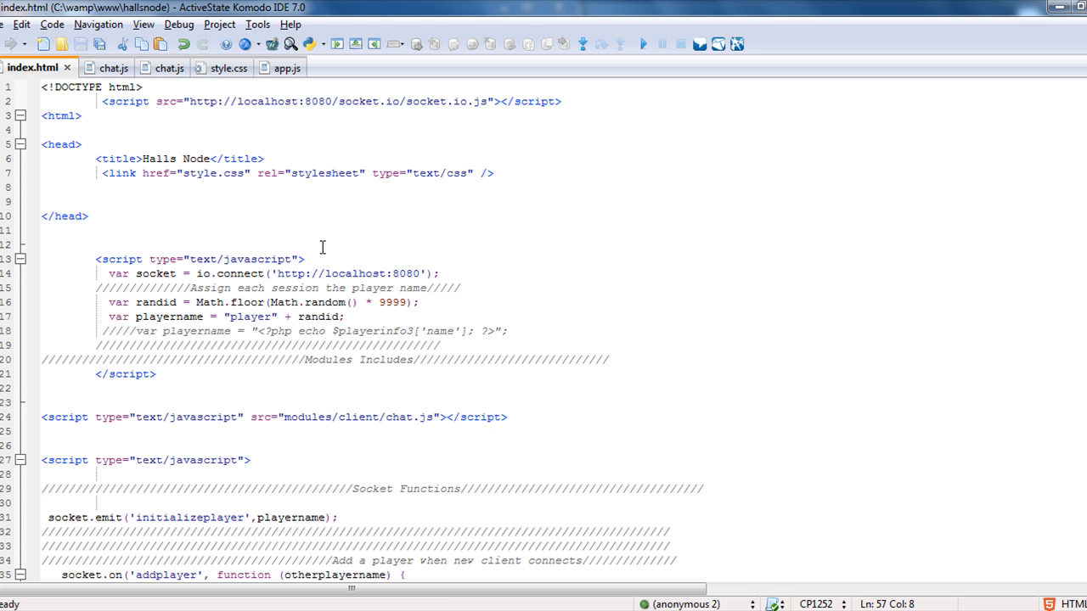
{"action": "left_click", "coordinate": [211, 68]}
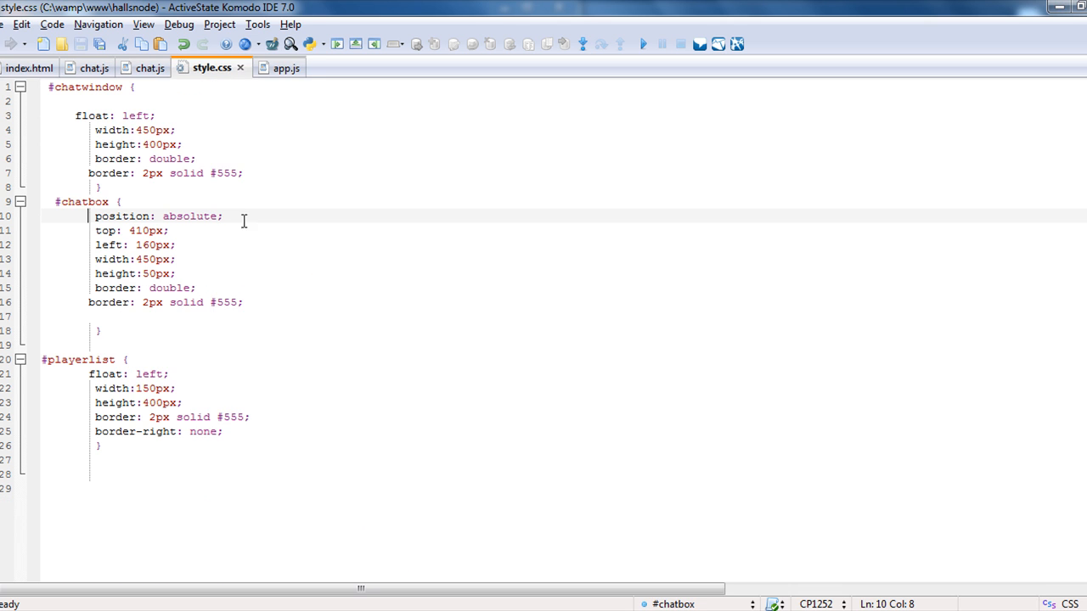
{"action": "mouse_move", "coordinate": [211, 208]}
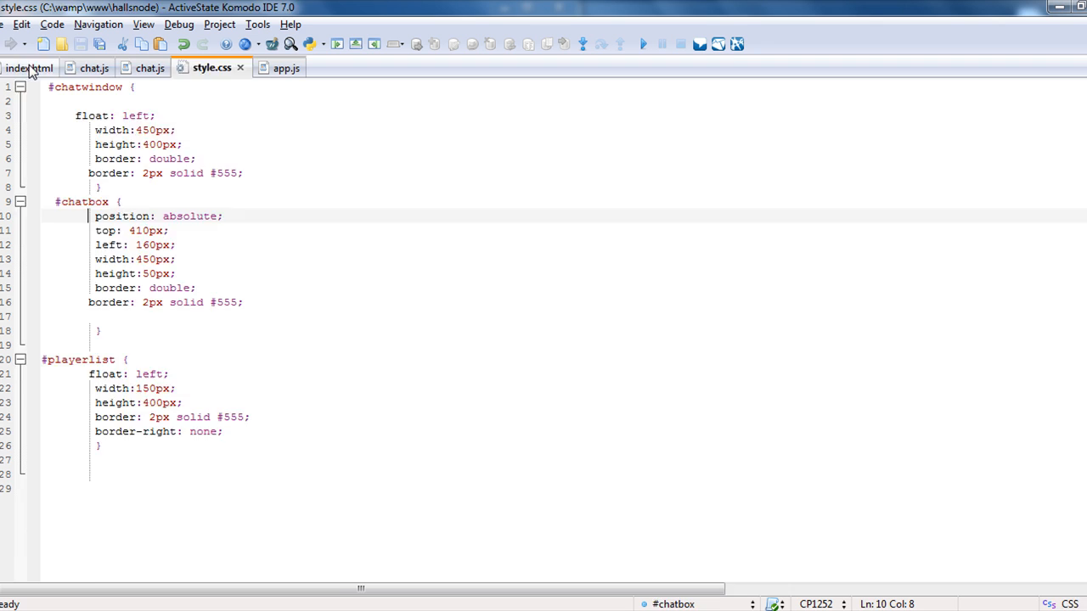
- Return to index.html and scroll from the removeplayer/getusers handlers up to the head script includes
{"action": "left_click", "coordinate": [32, 68]}
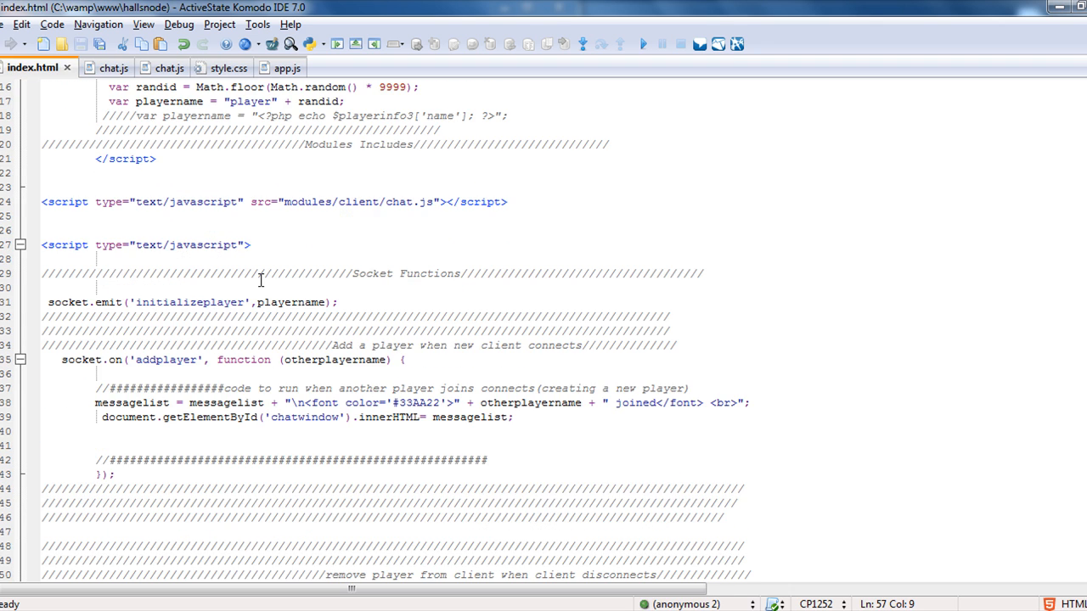
{"action": "scroll", "scroll_direction": "down", "scroll_amount": 3}
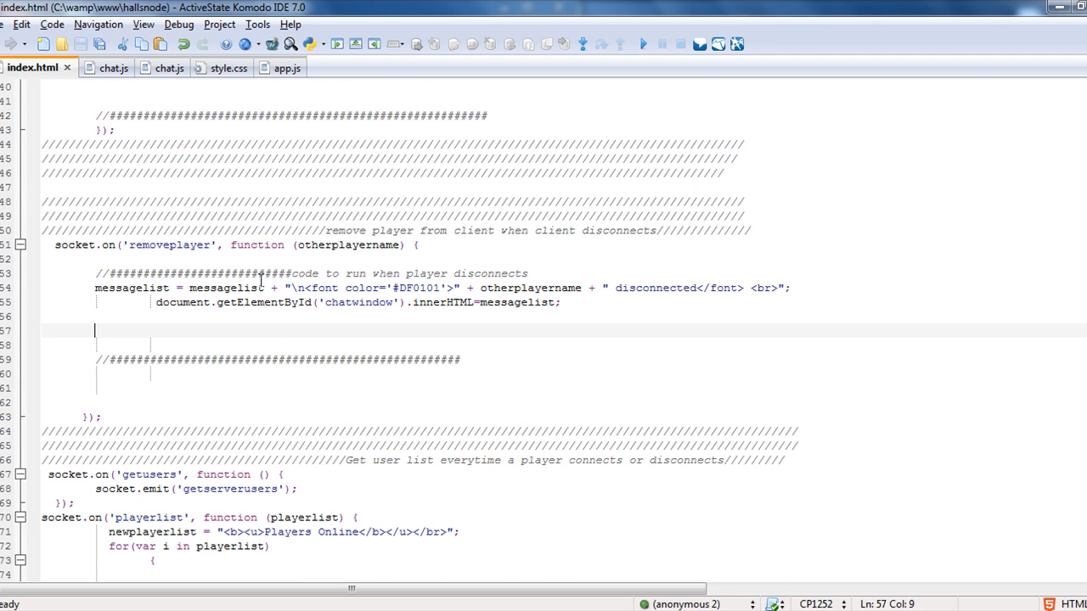
{"action": "scroll", "scroll_direction": "up", "scroll_amount": 3}
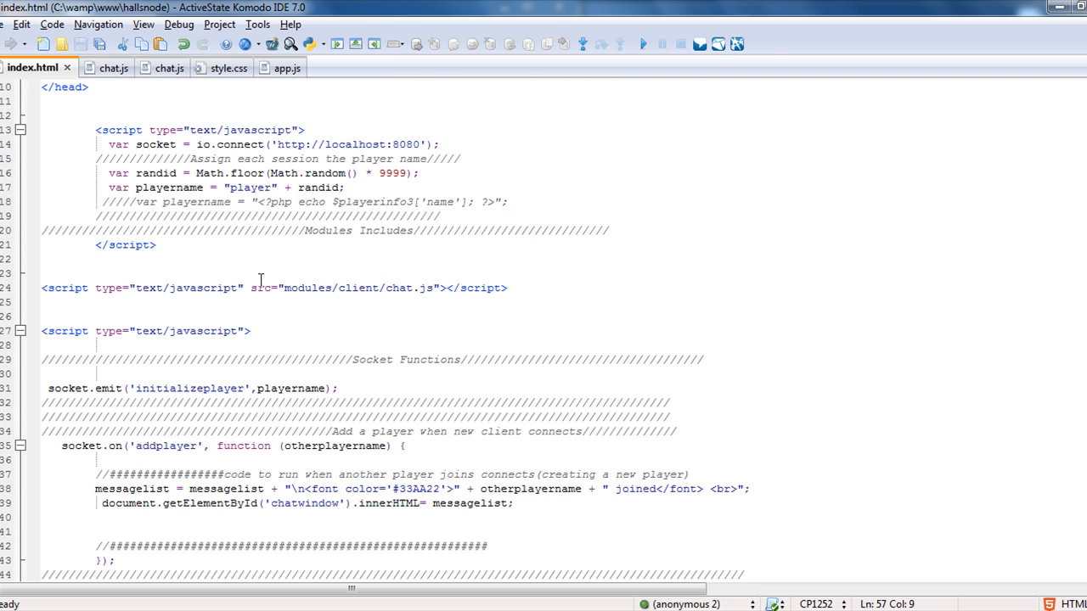
{"action": "mouse_move", "coordinate": [471, 312]}
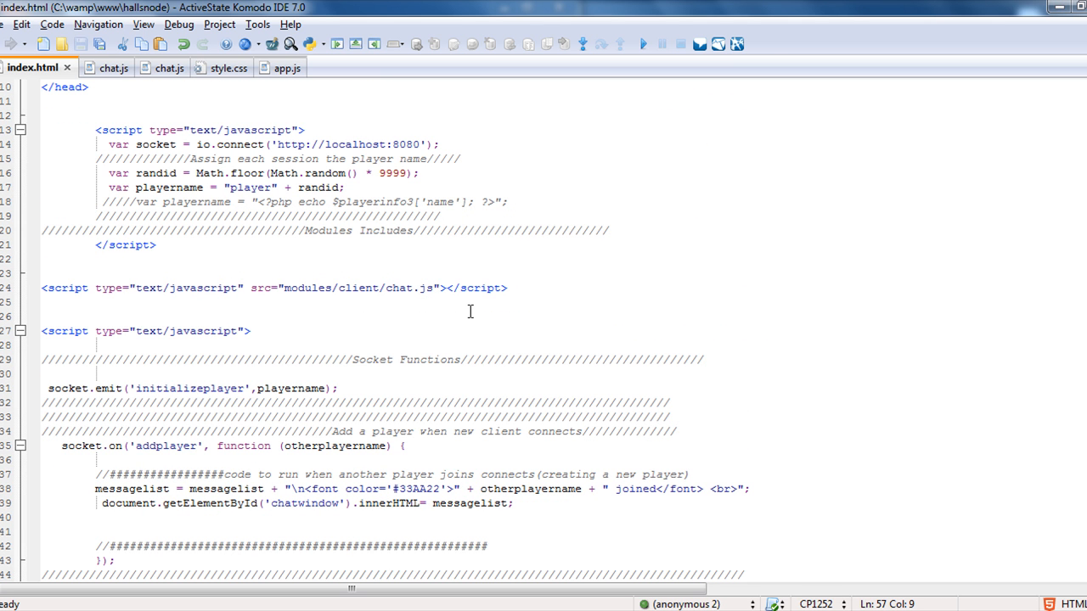